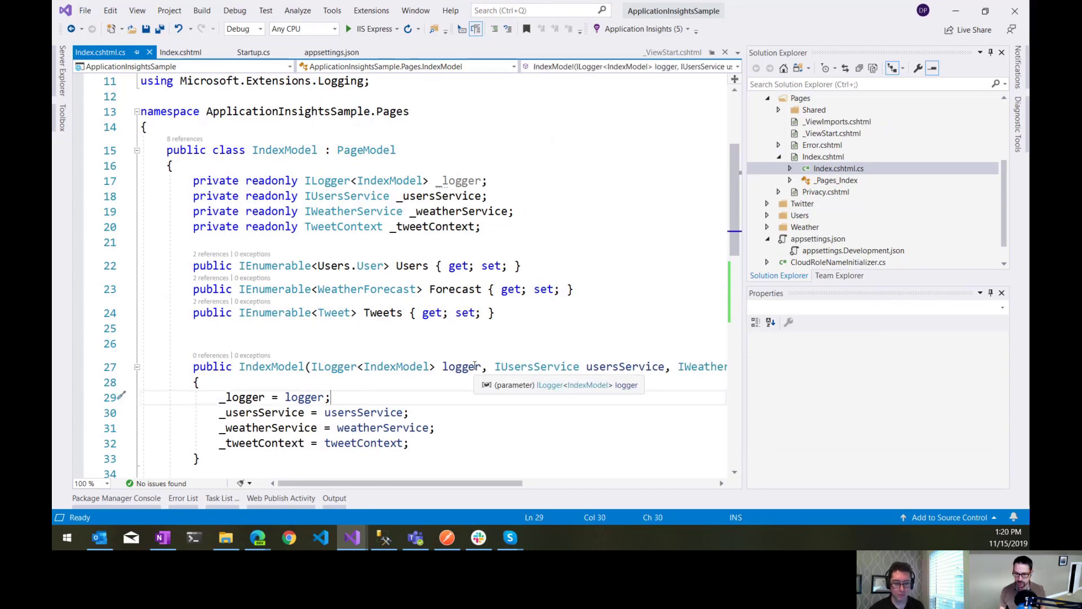
Step: Add _logger.LogDebug("Some sort of debug message") as OnGet's first line in Index.cshtml.cs
scroll(down, 3)
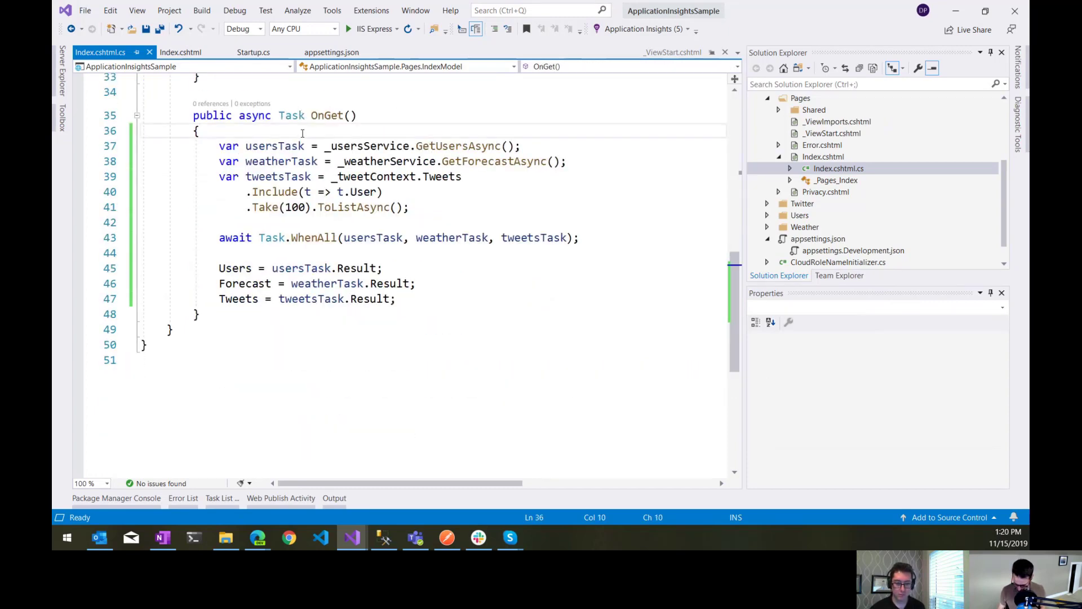
text(_lo)
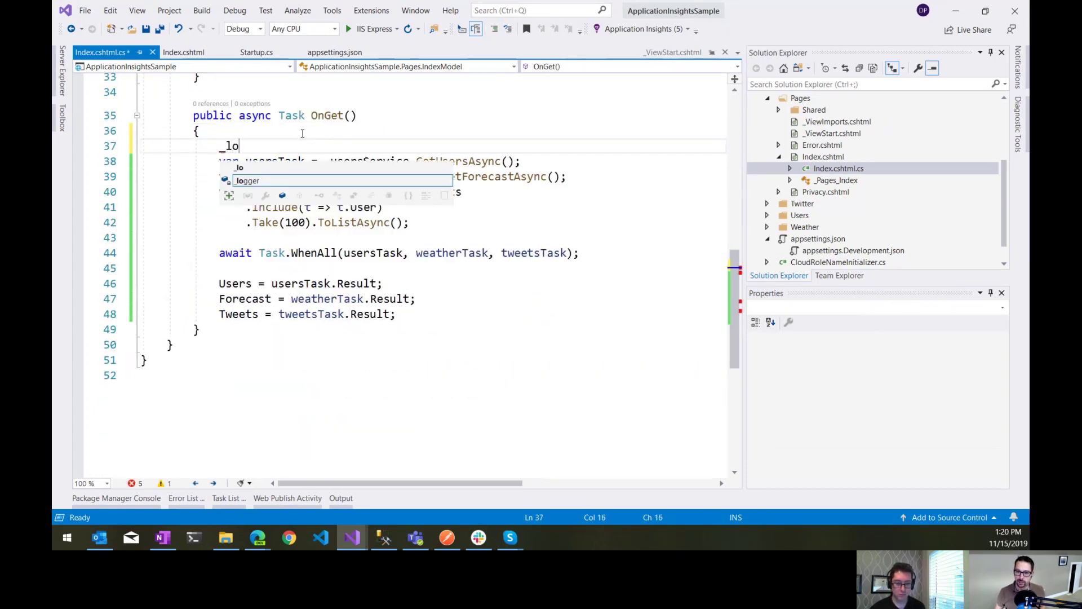
text(gger)
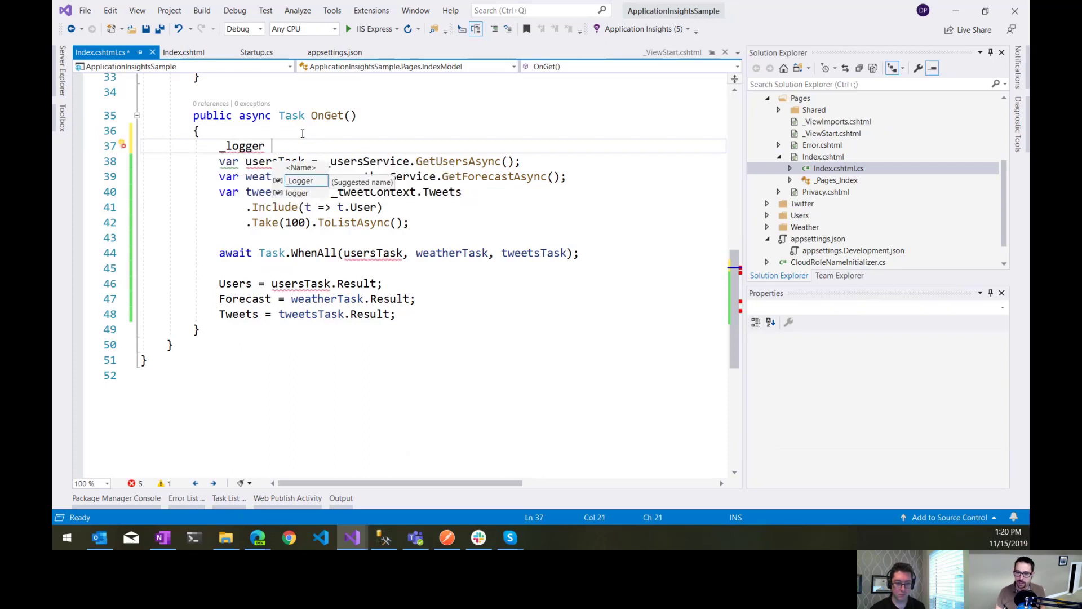
text(.LogDebug("S)
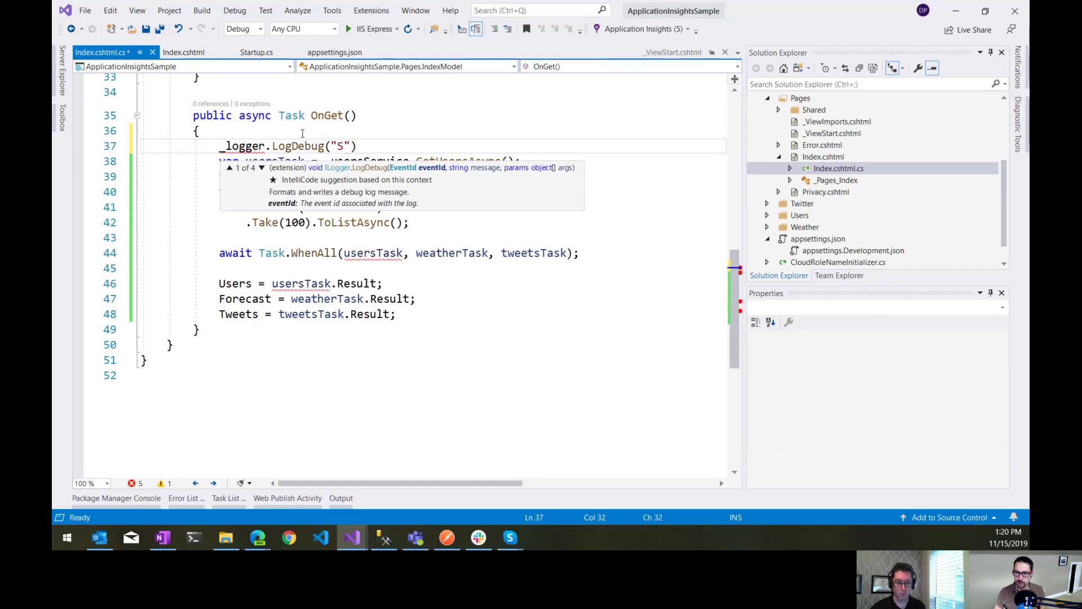
text(ome sort of debug message)
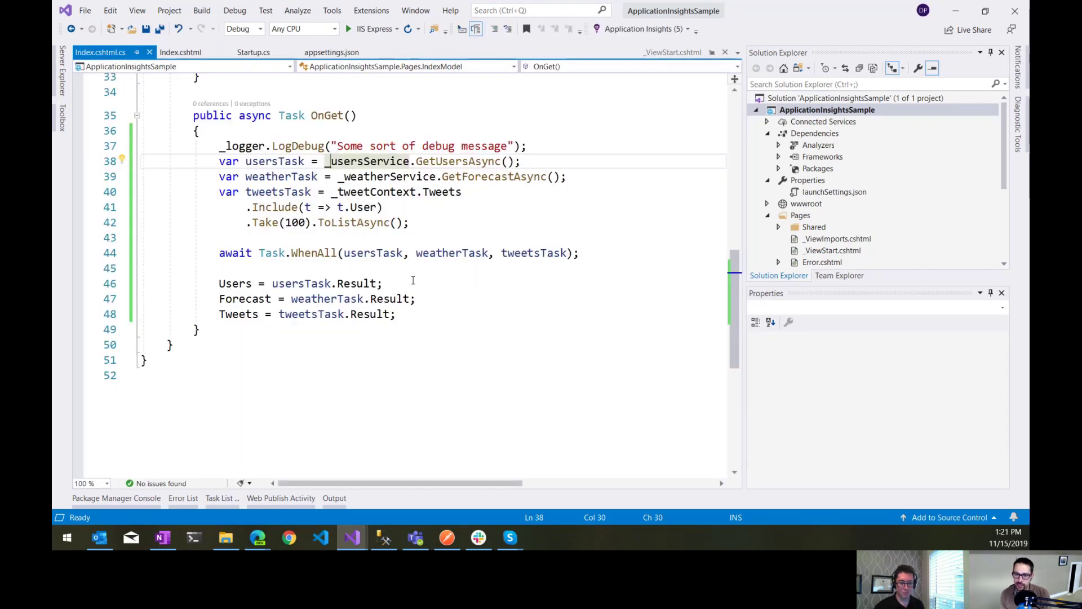
mouse_move(181, 52)
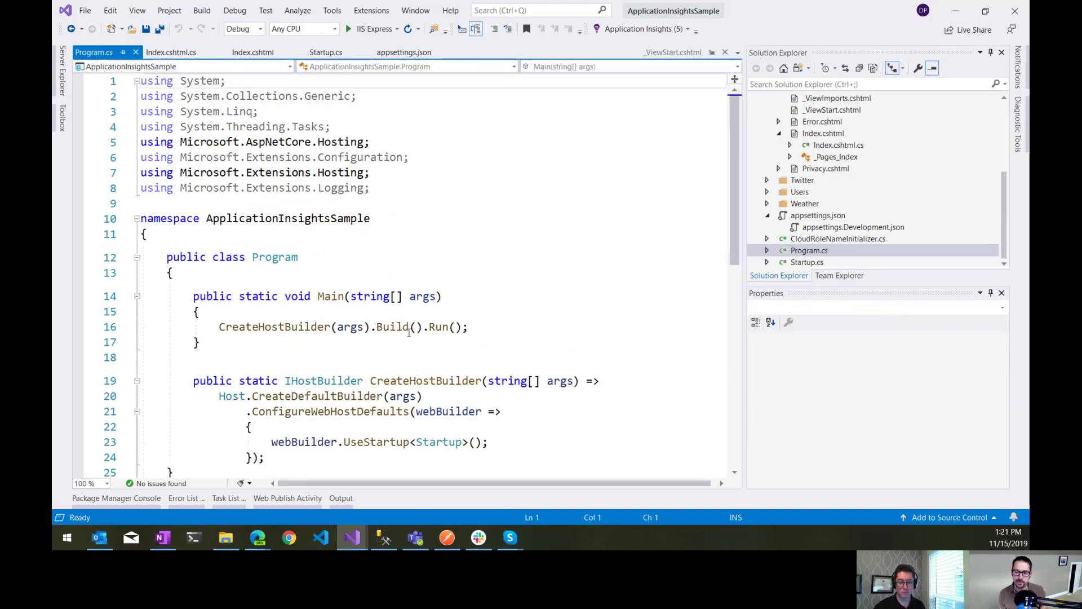
Step: Add a ConfigureLogging block calling logging.AddApplicationInsights() to Program.cs and run under IIS Express
scroll(down, 3)
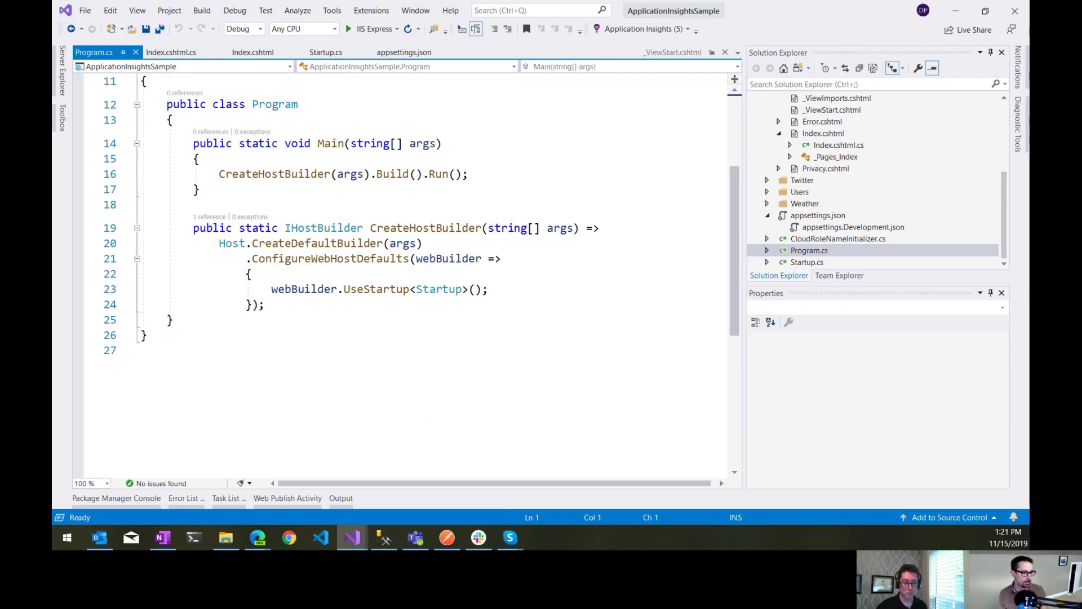
text(.ConfigureLogging(;)
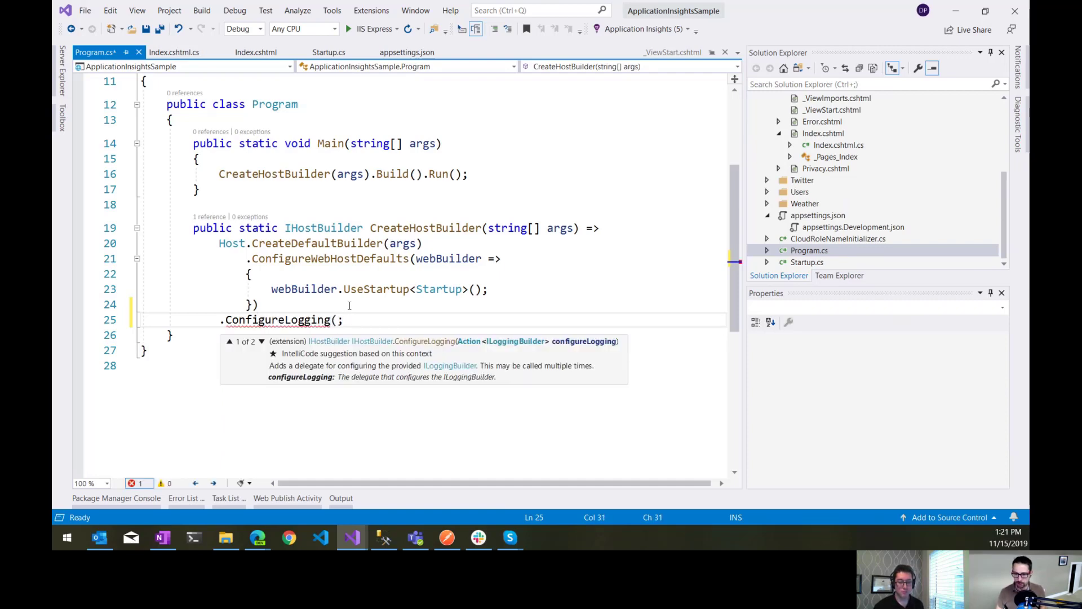
text(logging => {)
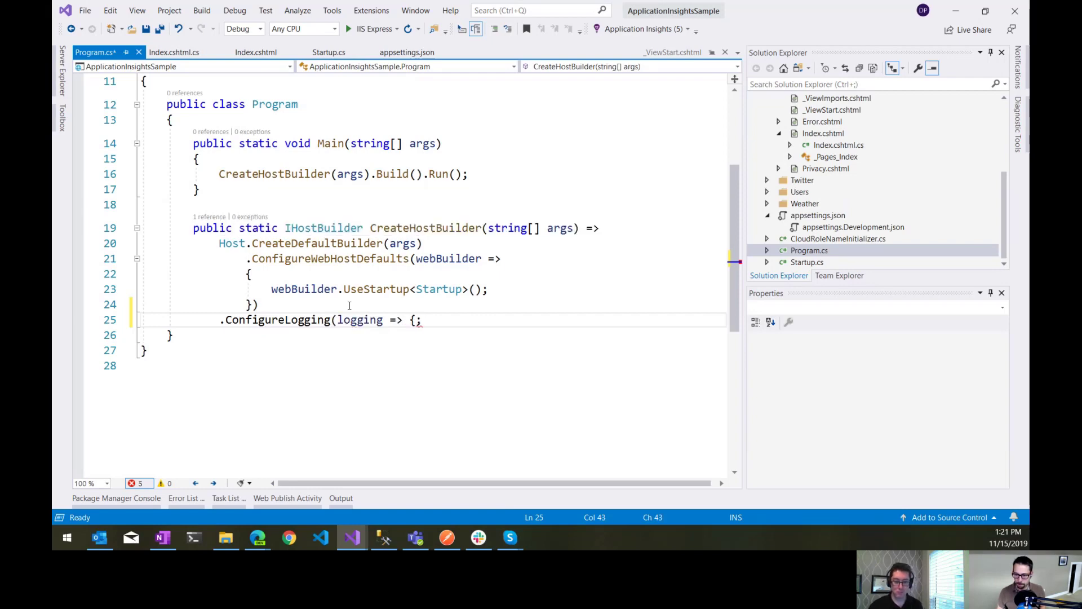
key(enter)
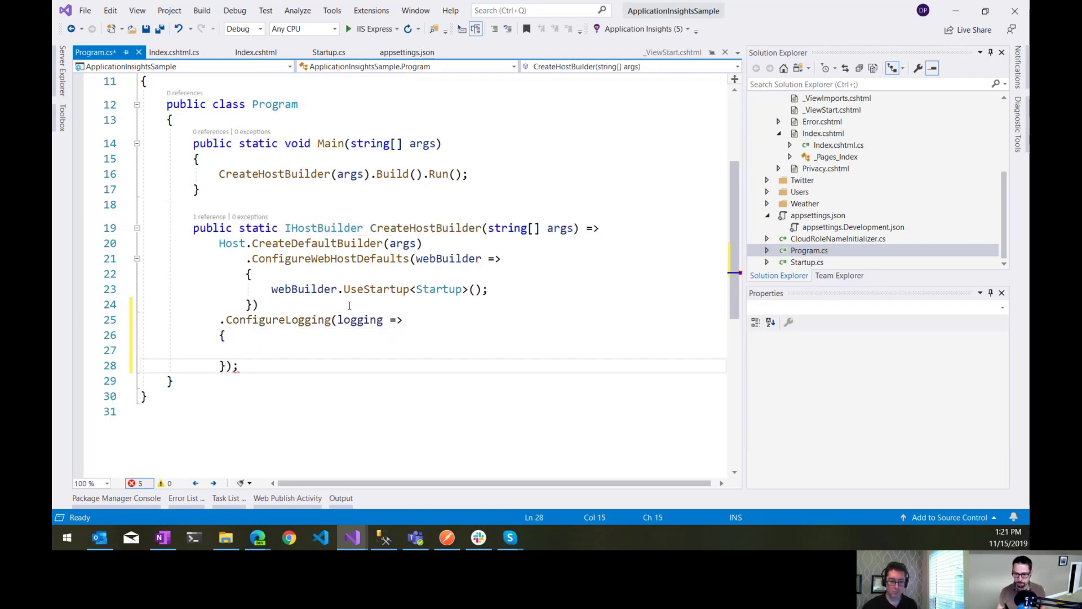
text(log)
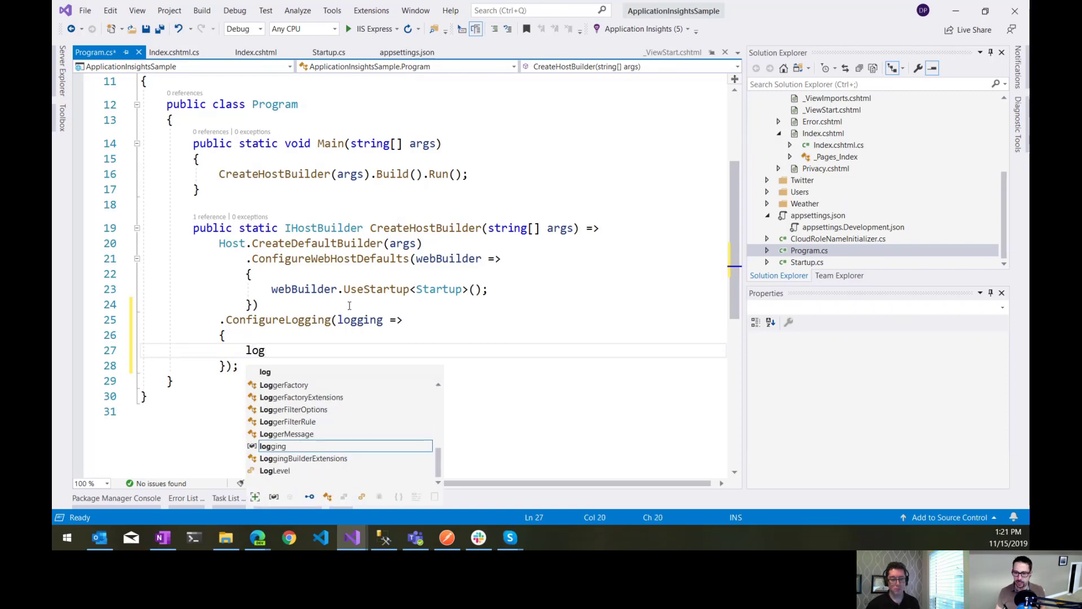
text(ging.AddApplicationInsights();)
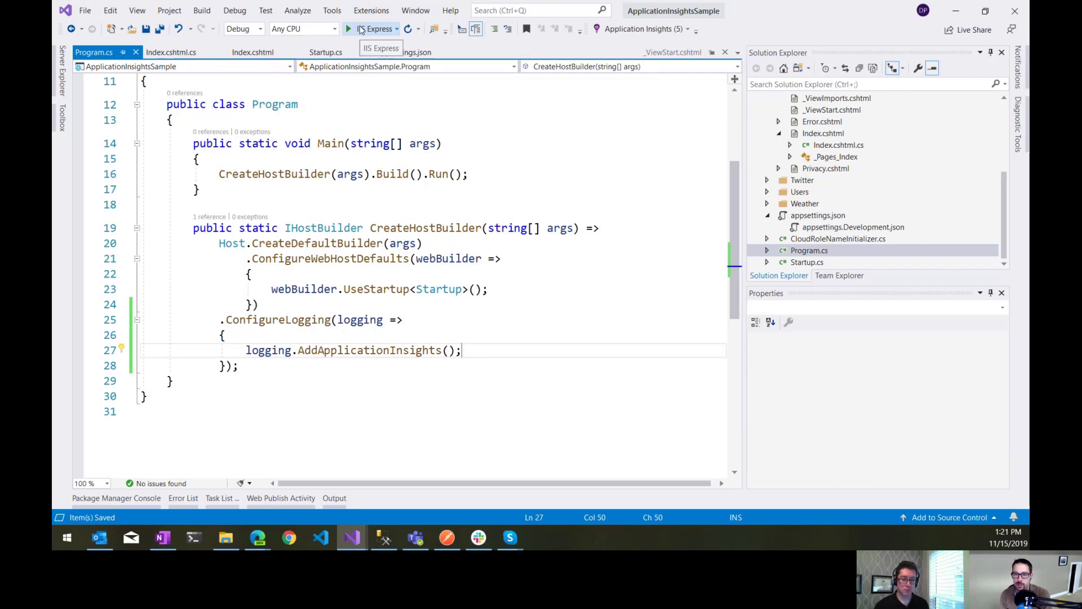
click(348, 29)
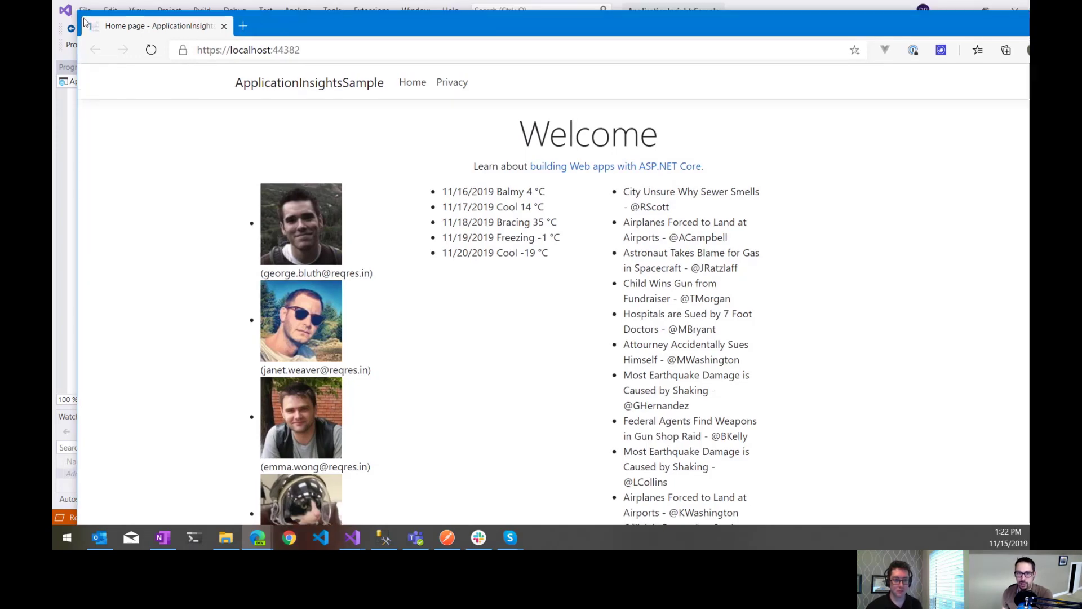
mouse_move(352, 25)
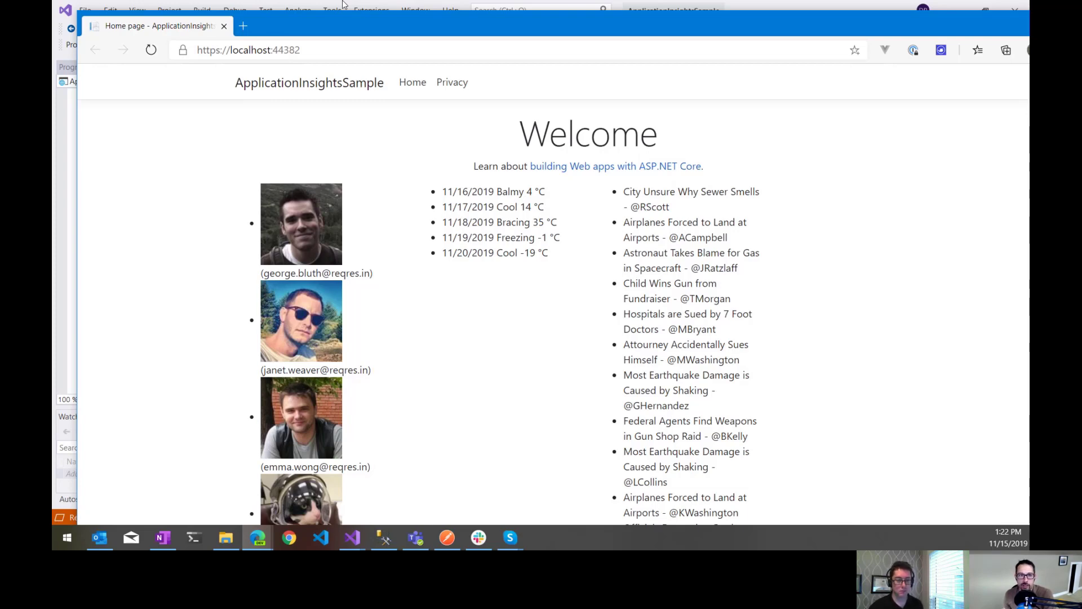
mouse_move(512, 21)
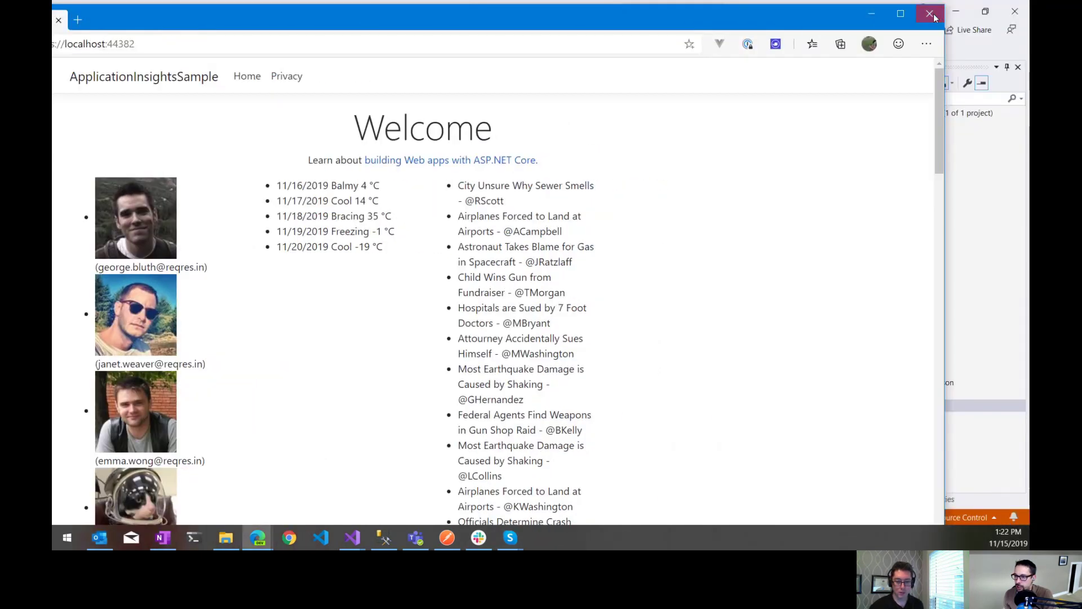
Step: Close the Edge window showing the sample app's localhost home page
click(932, 14)
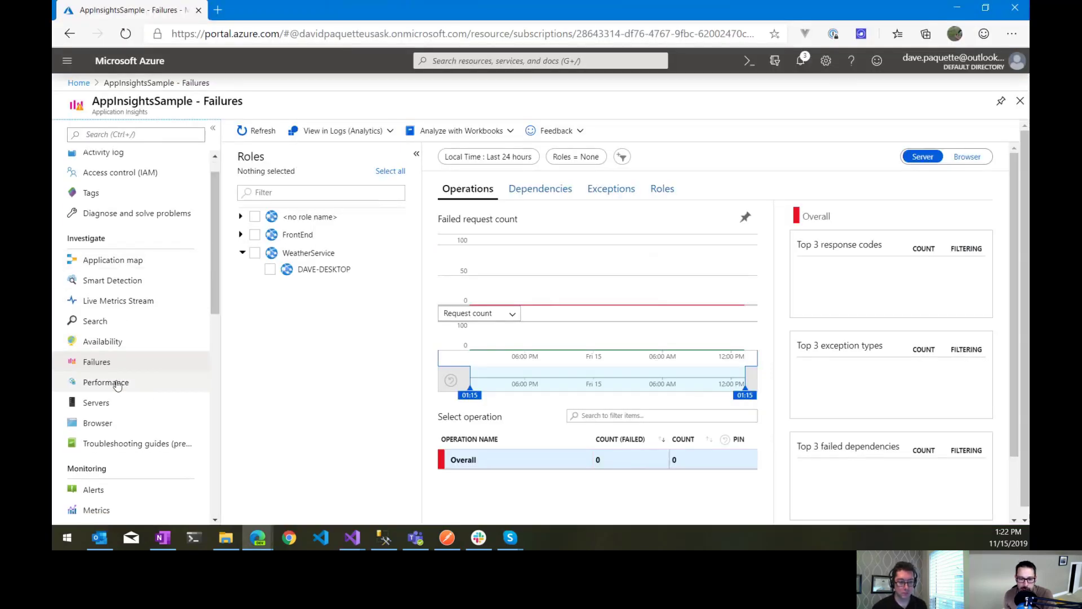
Step: Go from Performance to Logs (Analytics), expanding and collapsing the traces table schema
click(105, 382)
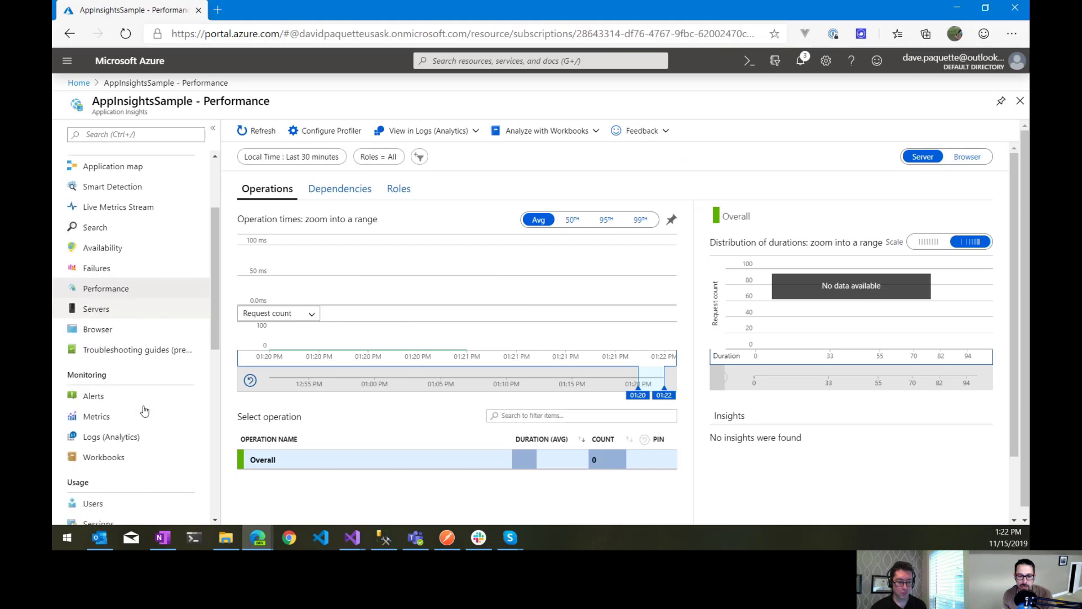
click(111, 437)
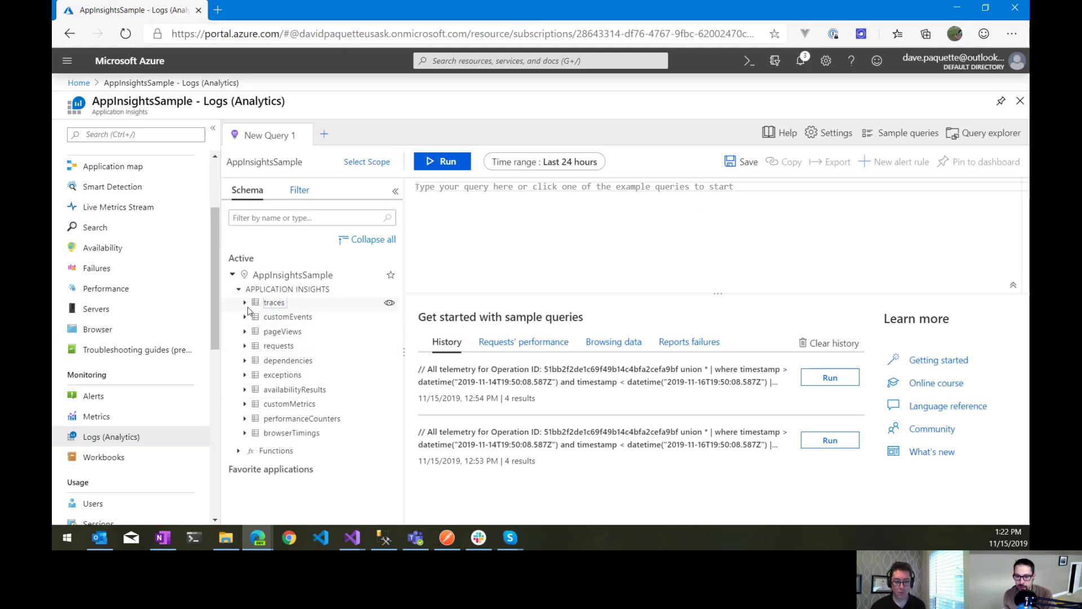
click(244, 303)
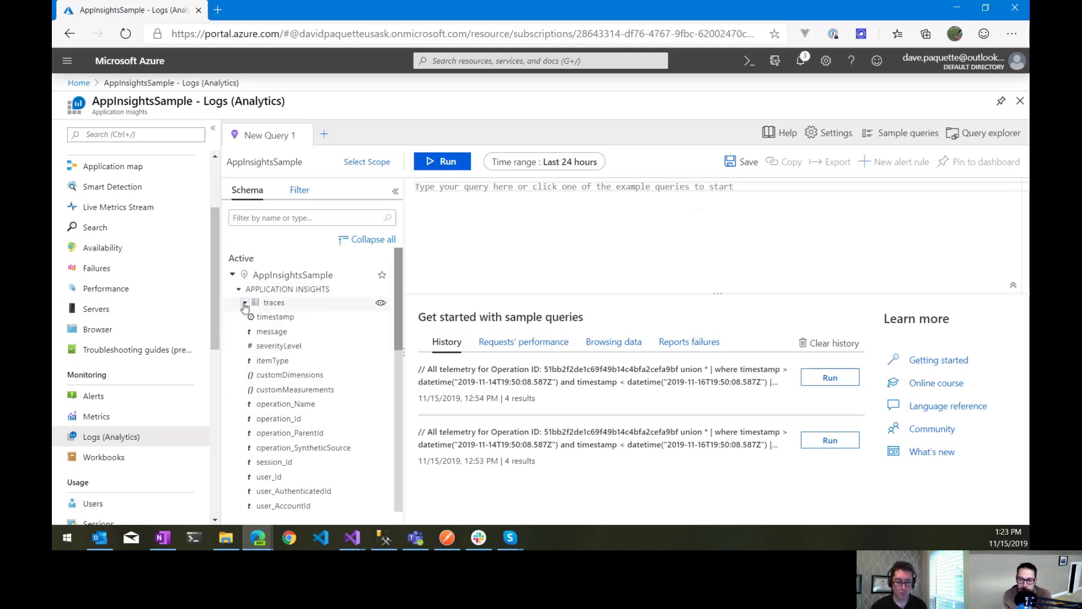
click(243, 302)
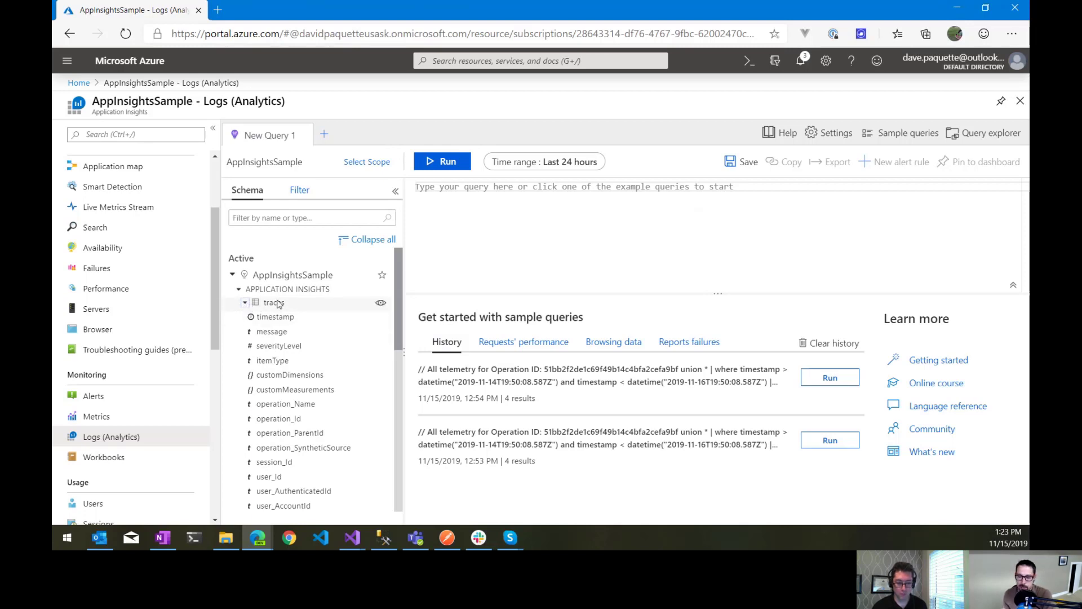
click(243, 302)
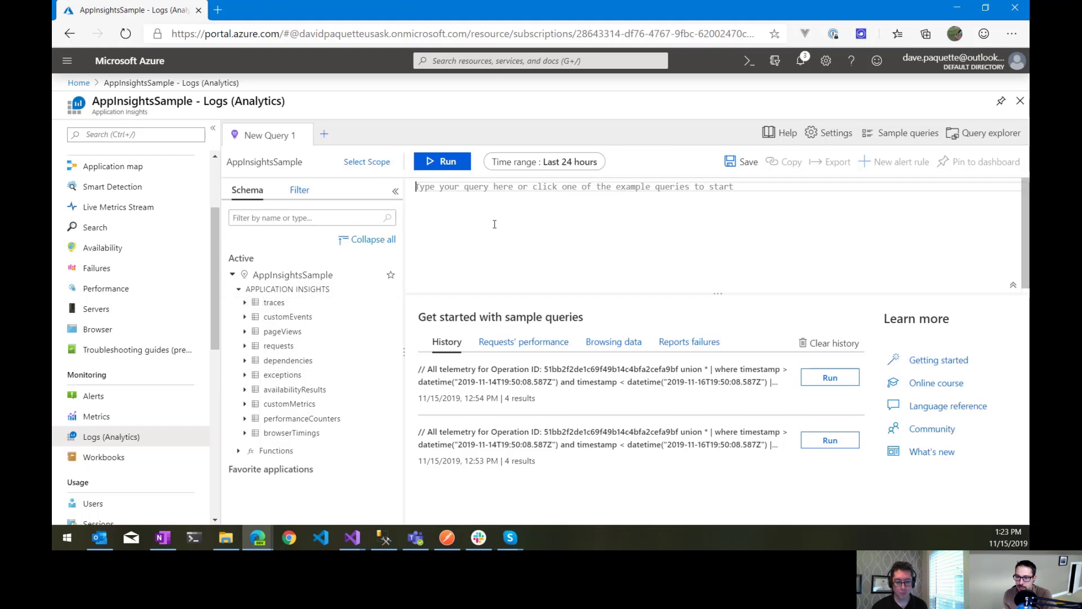
Step: Run a 'traces' query and scroll through the 8 returned trace records
text(traces)
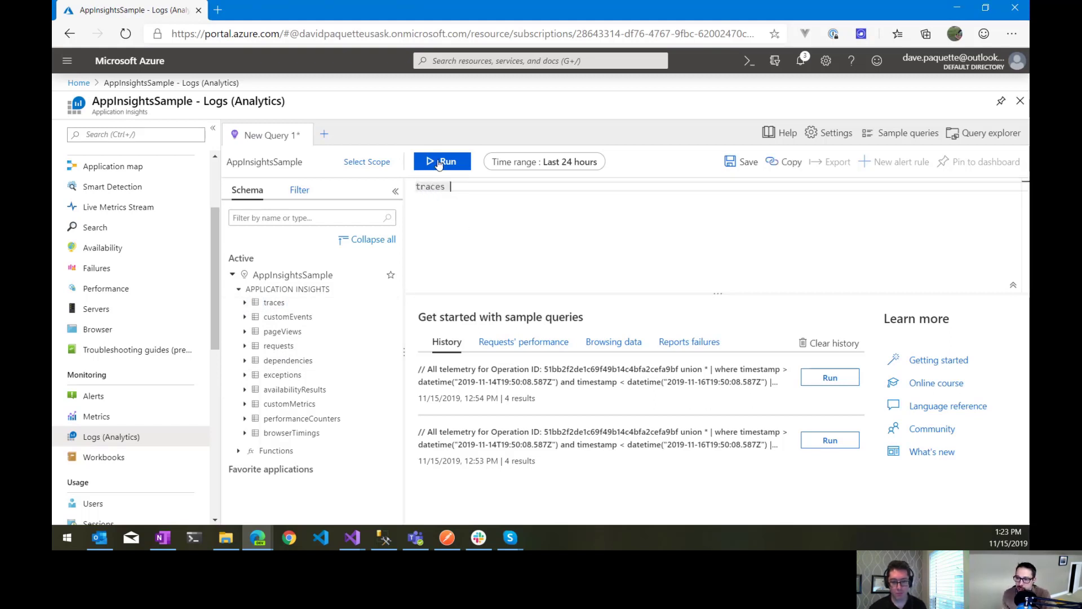
click(442, 160)
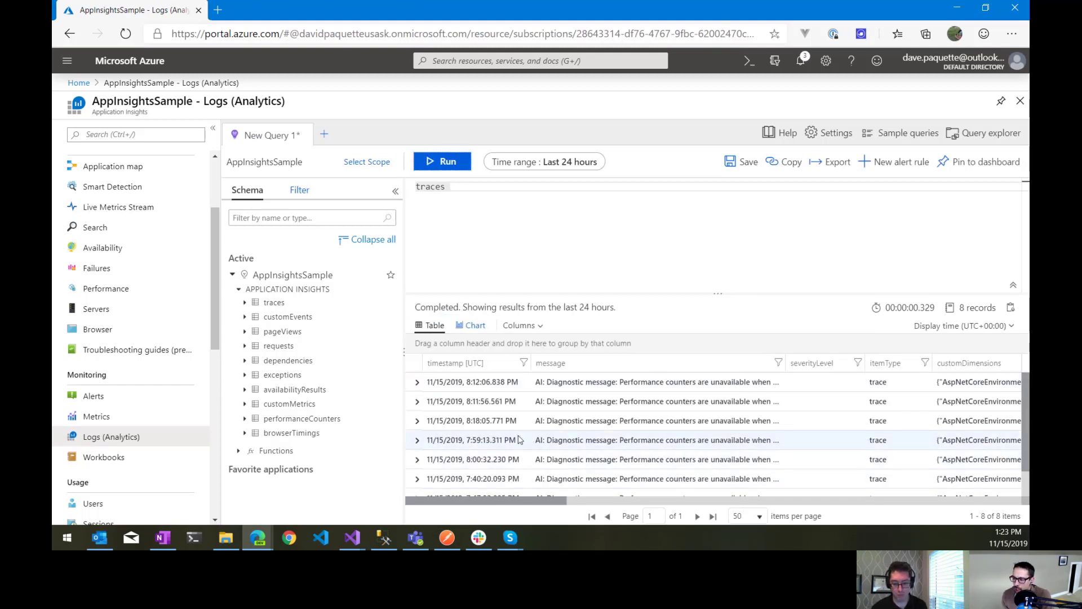
scroll(down, 3)
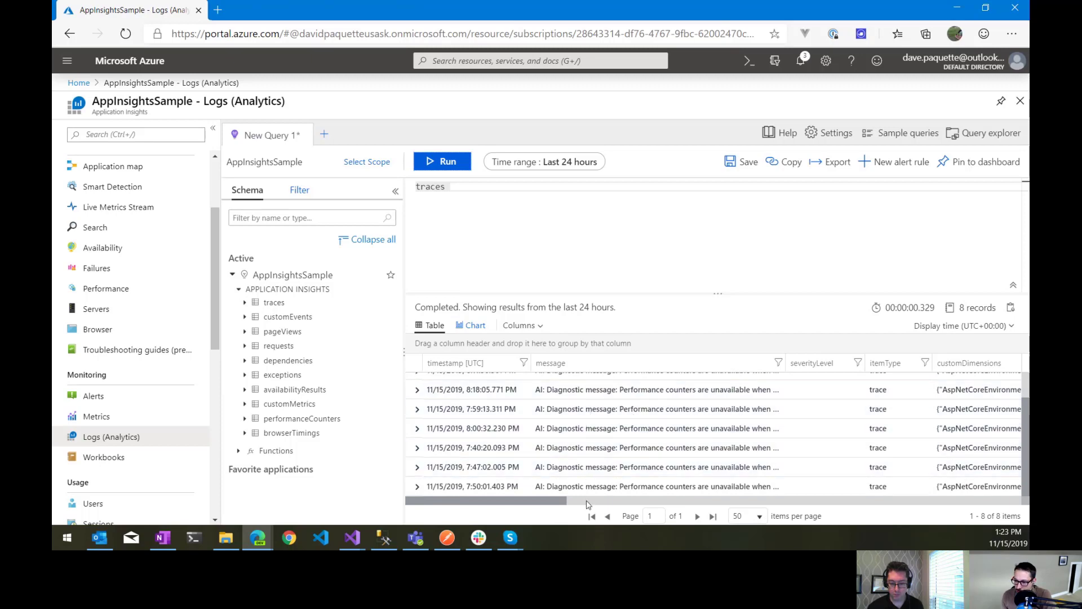
click(655, 447)
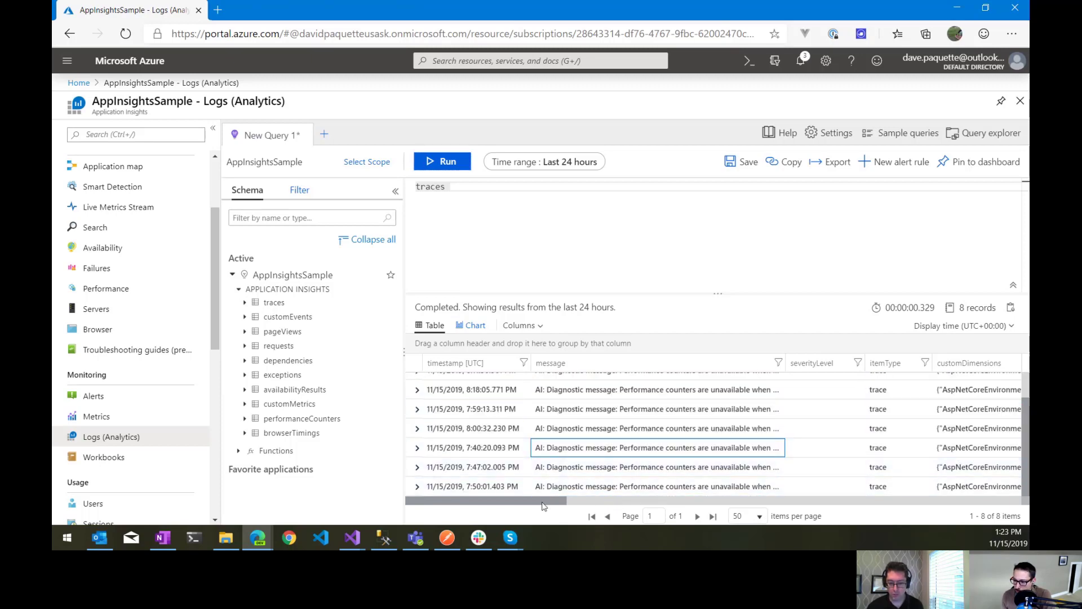
scroll(right, 3)
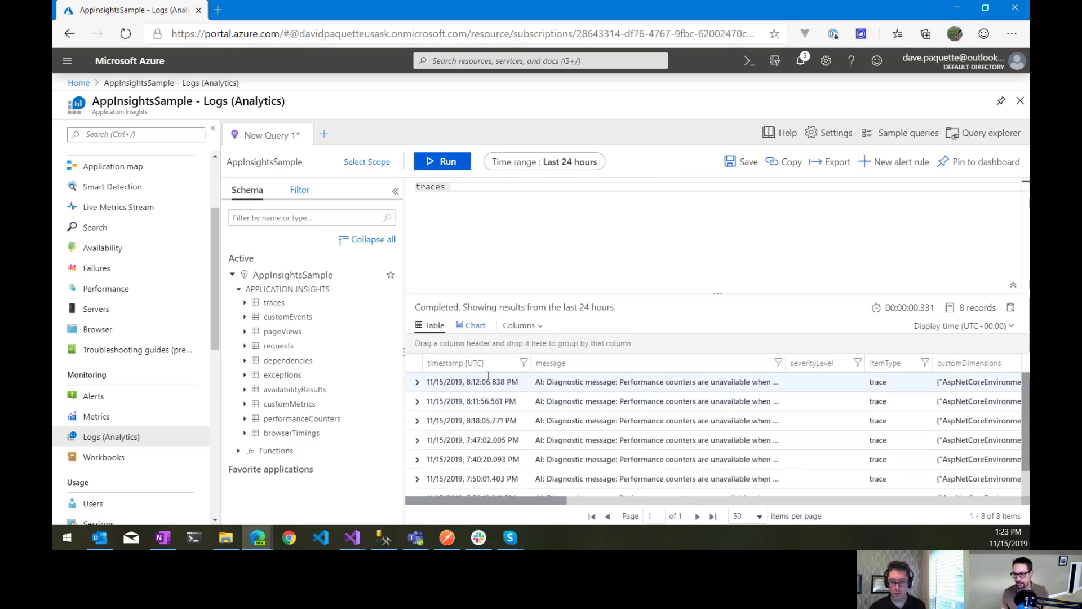
Step: Switch result timestamps to local time and rerun the traces query, now returning 9 records
click(960, 325)
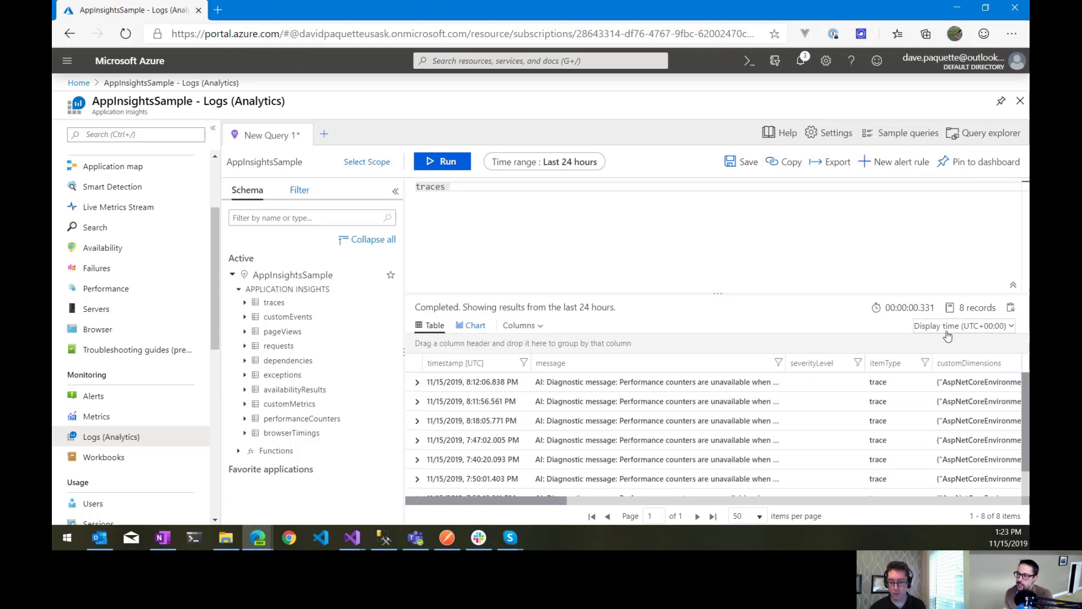
click(962, 325)
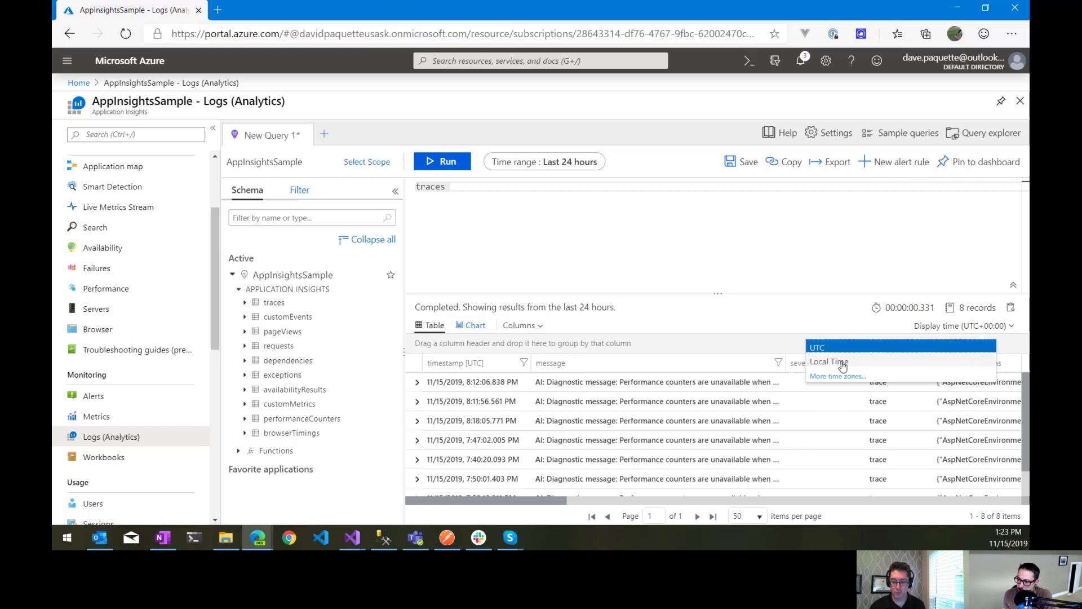
click(828, 362)
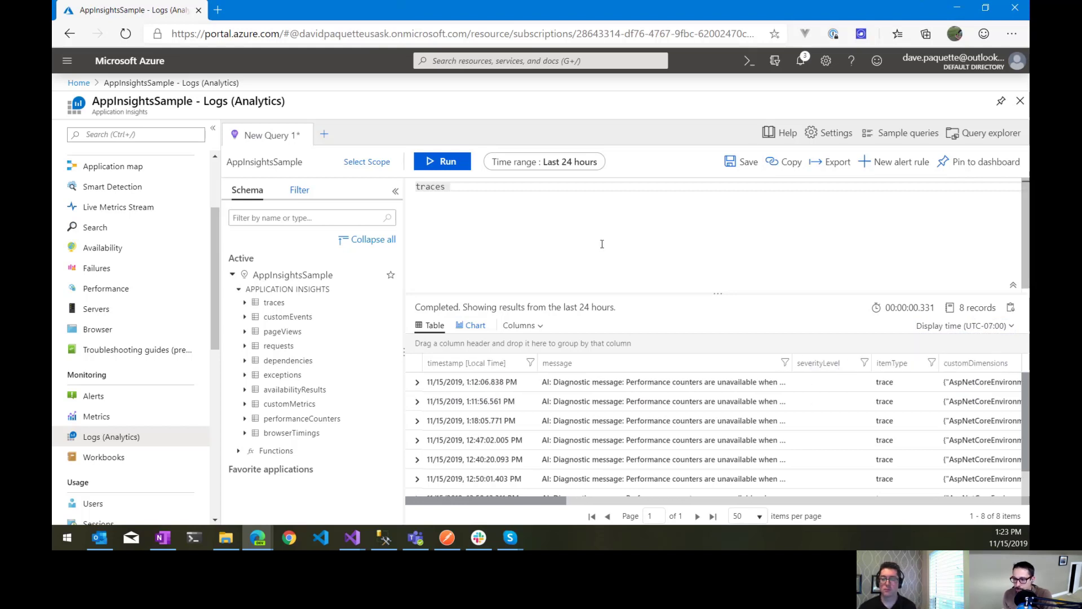
click(442, 162)
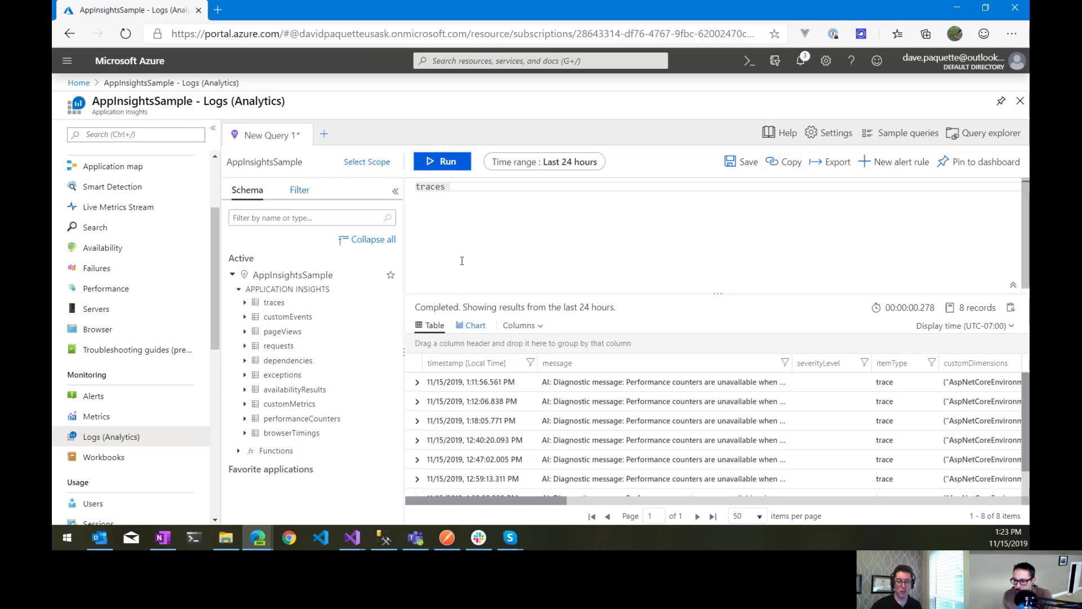
click(442, 160)
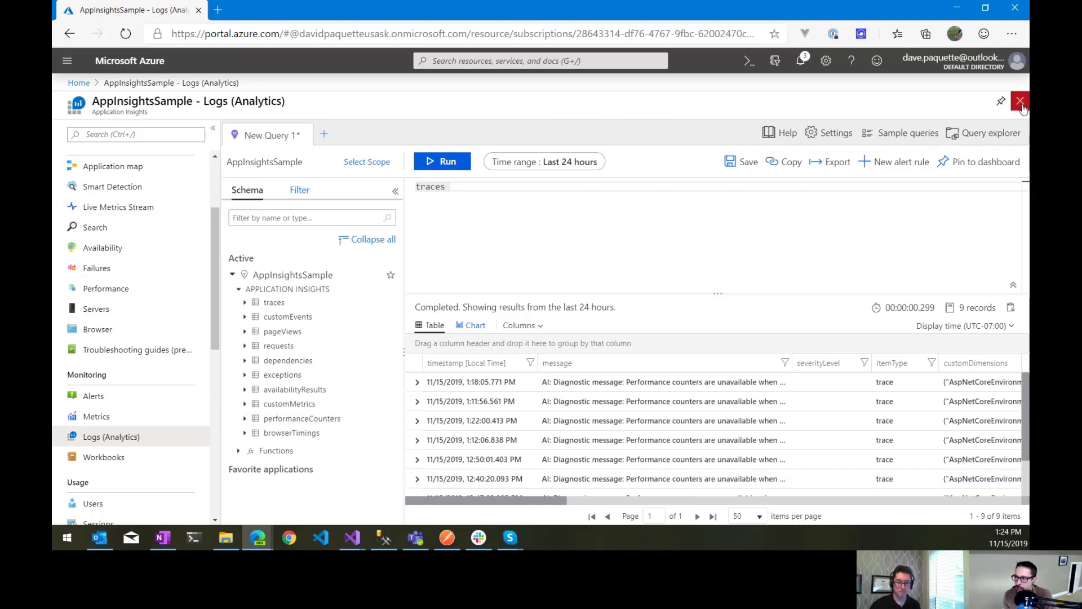
Step: Close Logs, load the Performance overview, and send its data to Logs (Analytics)
click(1020, 100)
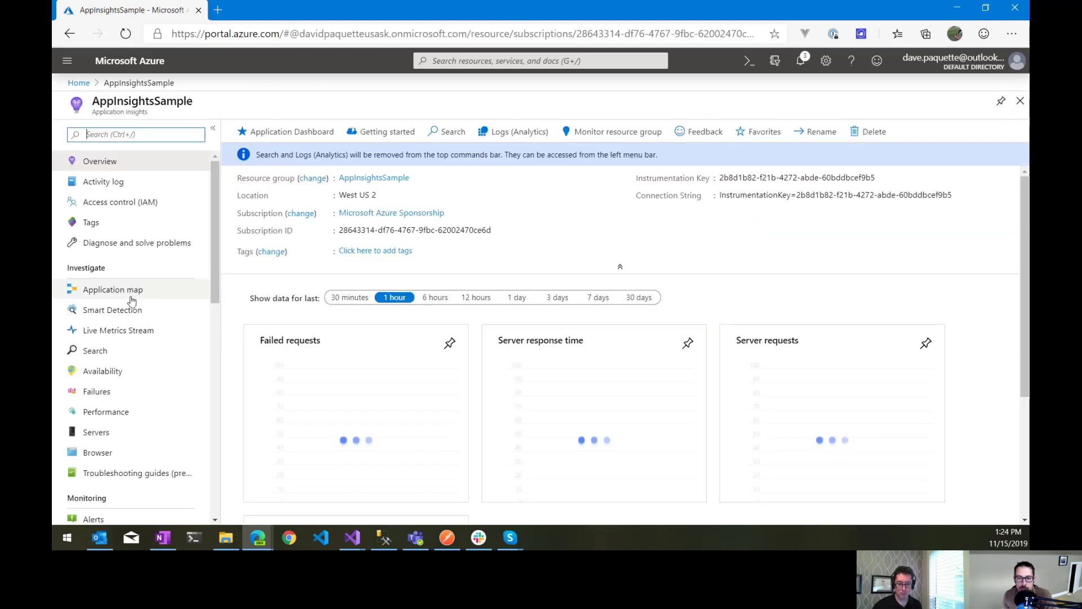
click(106, 411)
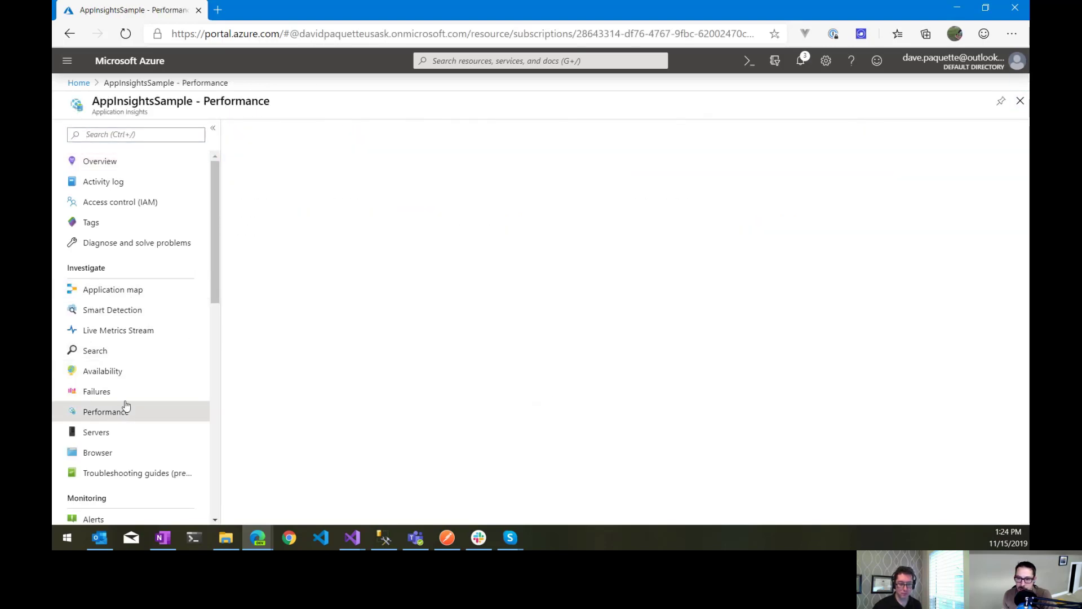
click(106, 412)
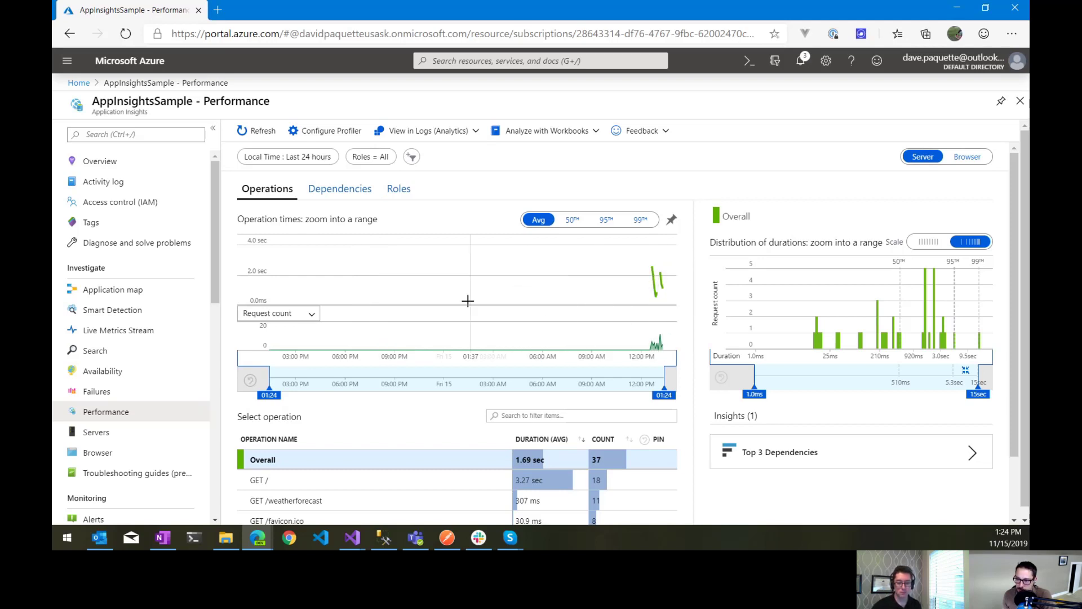
click(422, 131)
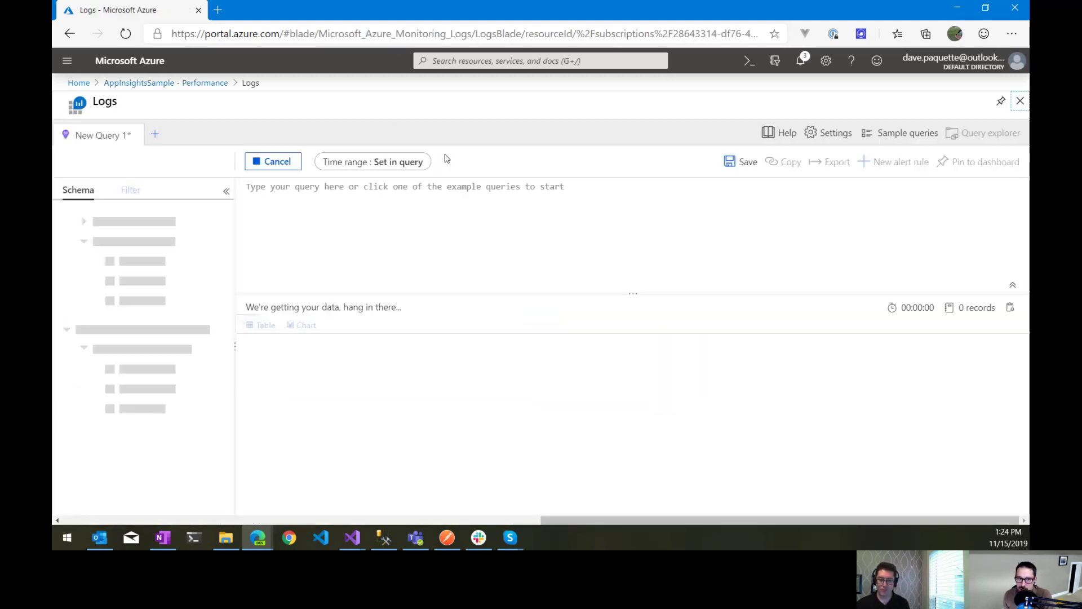
Step: Rerun the average request duration query, charting 8 records over time
click(272, 161)
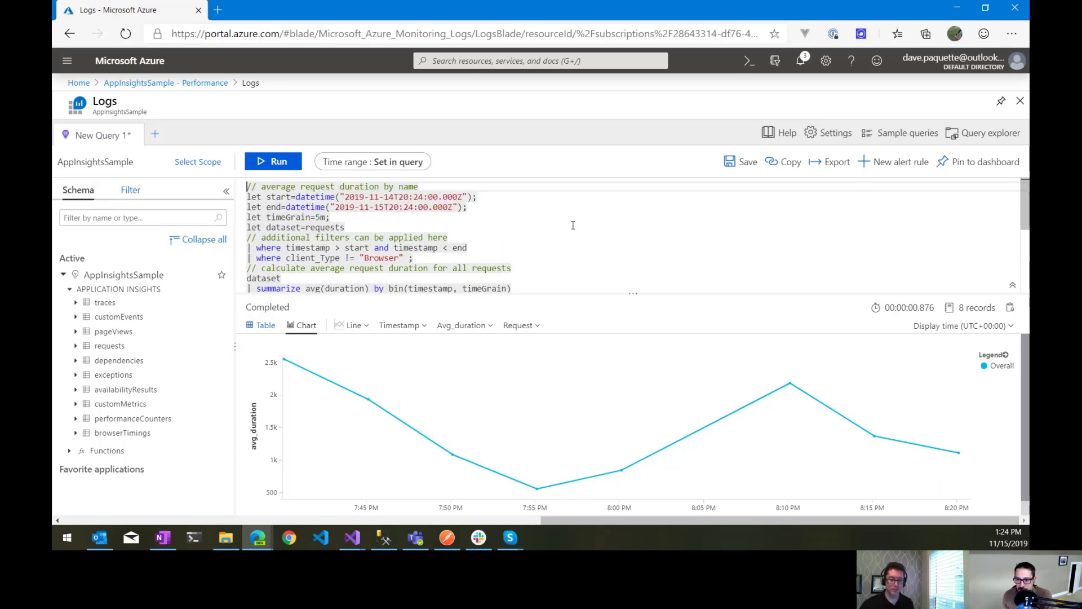
mouse_move(304, 381)
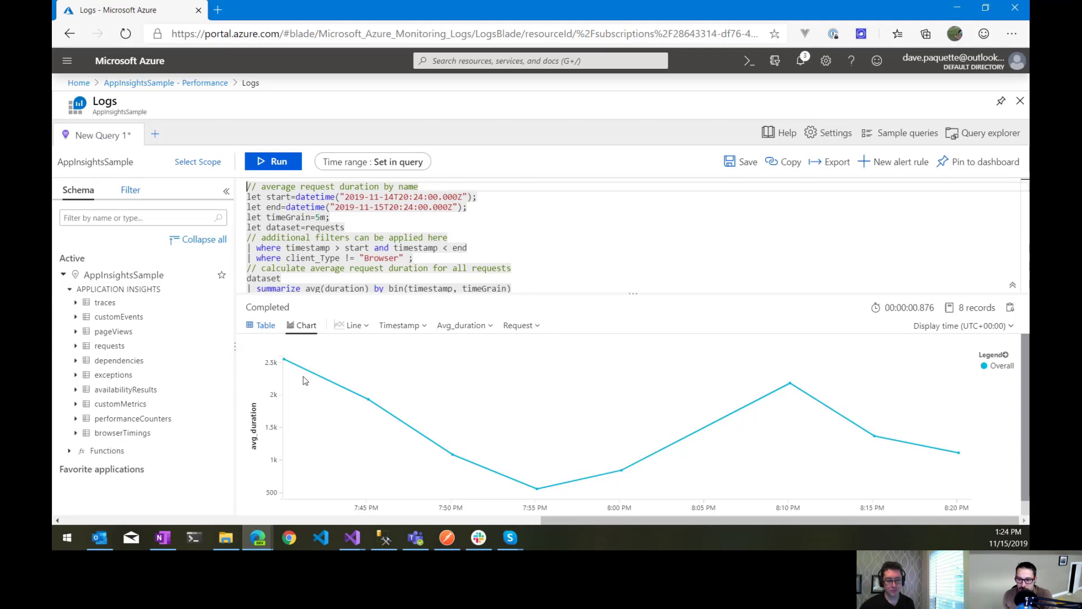
mouse_move(912, 452)
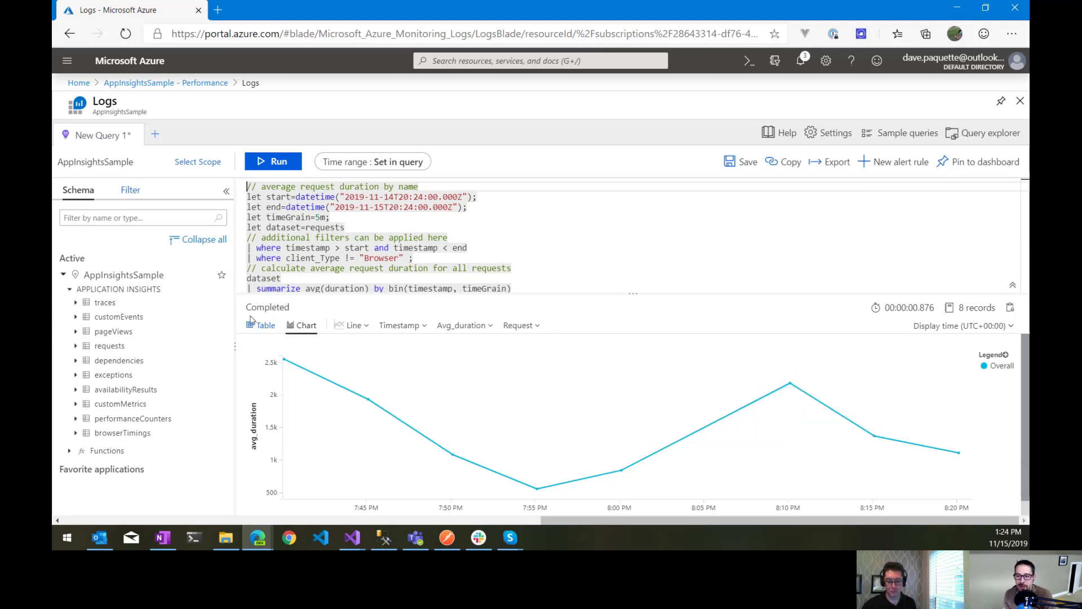
mouse_move(282, 153)
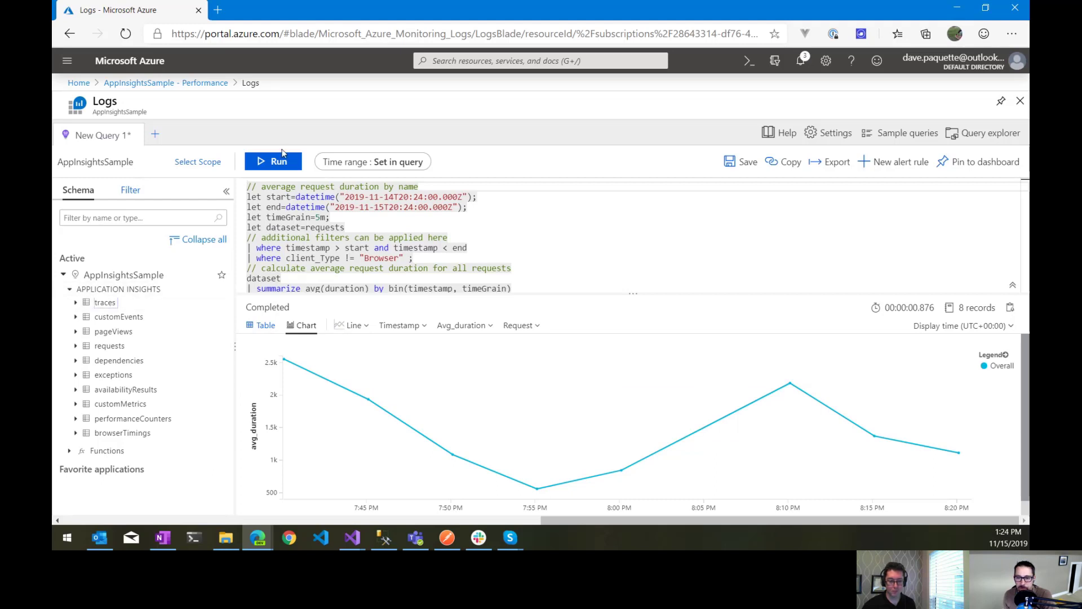
click(274, 161)
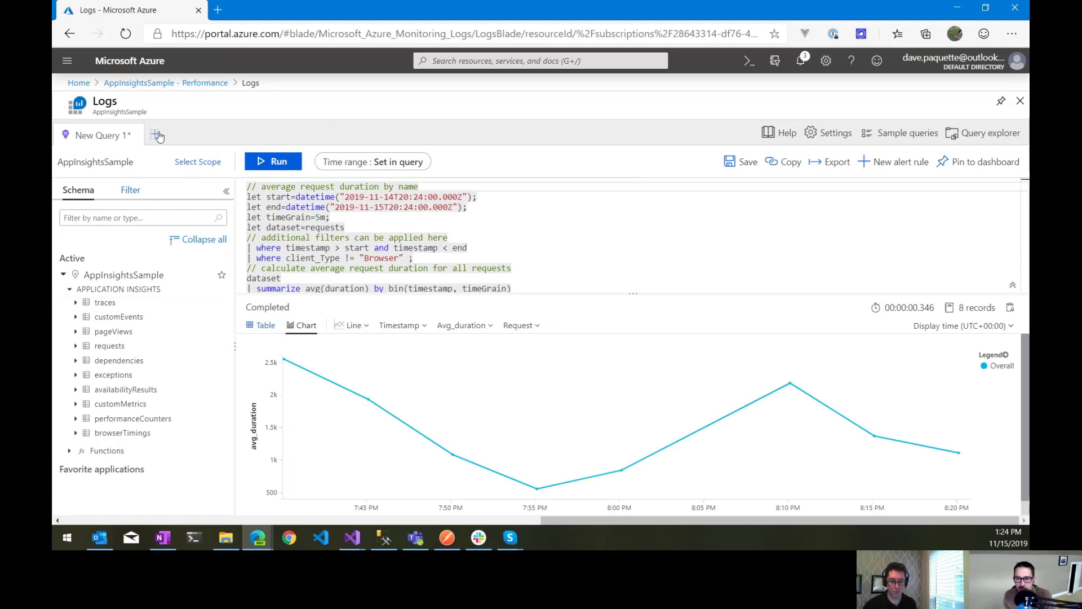
Step: Open New Query 2, browse sample query tabs, and rerun the traces query from History
click(158, 135)
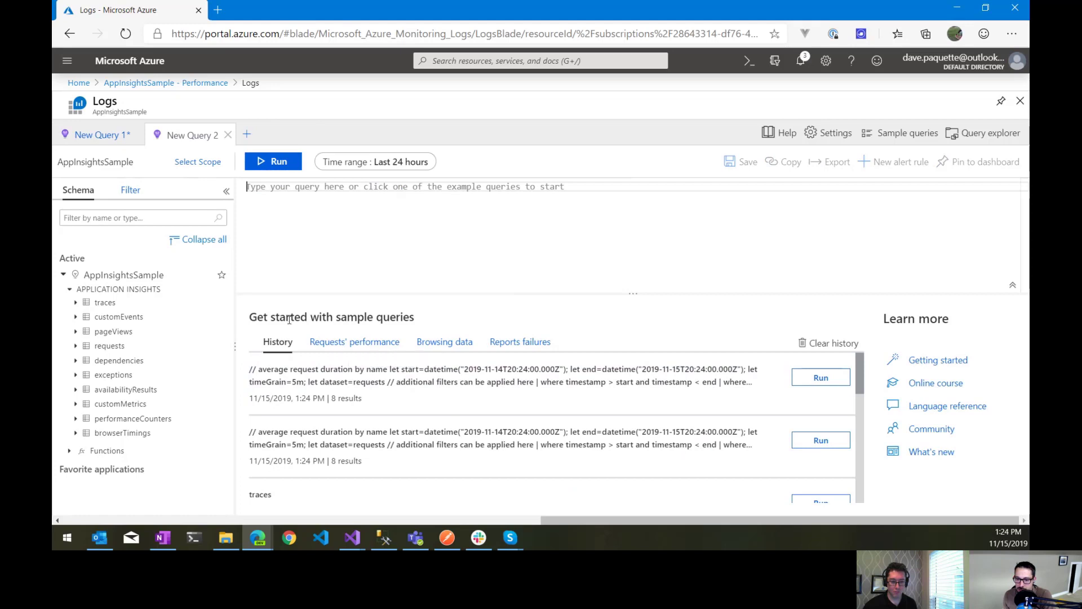
click(354, 342)
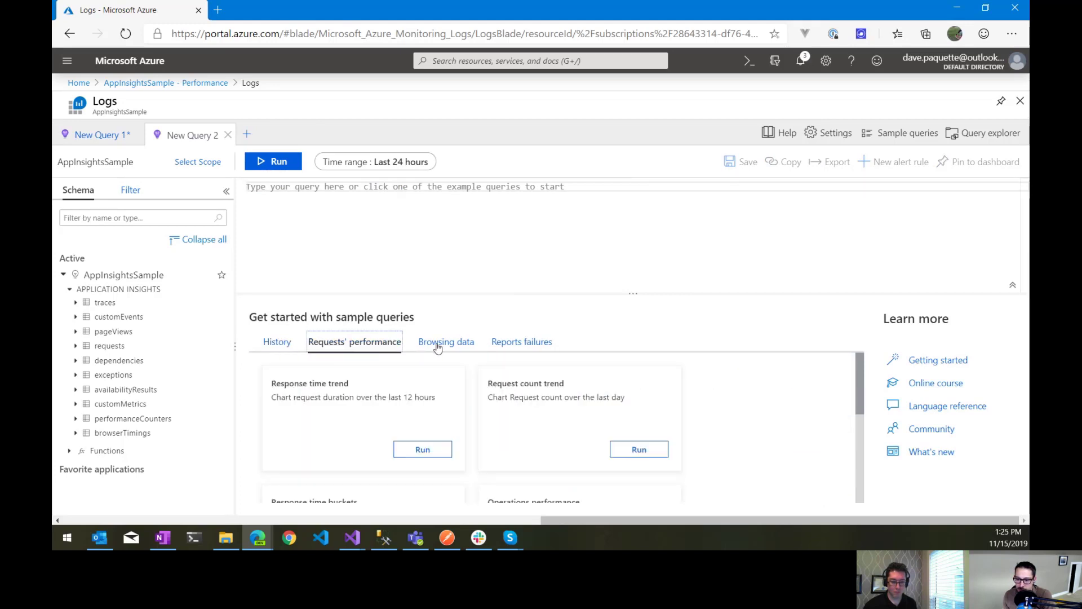
click(520, 341)
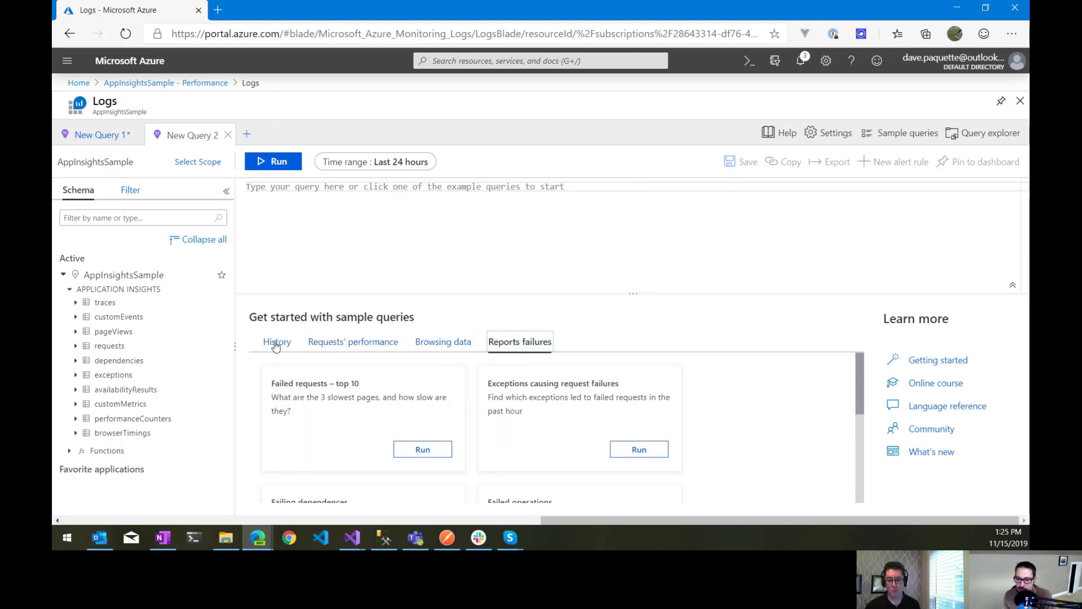
click(277, 342)
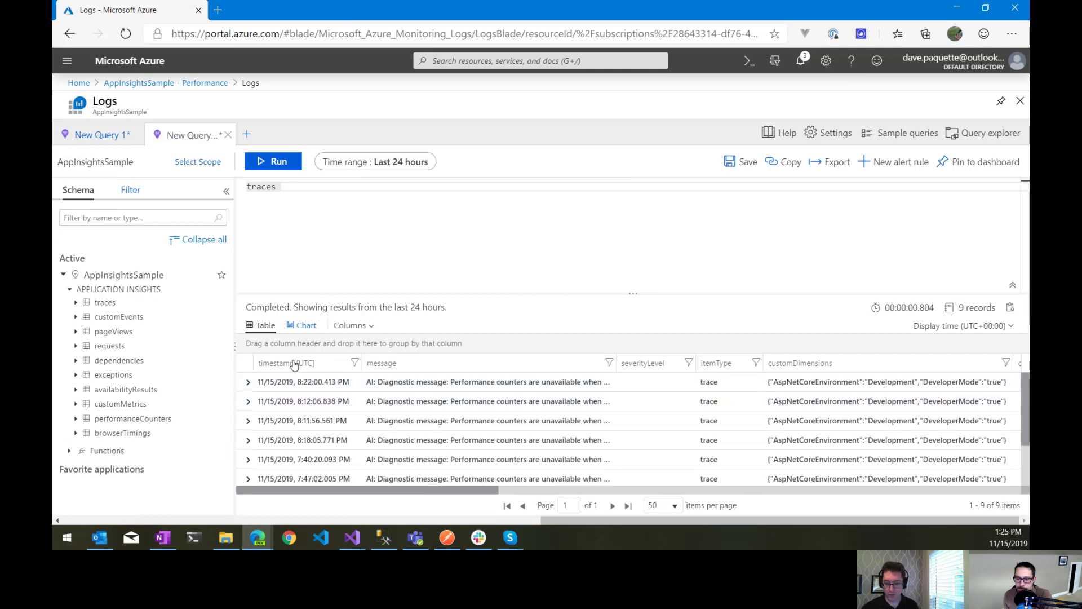
click(286, 362)
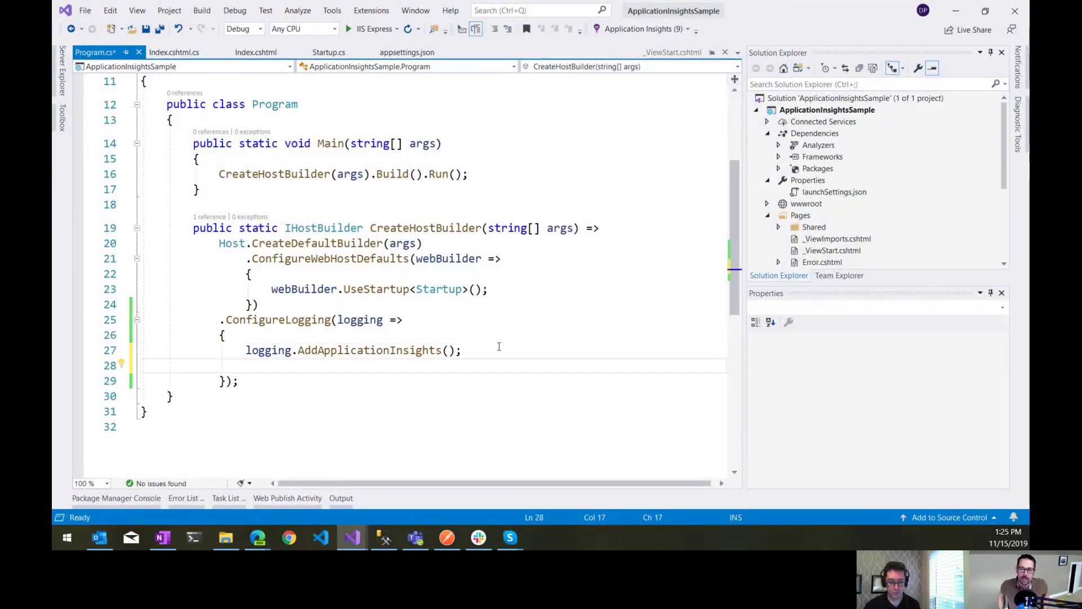
Step: Add logging.AddFilter<ApplicationInsightsLoggerProvider>("", LogLevel.Trace) after AddApplicationInsights() in Program.cs
text(lkogg)
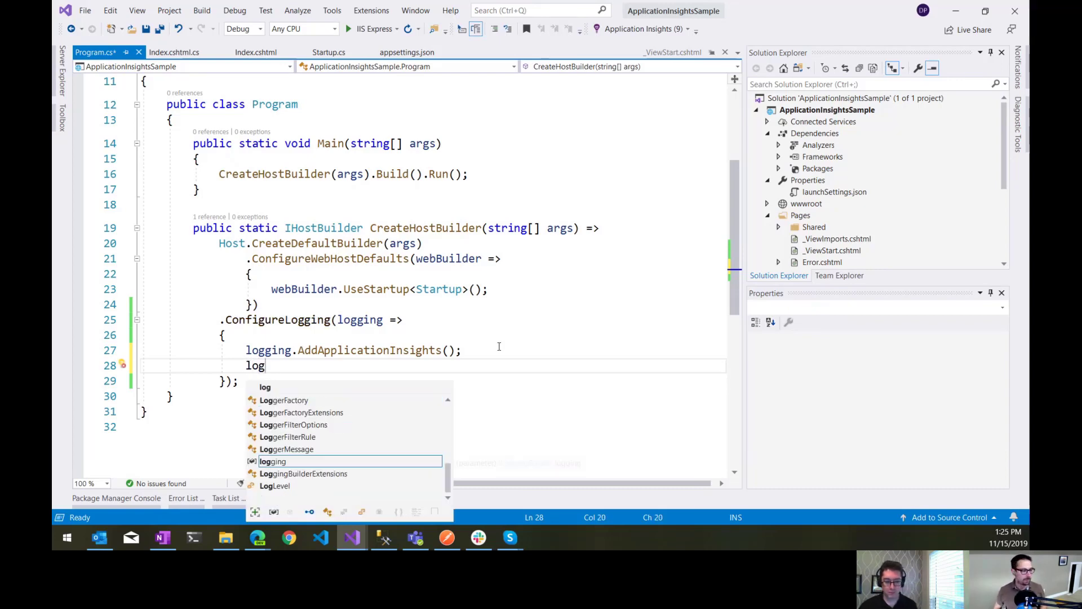
text(ging.Add)
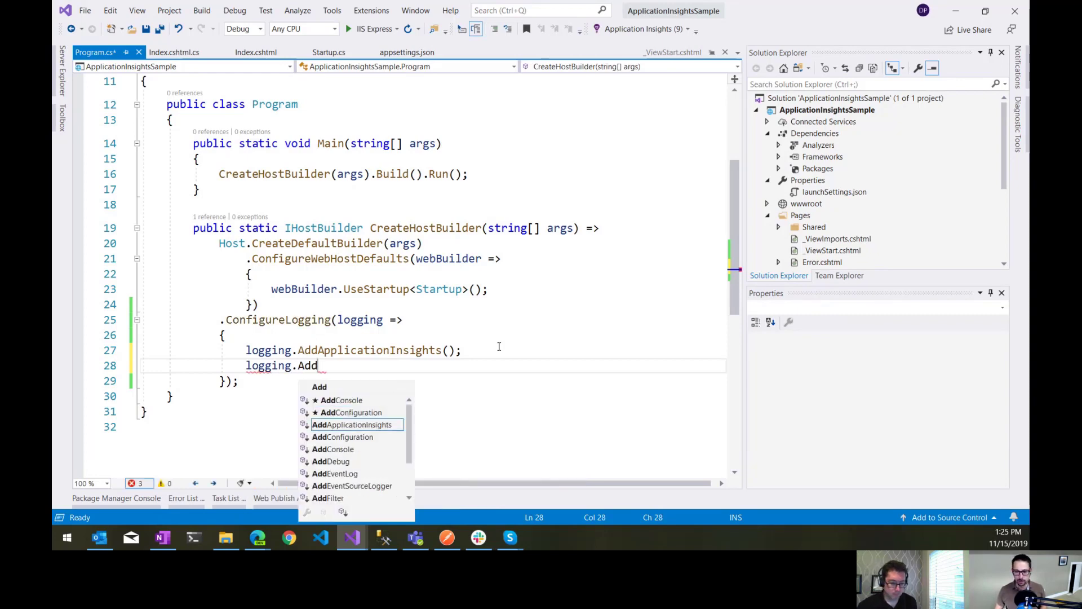
text(ApplicationInsights)
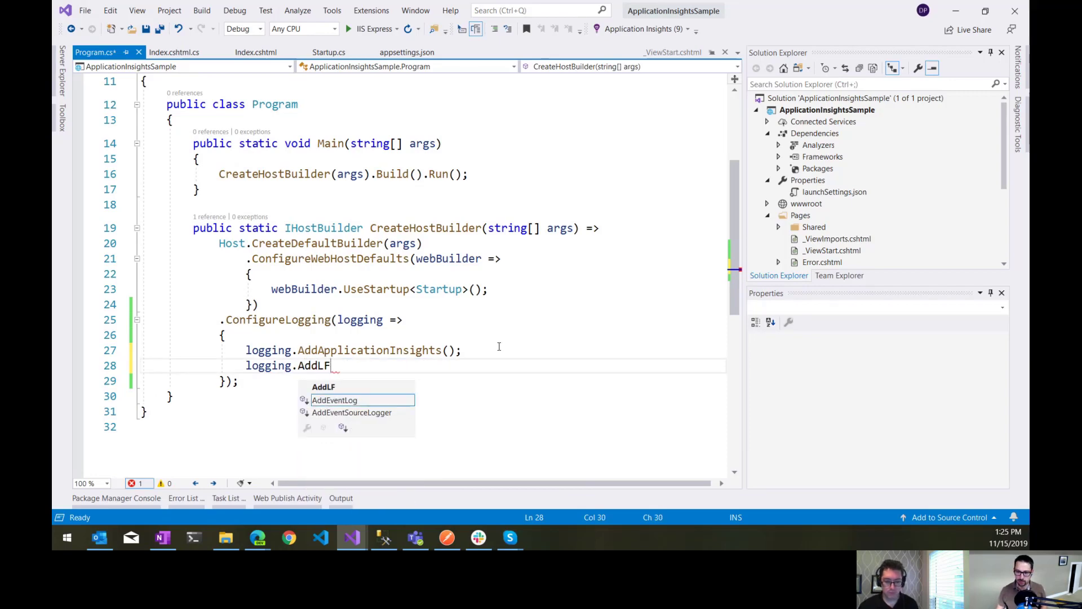
text(Filter<A>)
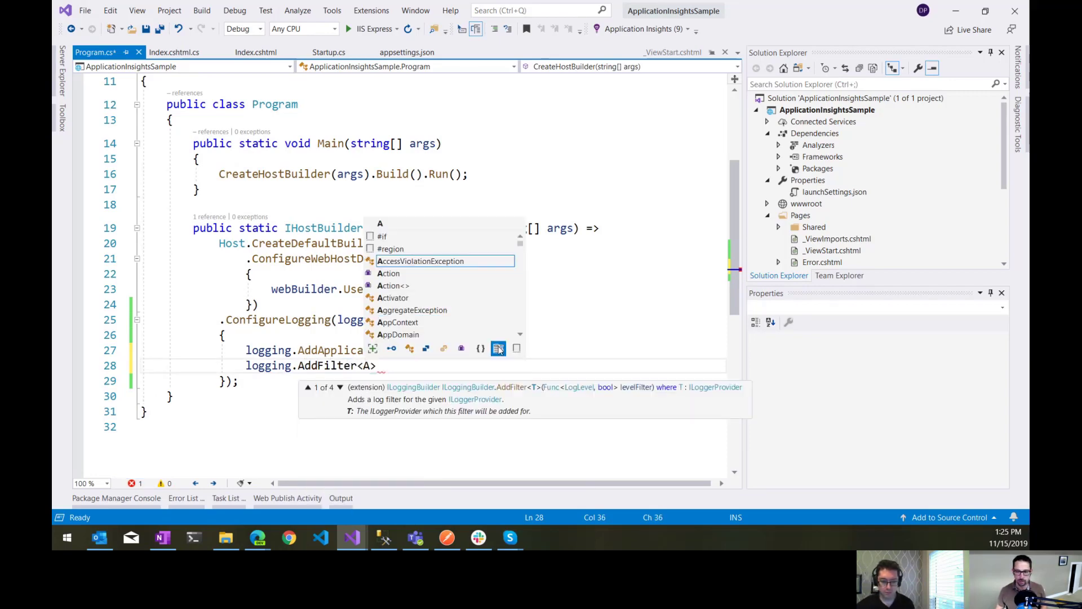
text(pplicatin)
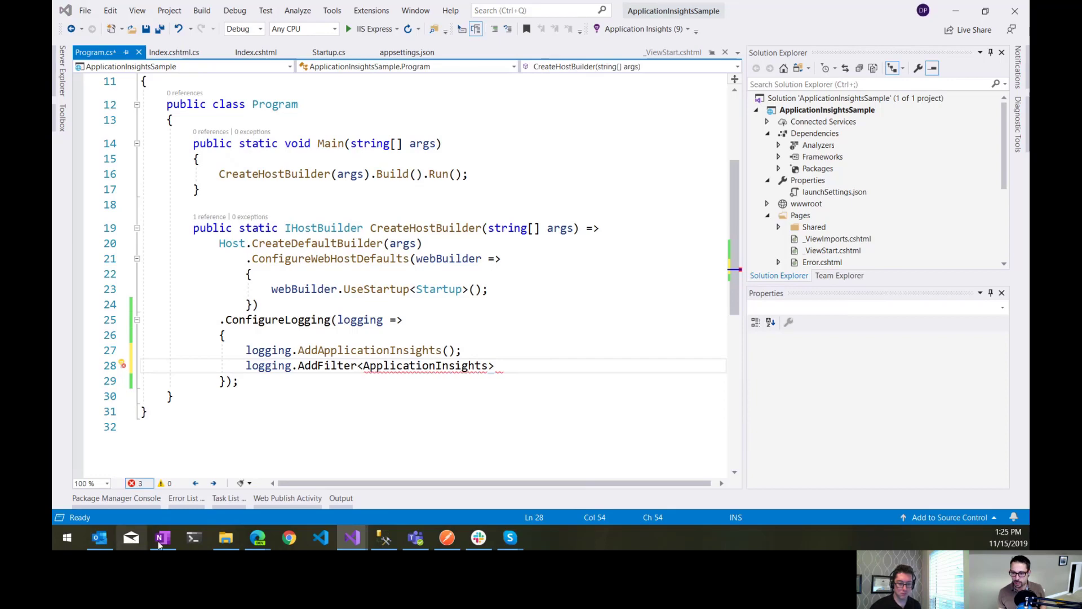
text(LoggerProvider)
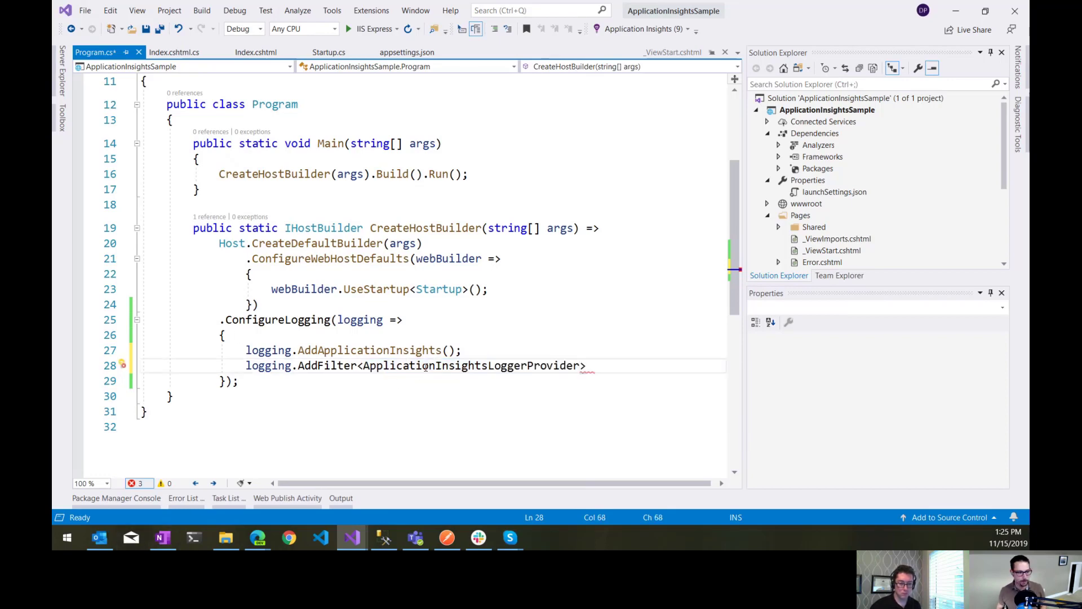
text(())
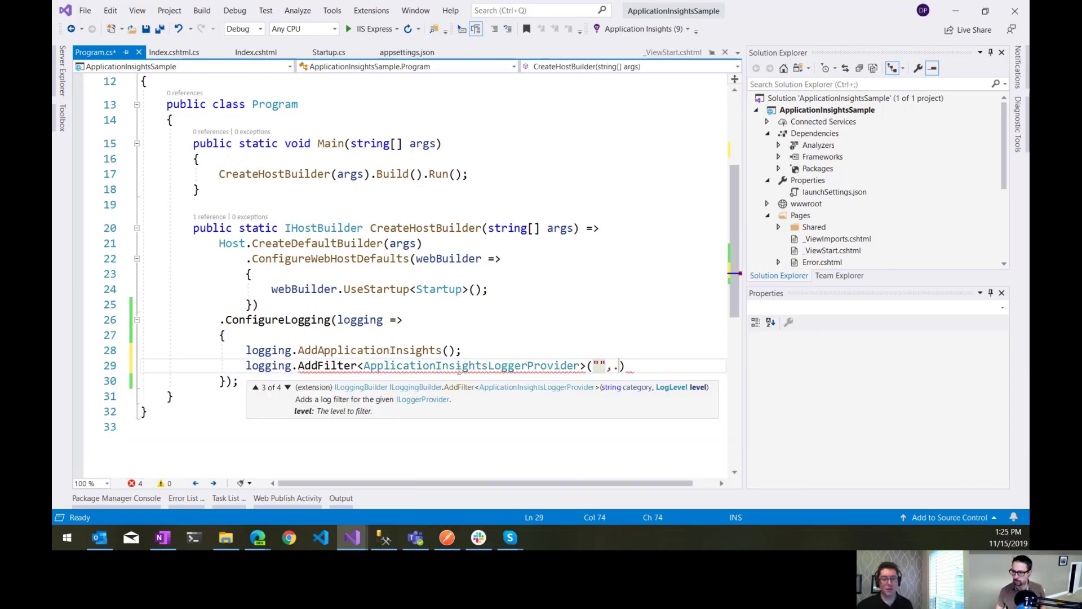
text(LogLevel)
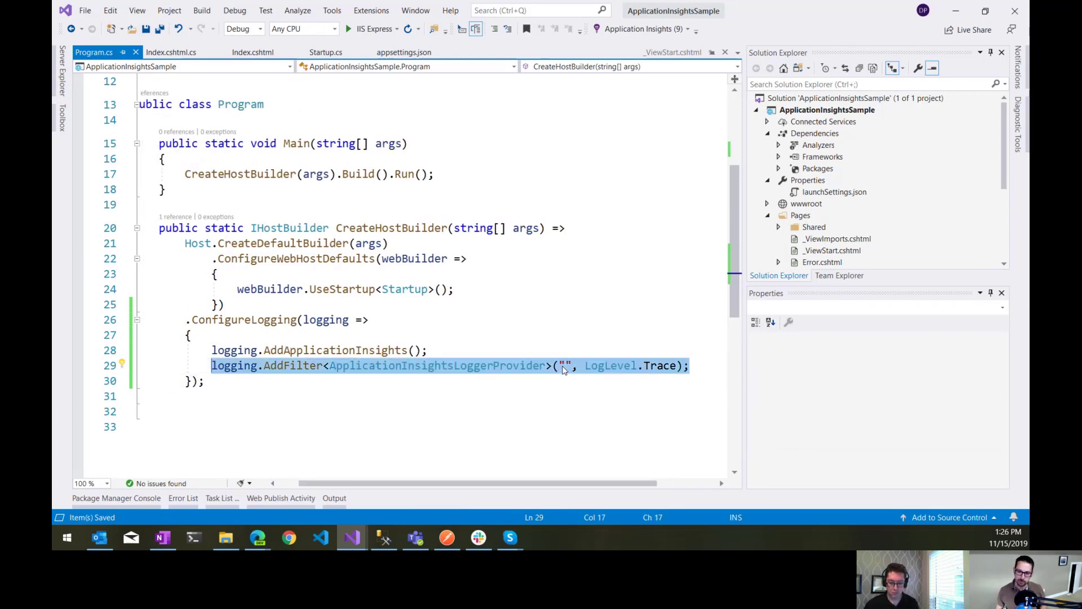
text(M)
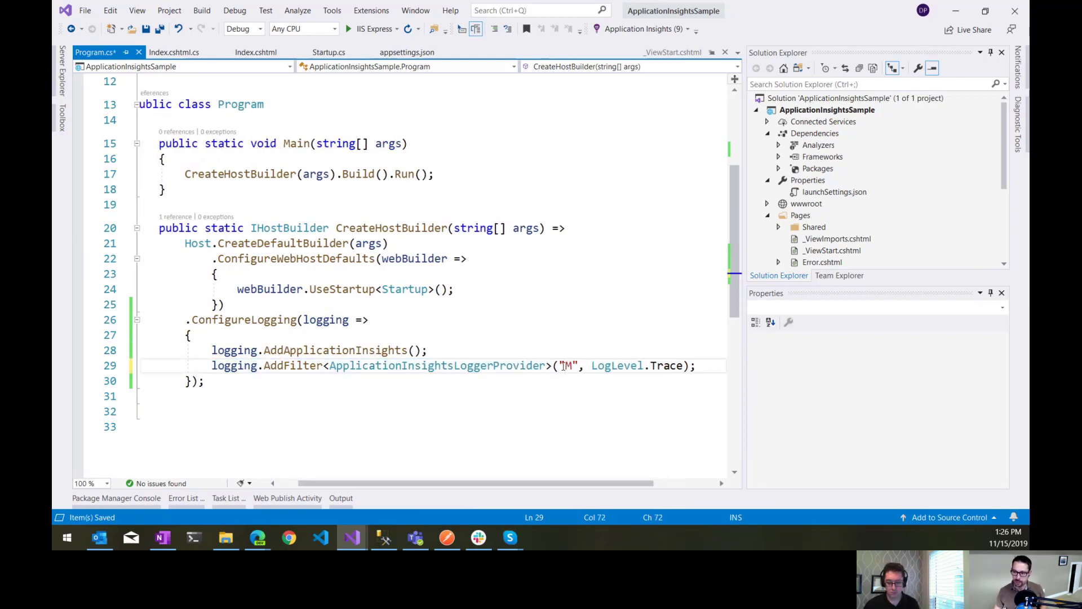
text(icro)
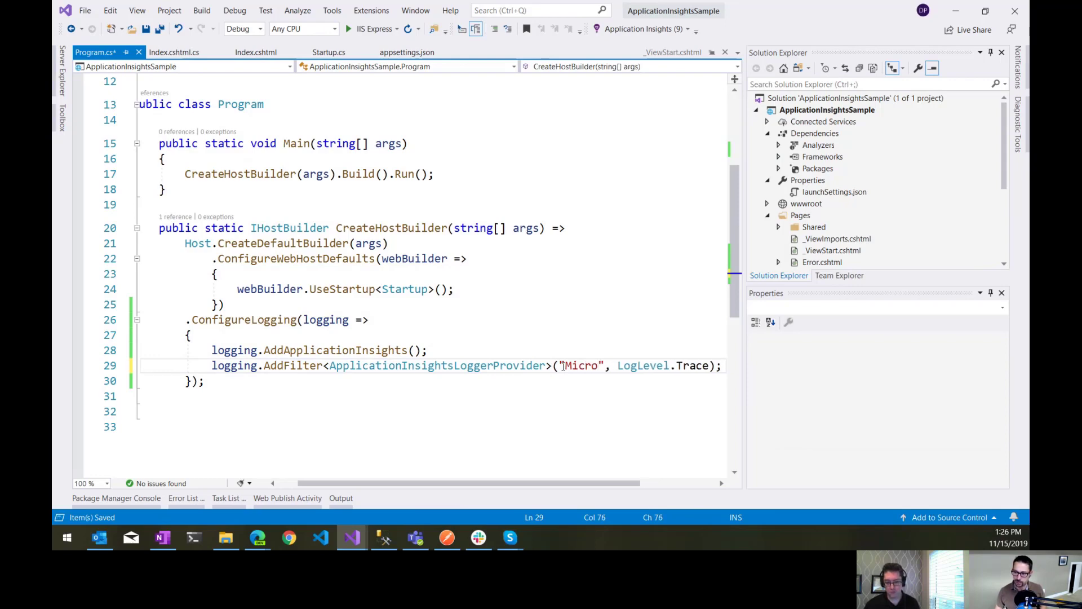
text(soft)
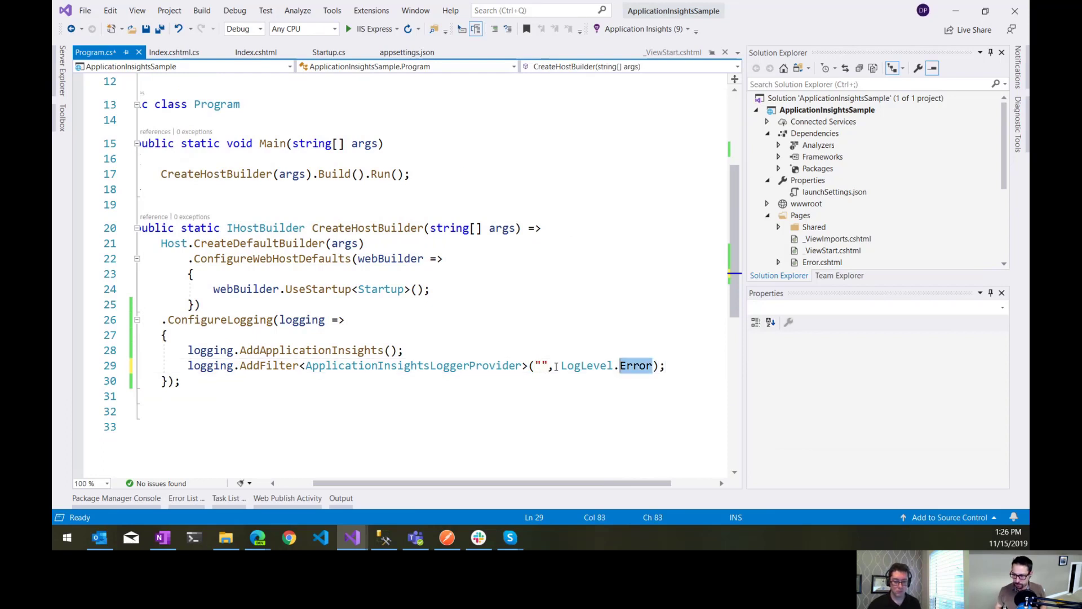
text(Trace)
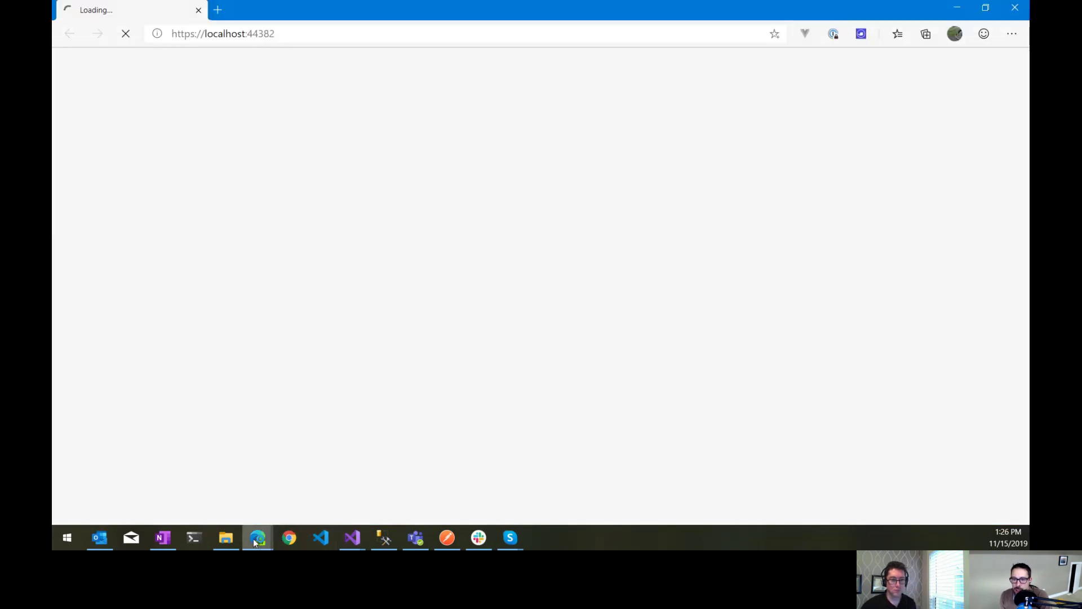
mouse_move(258, 538)
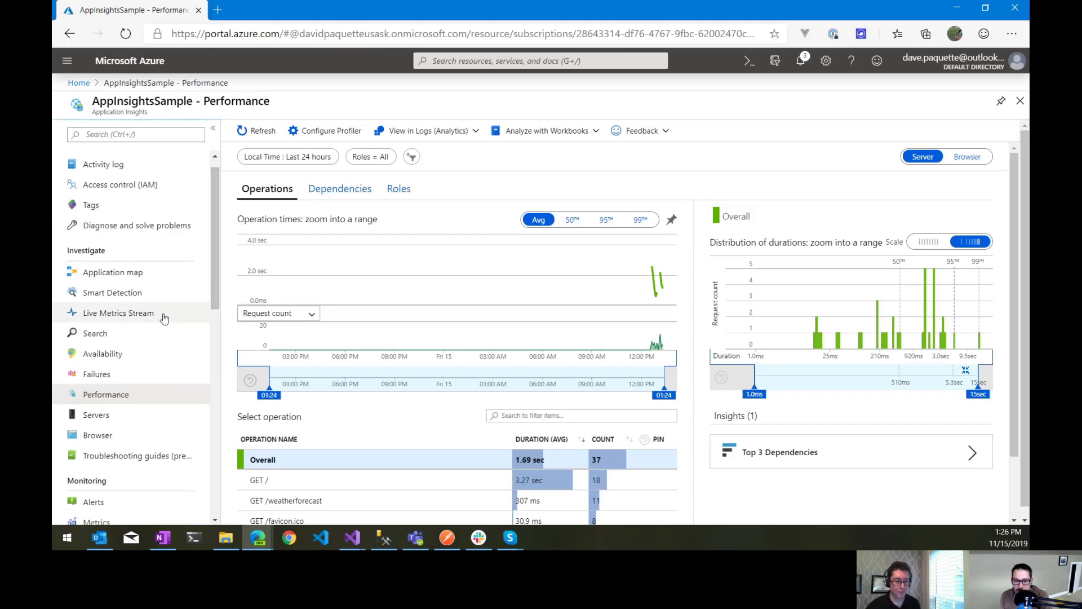
Step: Open Live Metrics Stream for the relaunched sample app, showing one server online
click(118, 313)
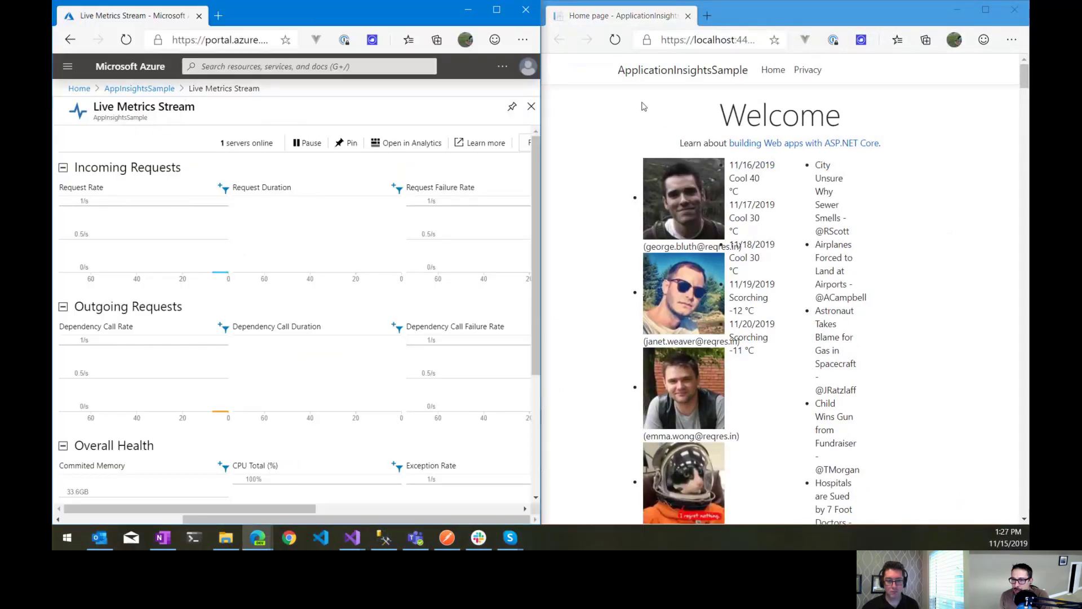
Step: Maximize the browser and inspect the request starting, unsupported file type, hosts allowed and '/Index' endpoint traces
click(614, 39)
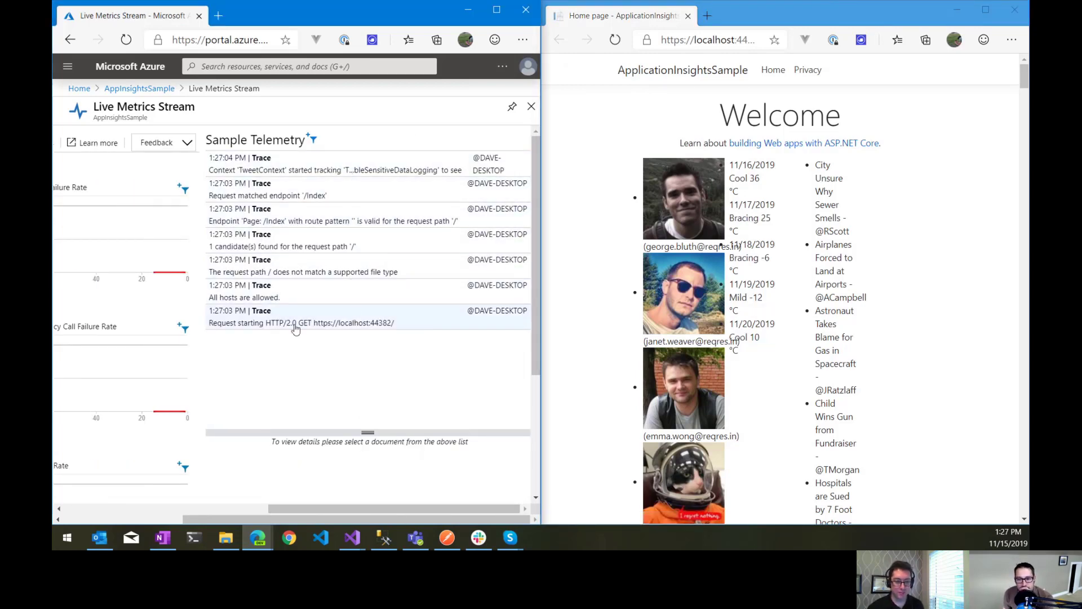
click(300, 316)
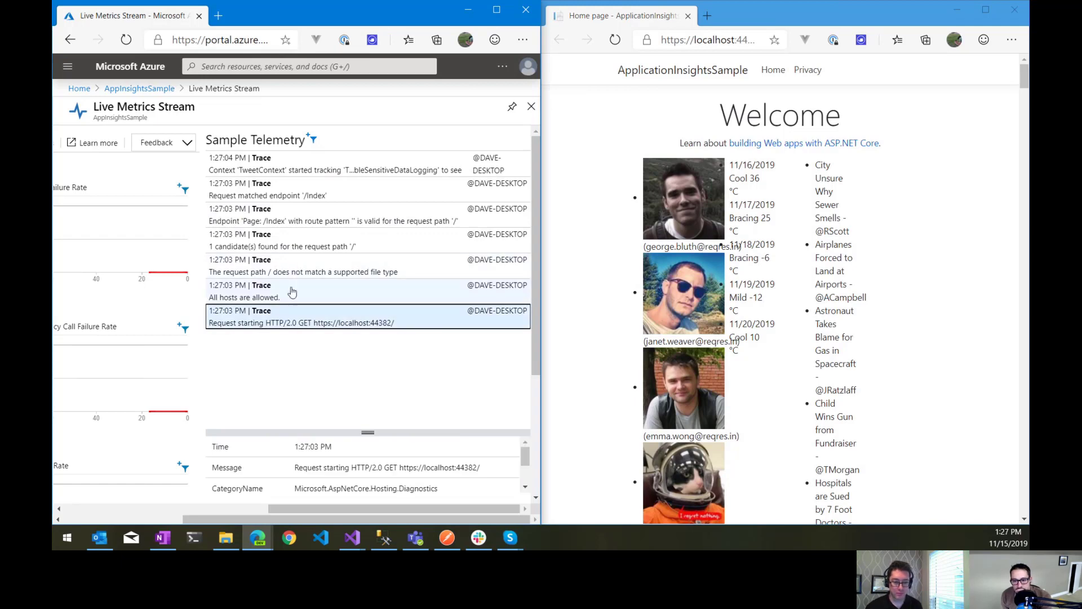
click(304, 265)
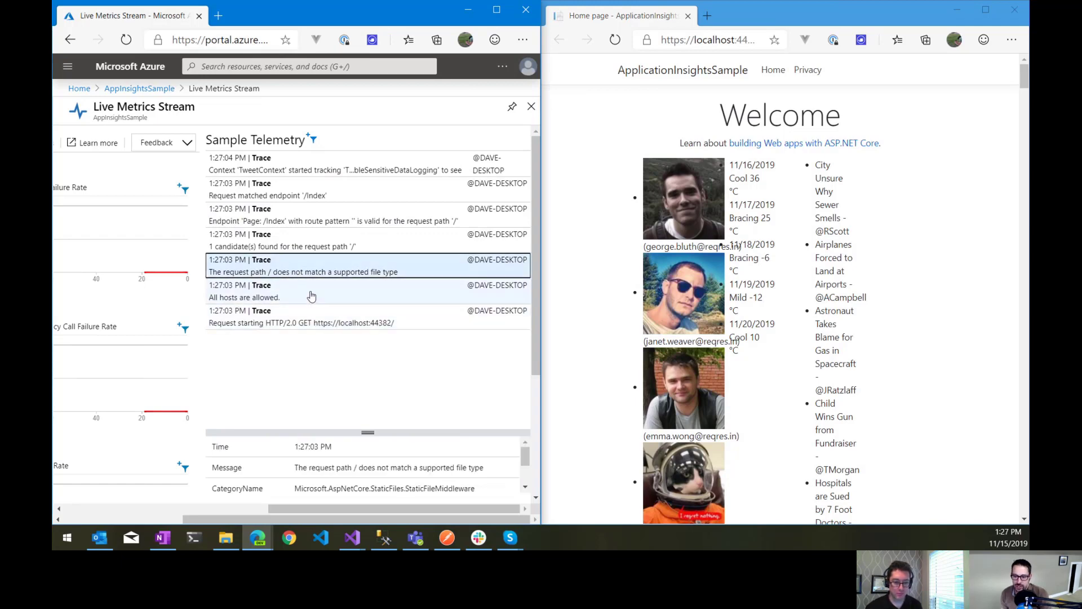
click(298, 291)
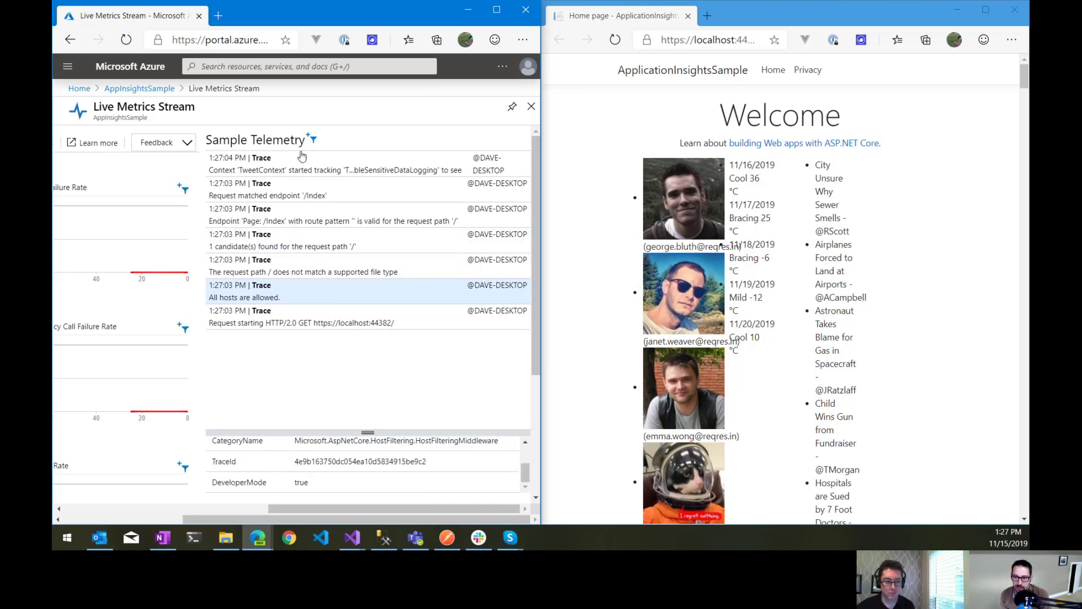
click(311, 189)
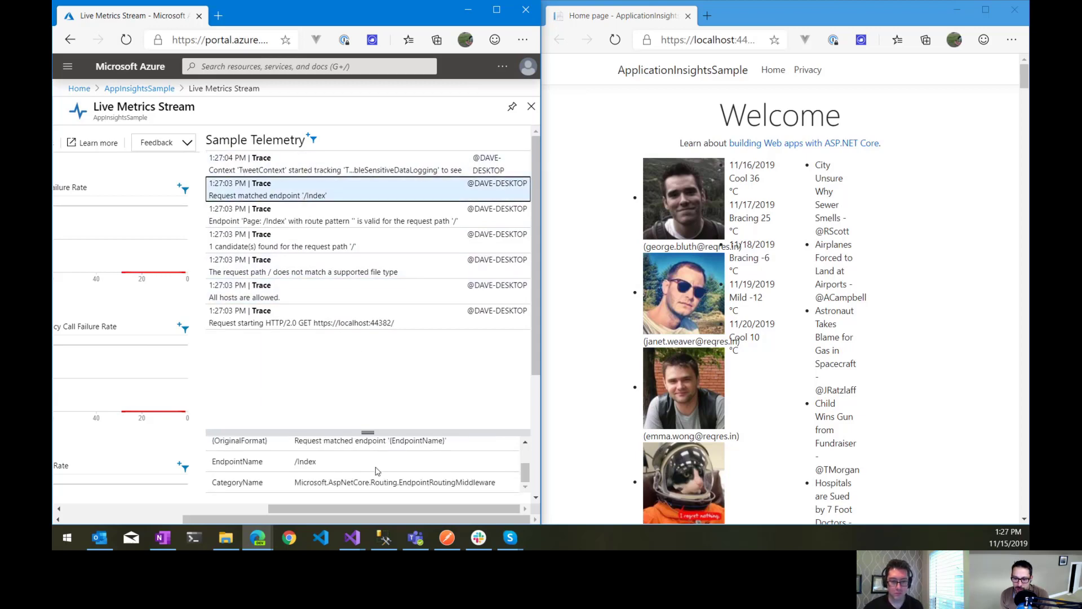
mouse_move(311, 297)
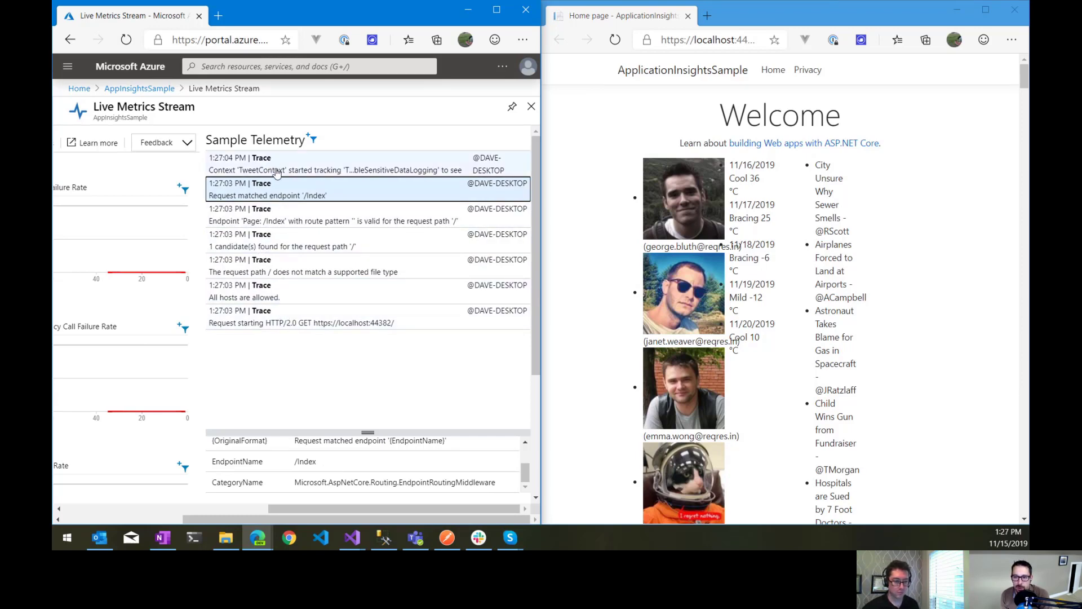
mouse_move(373, 156)
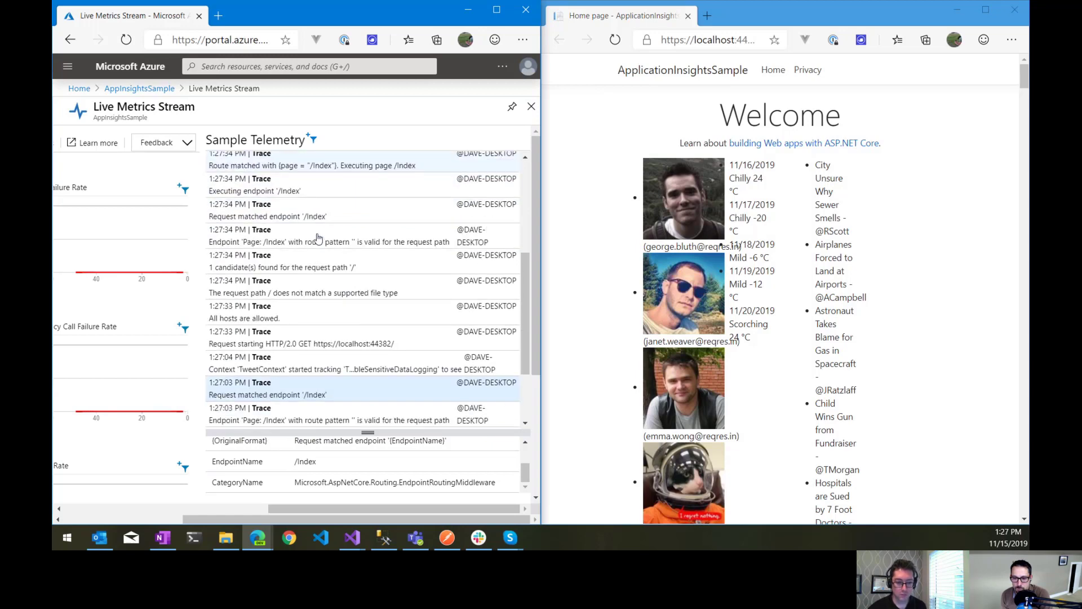
scroll(down, 3)
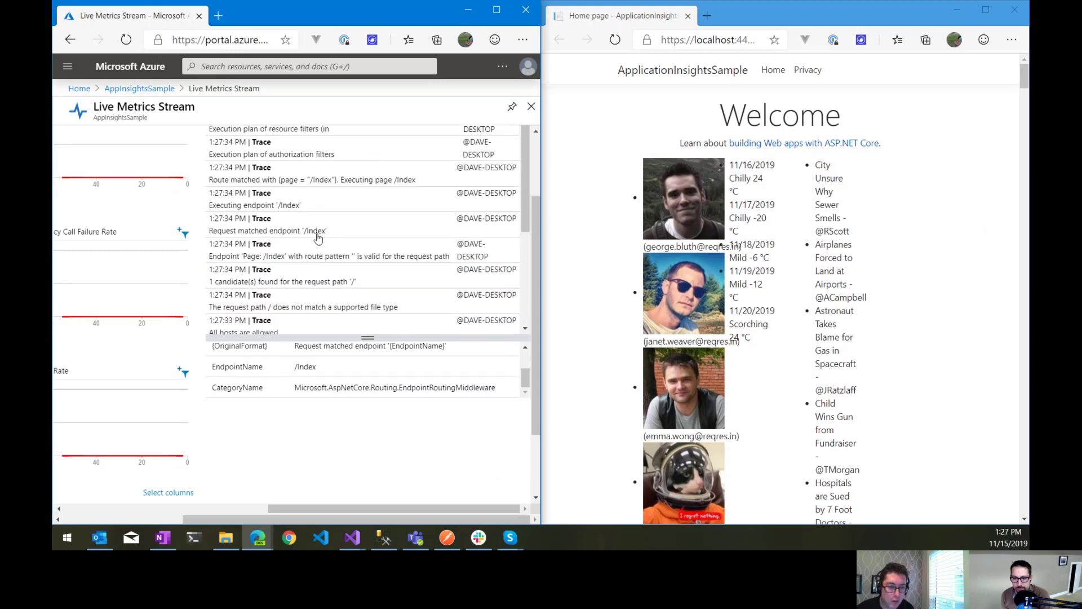
scroll(down, 3)
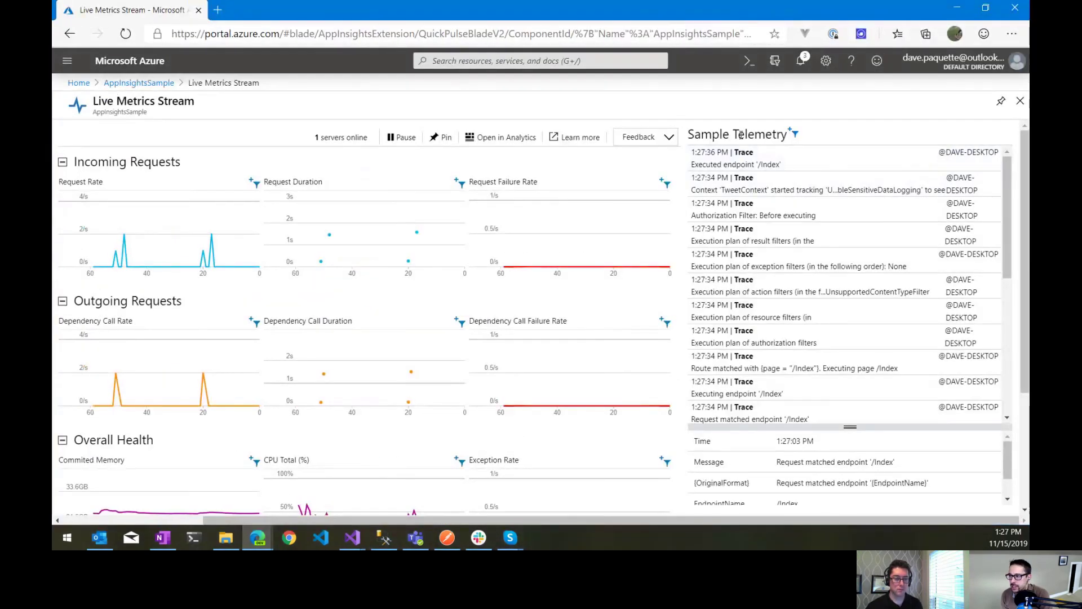
Step: Go back to AppInsightsSample via the breadcrumb and open Logs (Analytics) under Monitoring
click(139, 82)
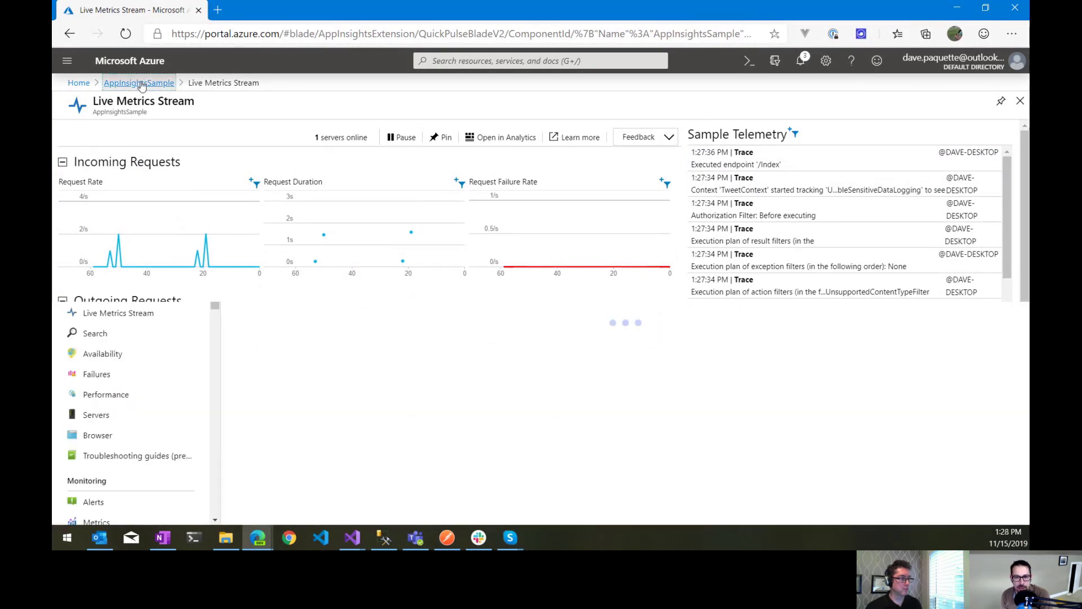
click(138, 83)
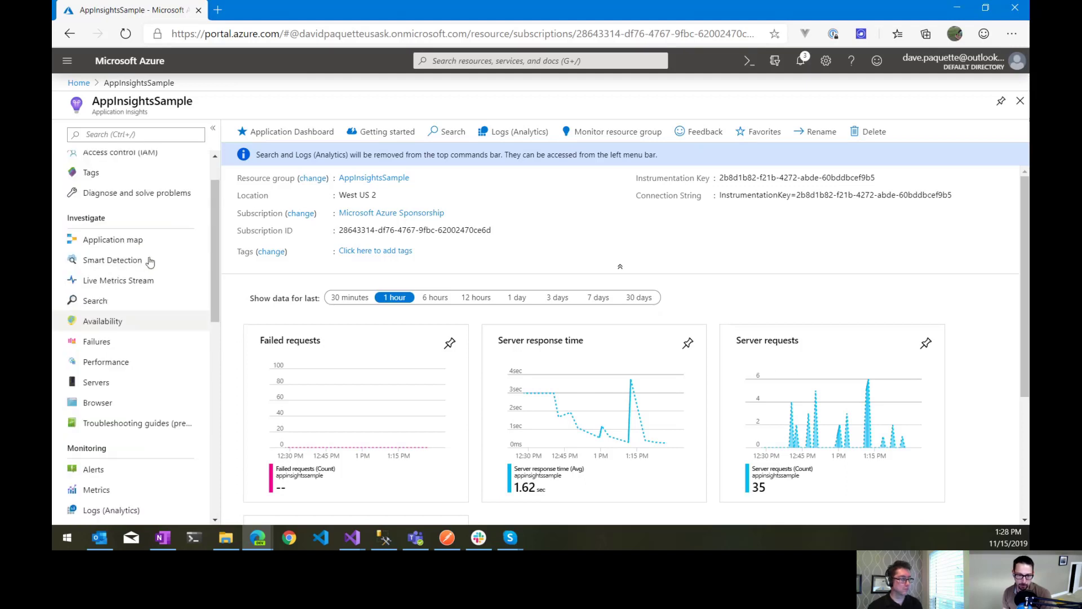
scroll(down, 3)
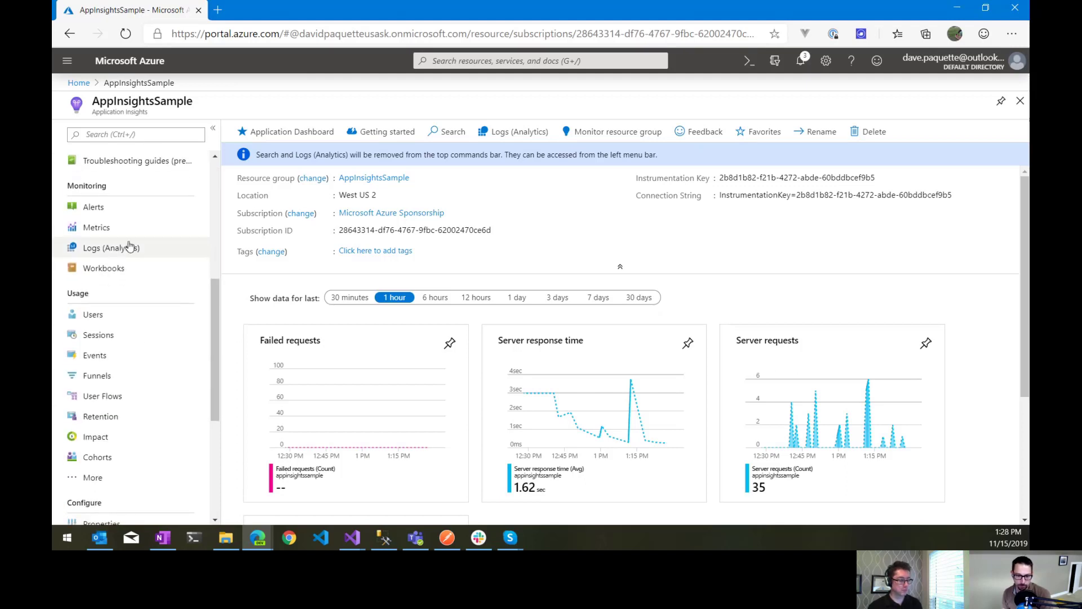
click(111, 247)
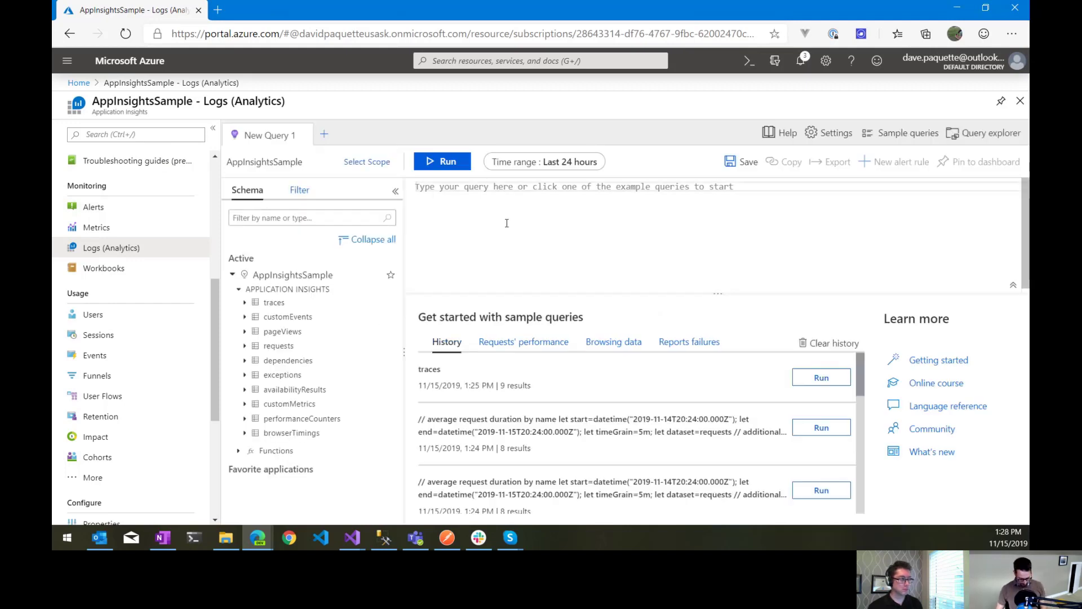
Step: Write the query 'traces | where timestamp > ago(5m) | order by timestamp desc'
text(traces)
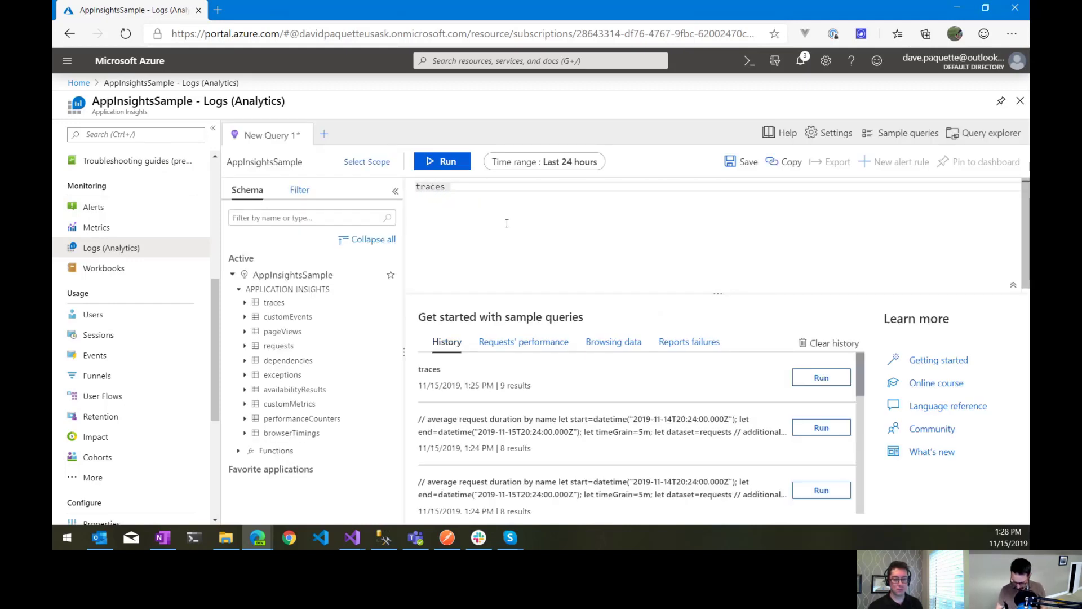
text(| where)
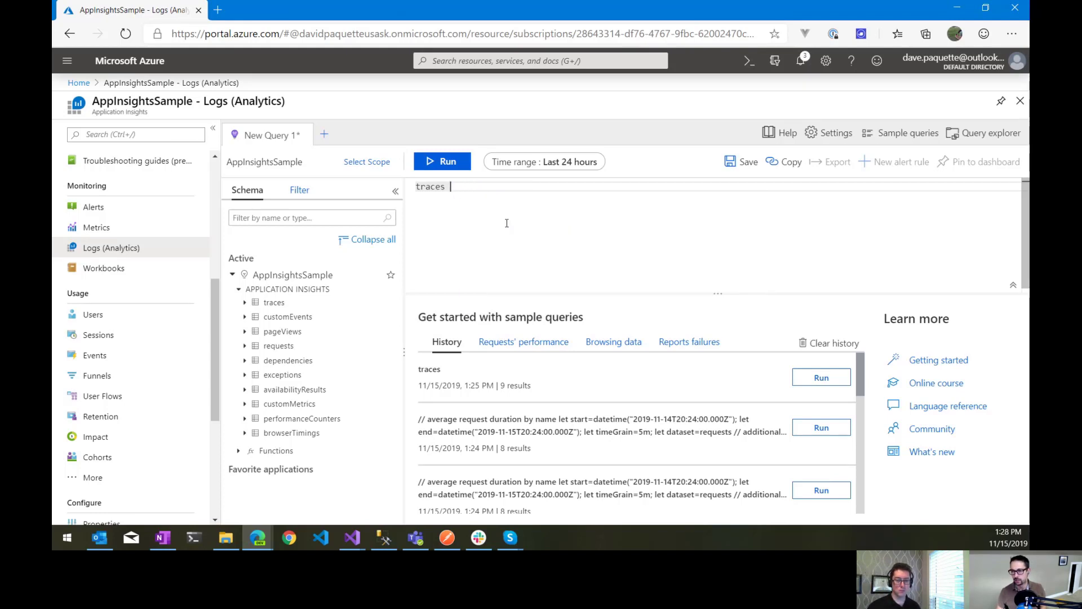
text(| w)
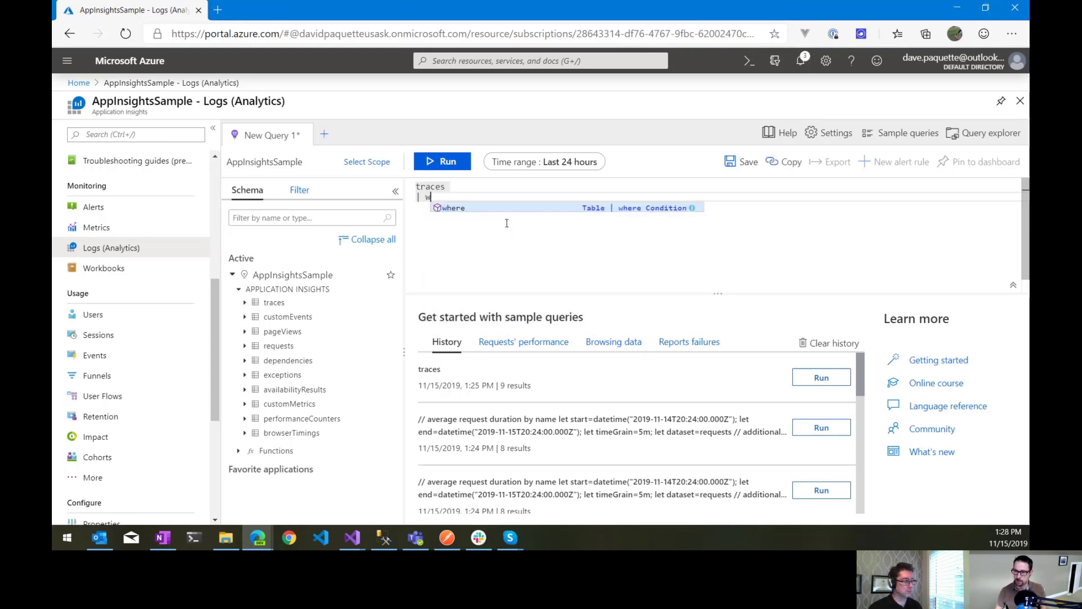
text(here)
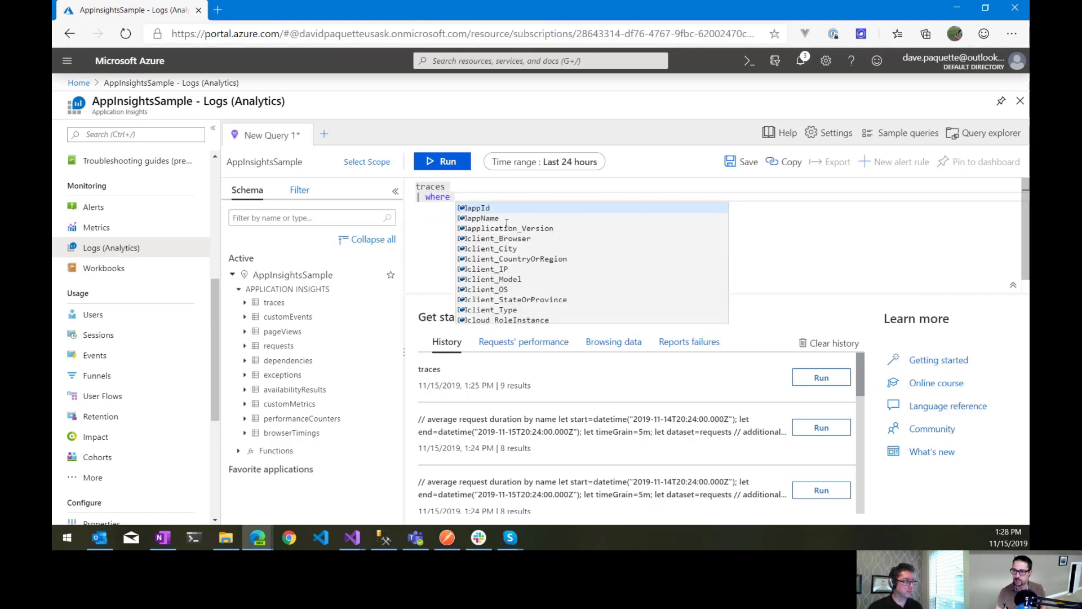
text(timestamp)
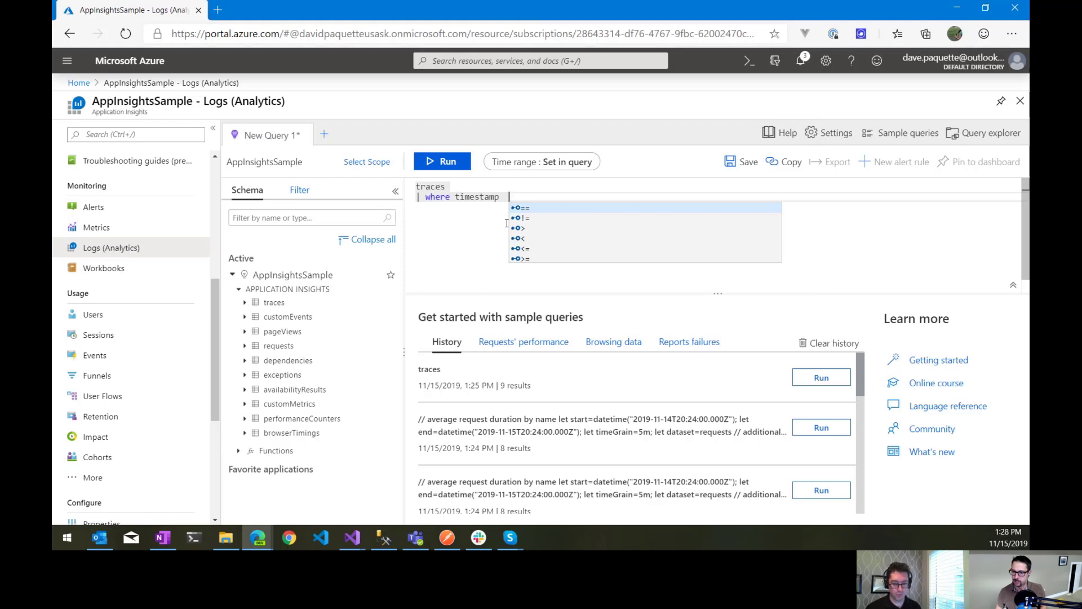
text(> ago()
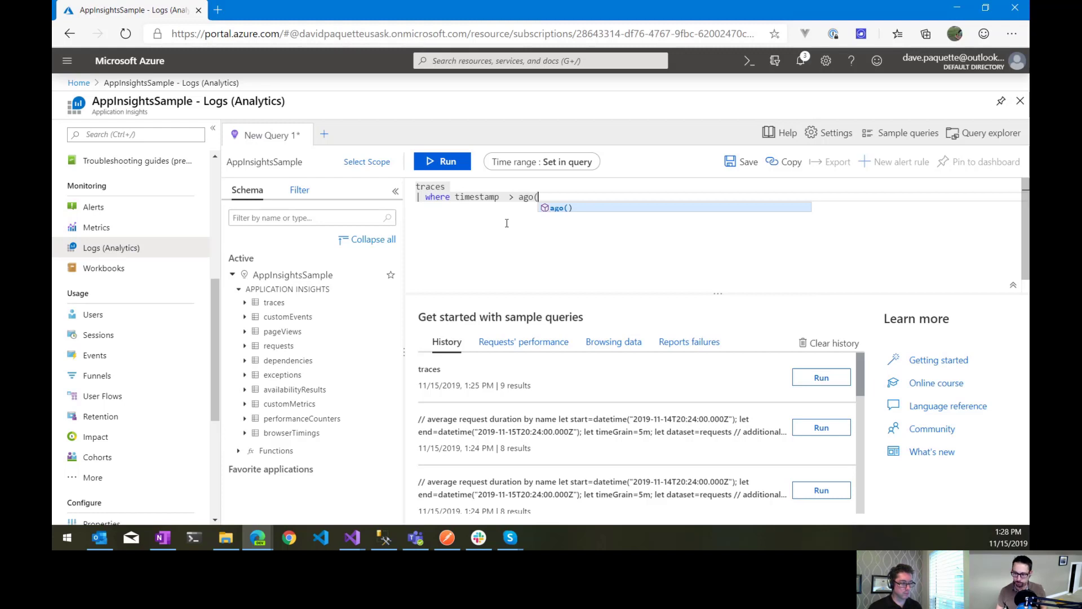
text(4)
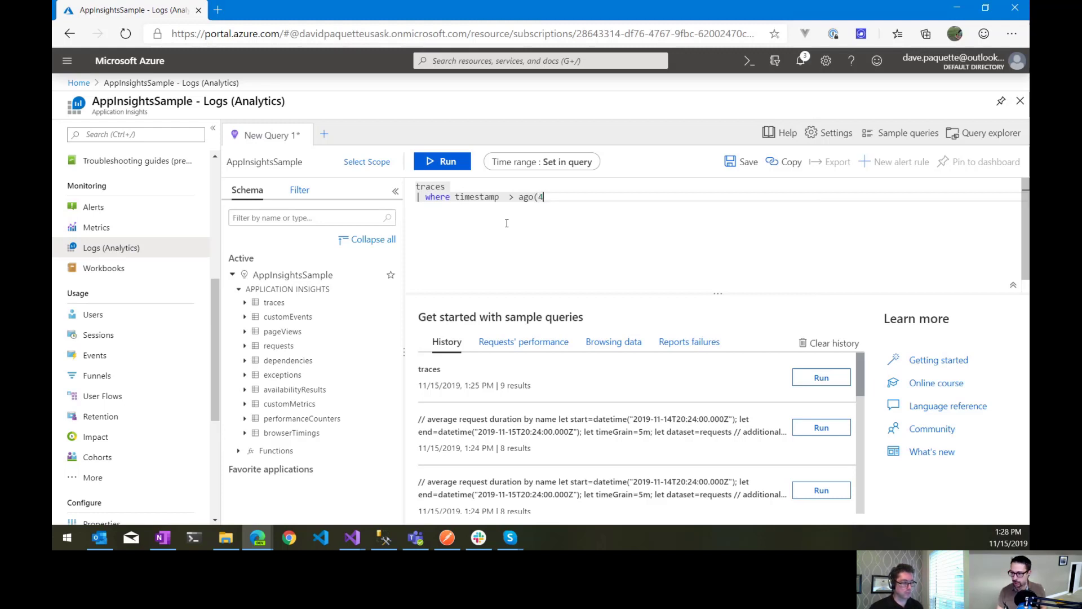
text(5m))
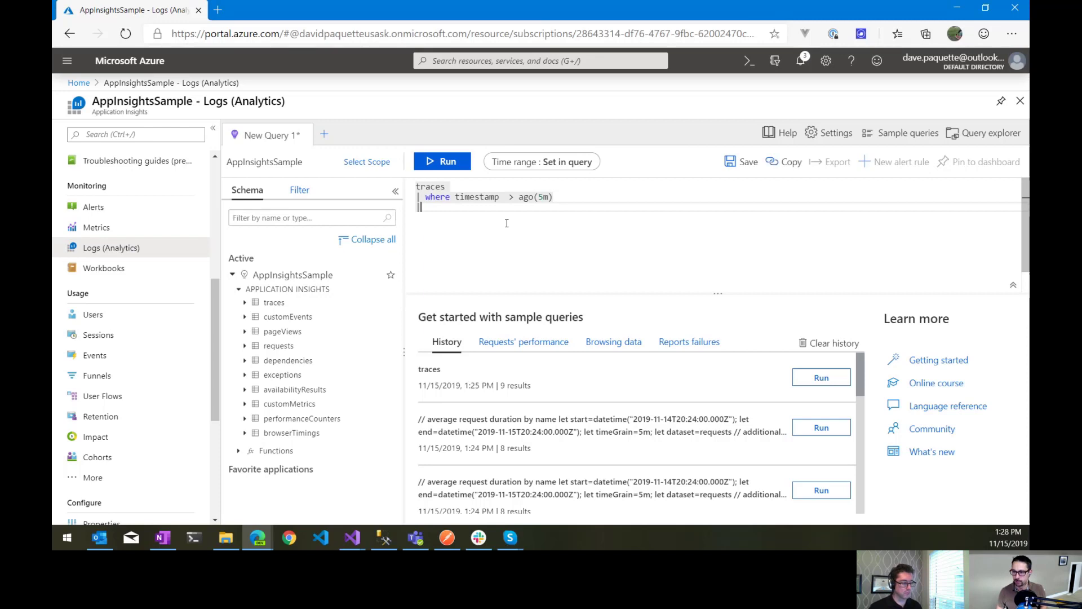
text(order)
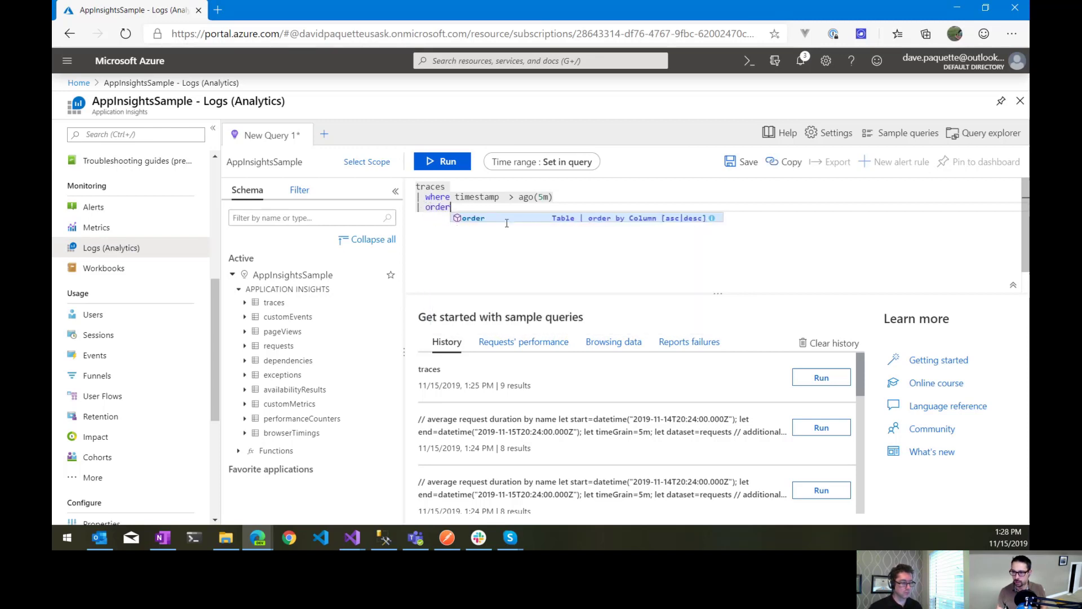
text(by timestamp des)
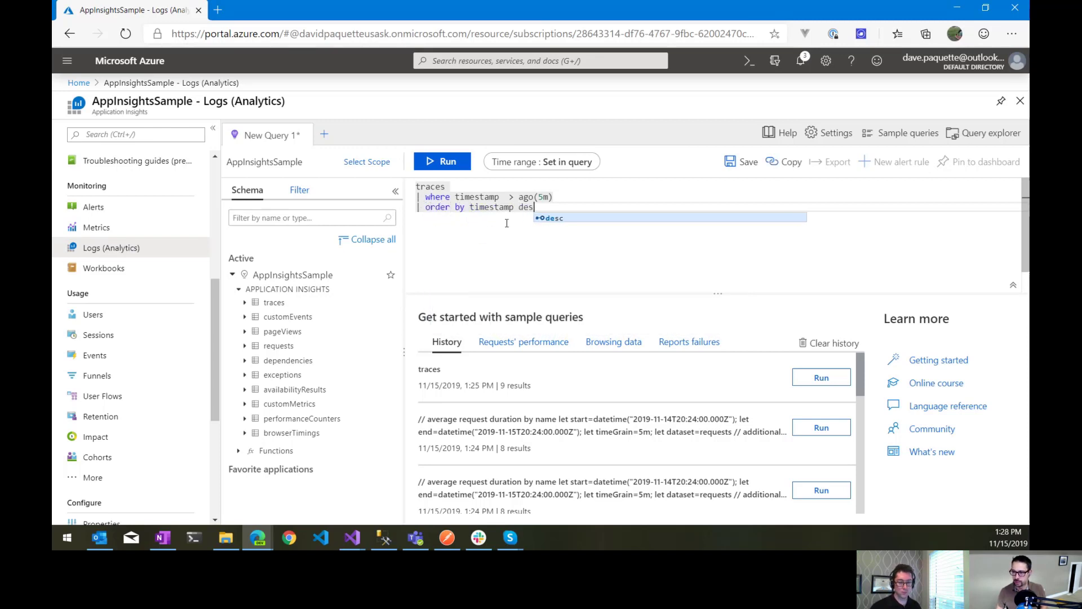
text(c)
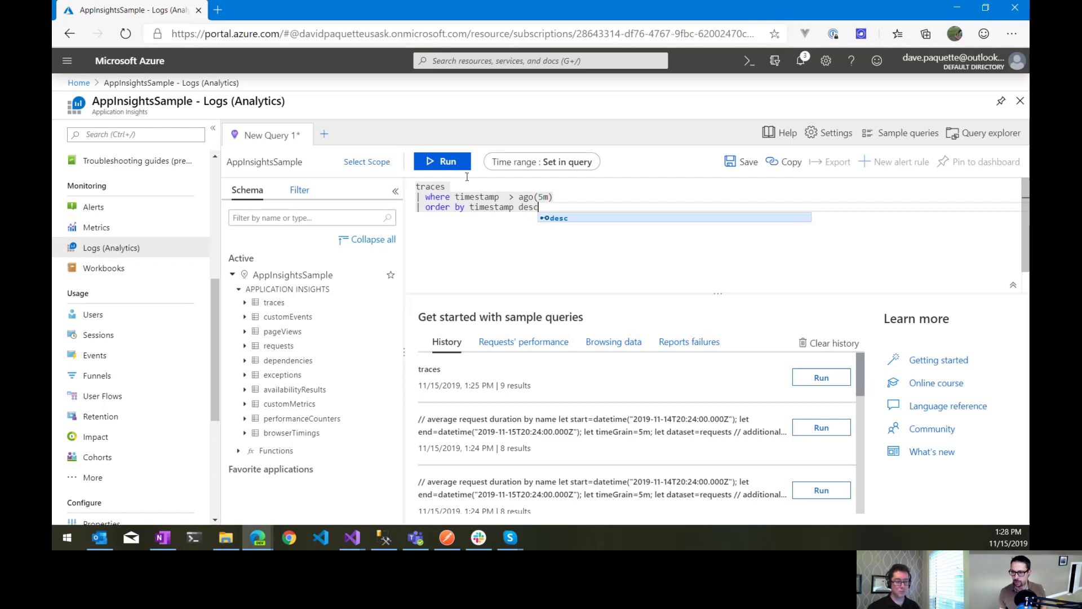
Step: Run the query and widen the results to browse the 187 trace records
click(442, 161)
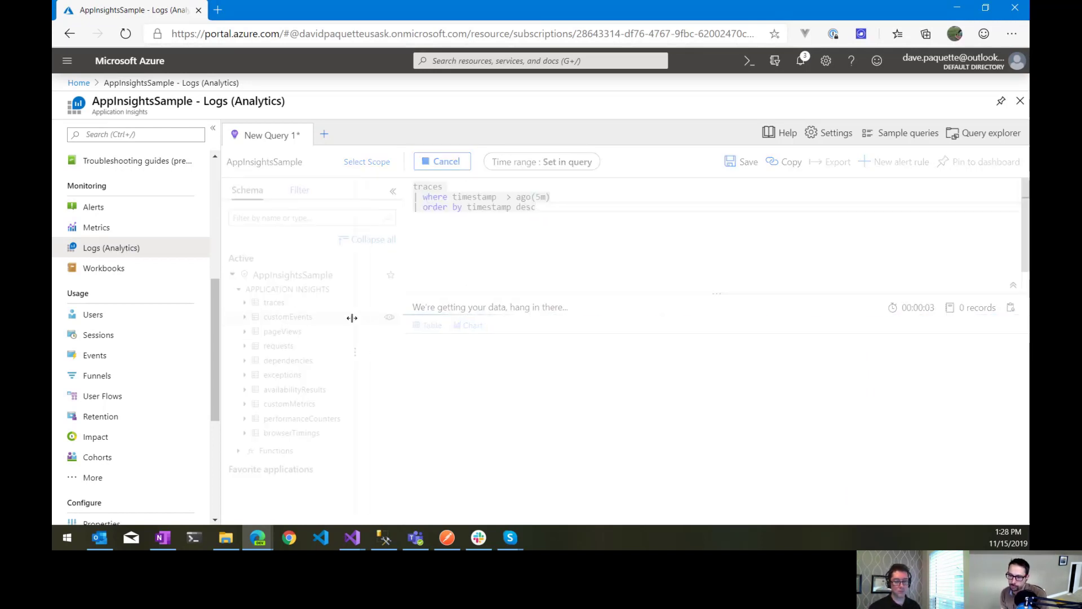
click(442, 161)
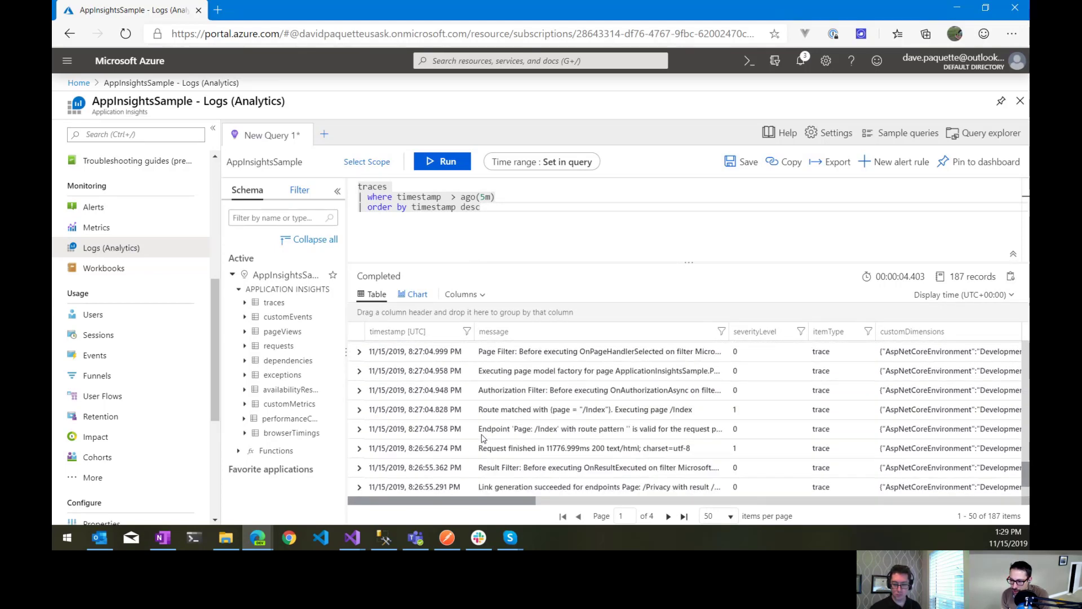
scroll(down, 3)
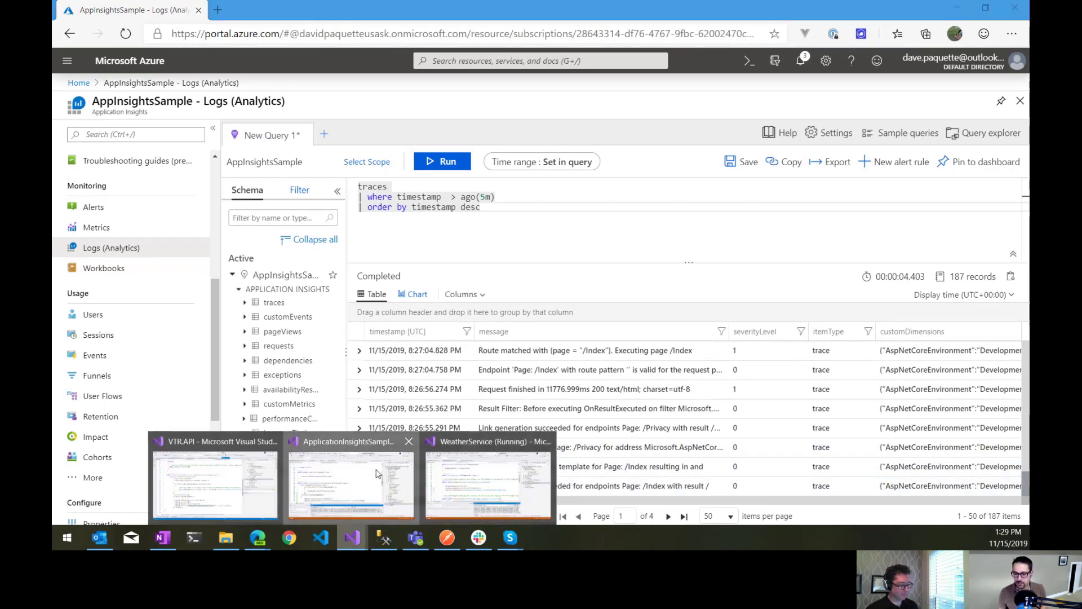
click(351, 476)
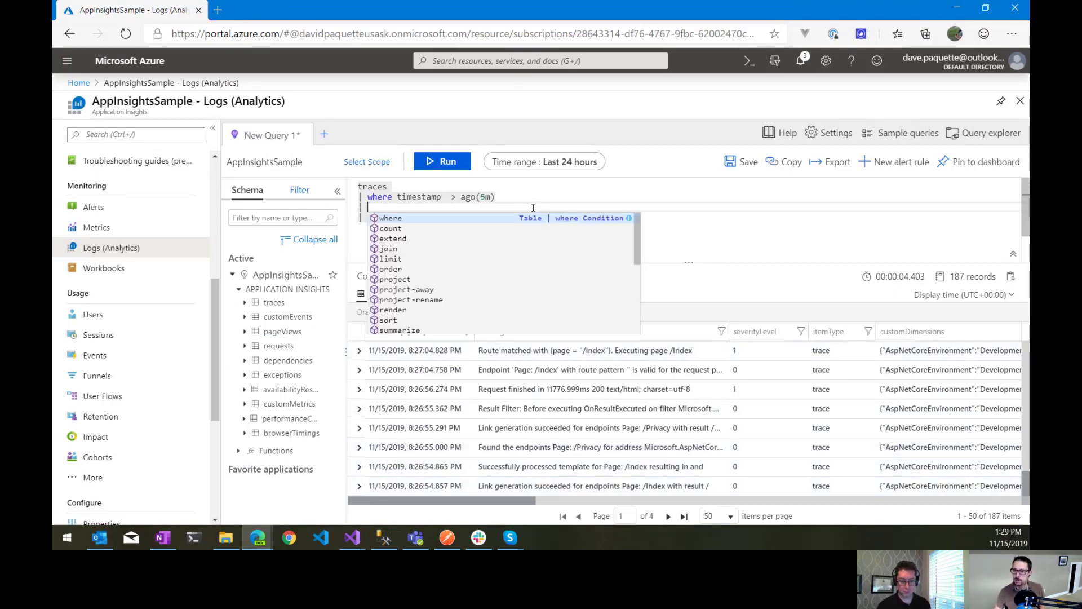
text(where message ==)
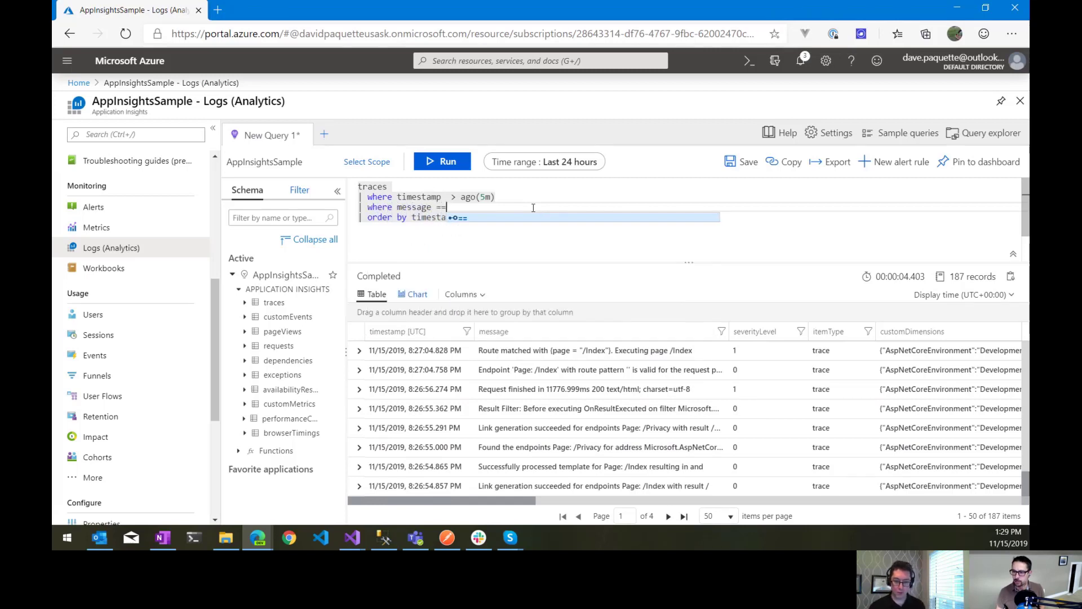
text('Some sort of debug message')
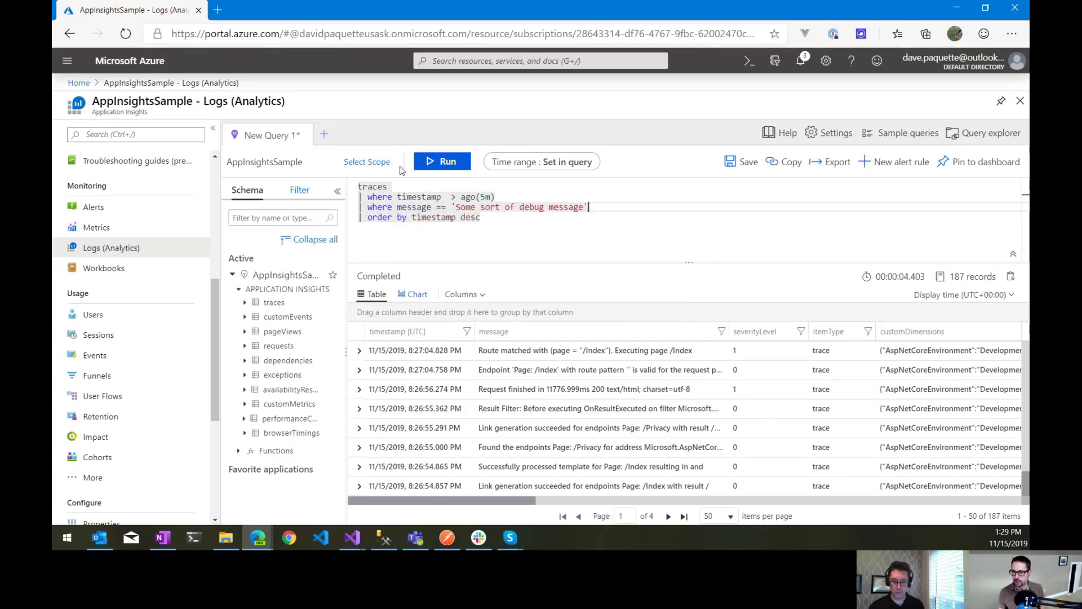
click(442, 160)
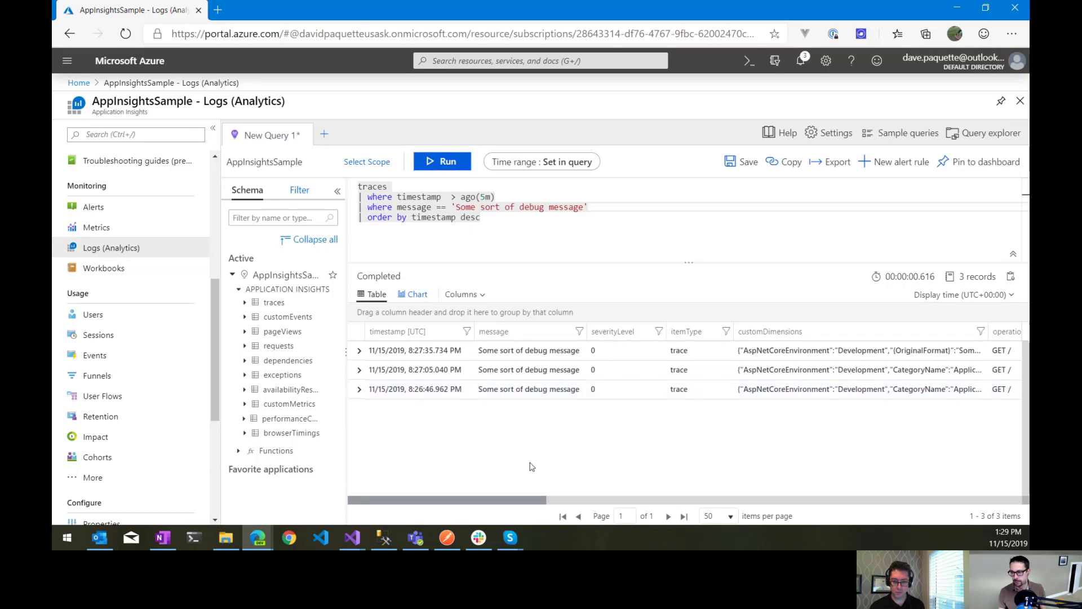
mouse_move(509, 500)
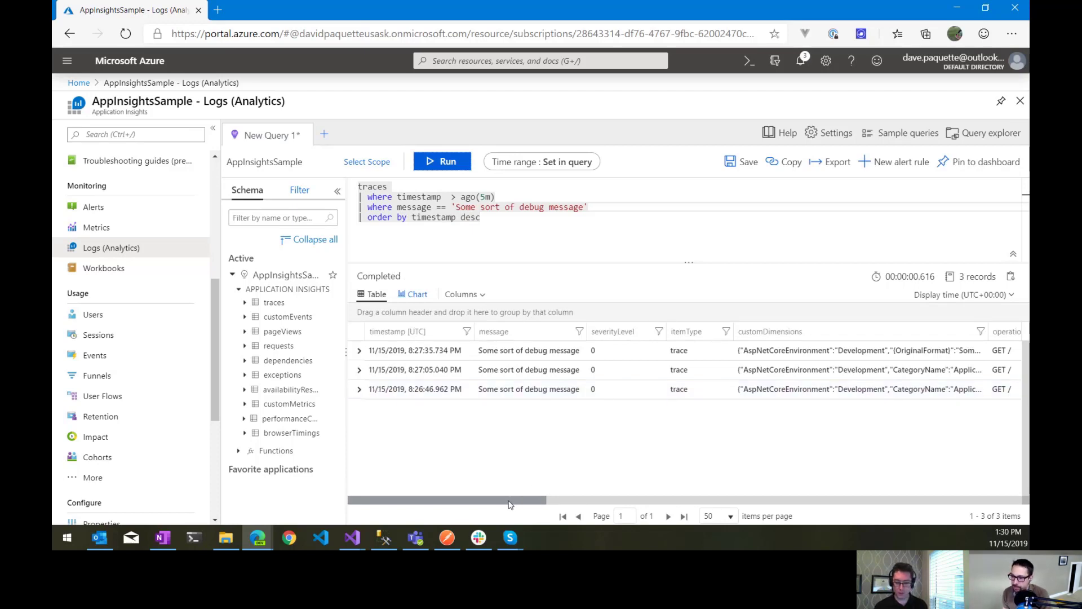
mouse_move(587, 526)
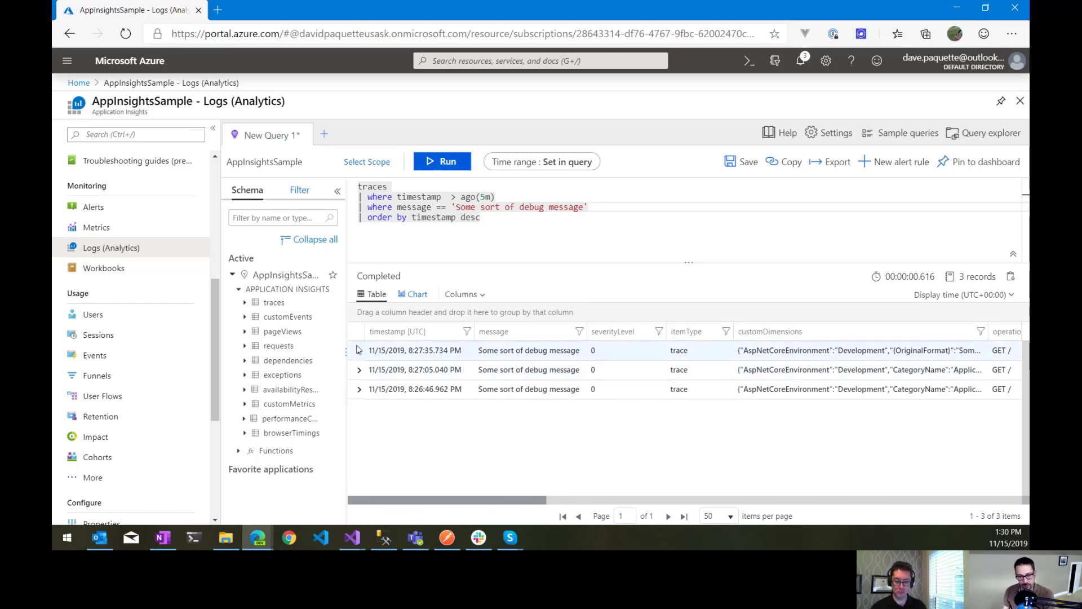
mouse_move(278, 345)
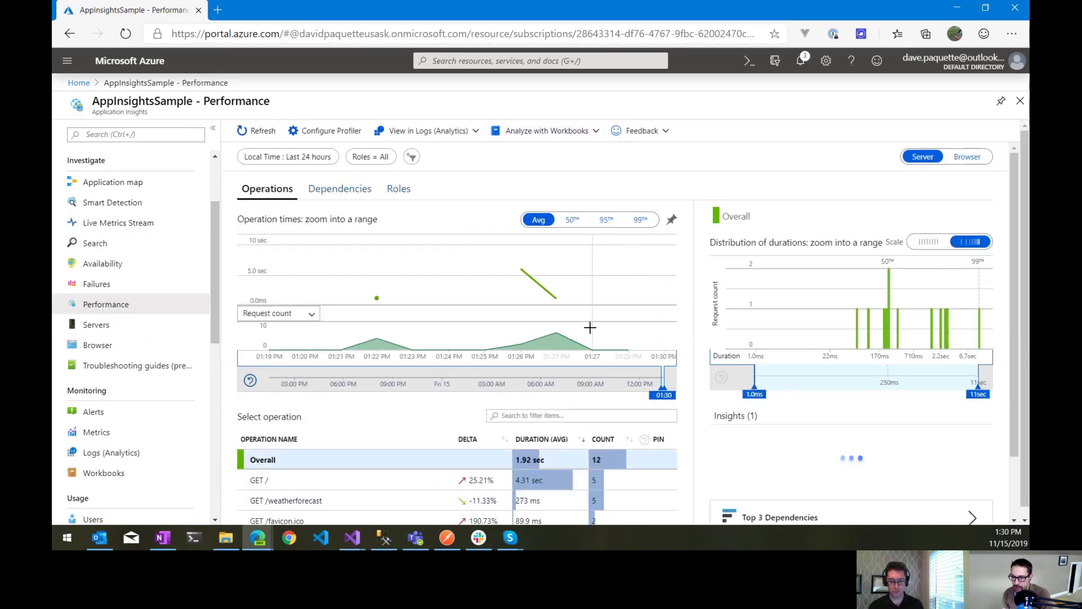
Step: Scroll to the operations table and select the GET / operation
scroll(down, 3)
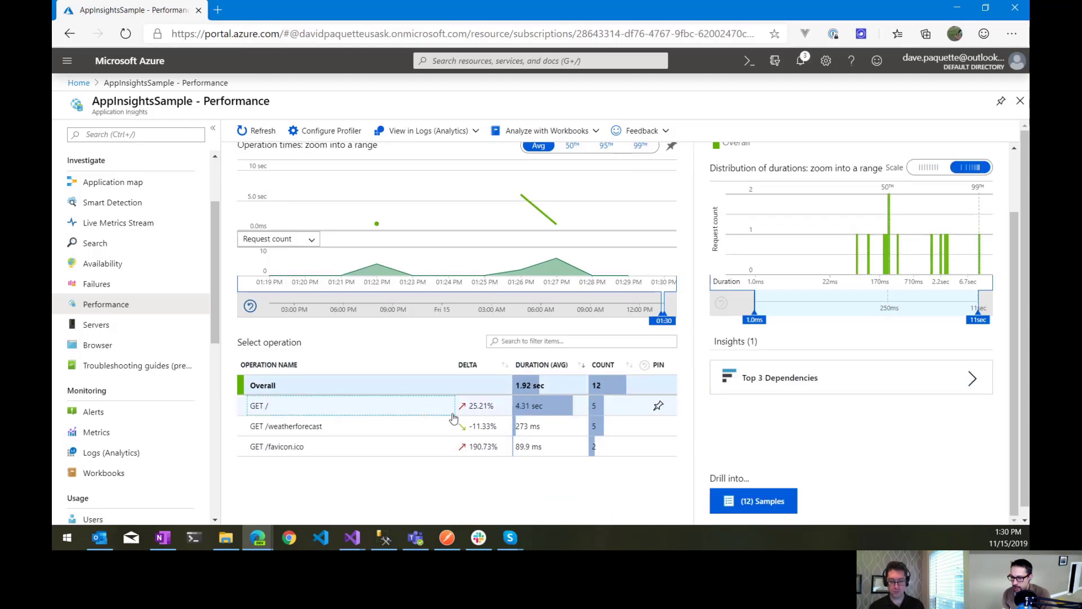
click(261, 405)
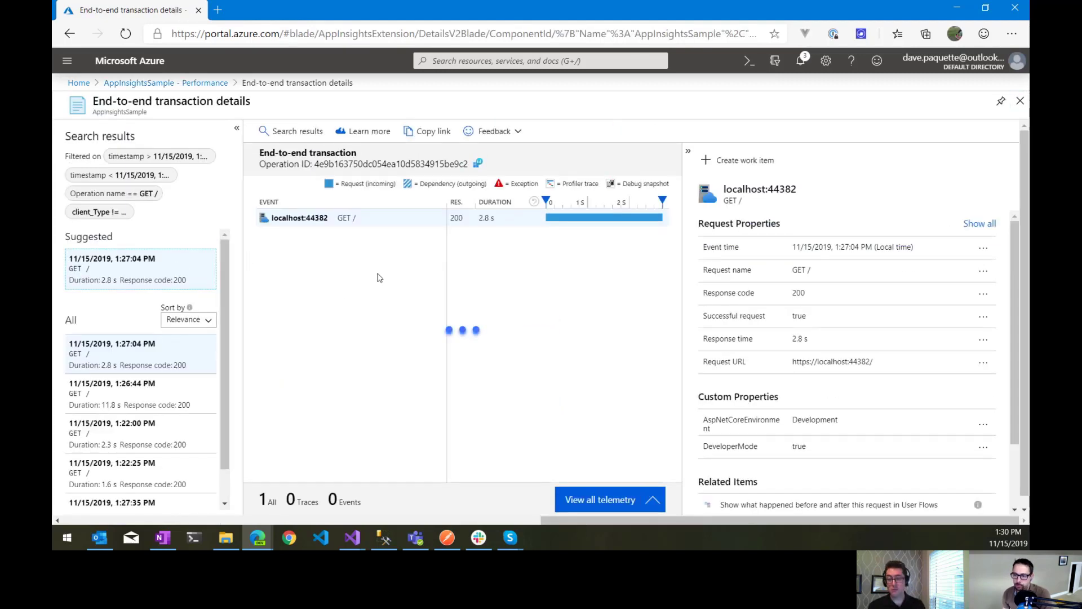
Step: Show all telemetry for the 1:27:04 PM GET / transaction and scroll its 231 traces
click(609, 499)
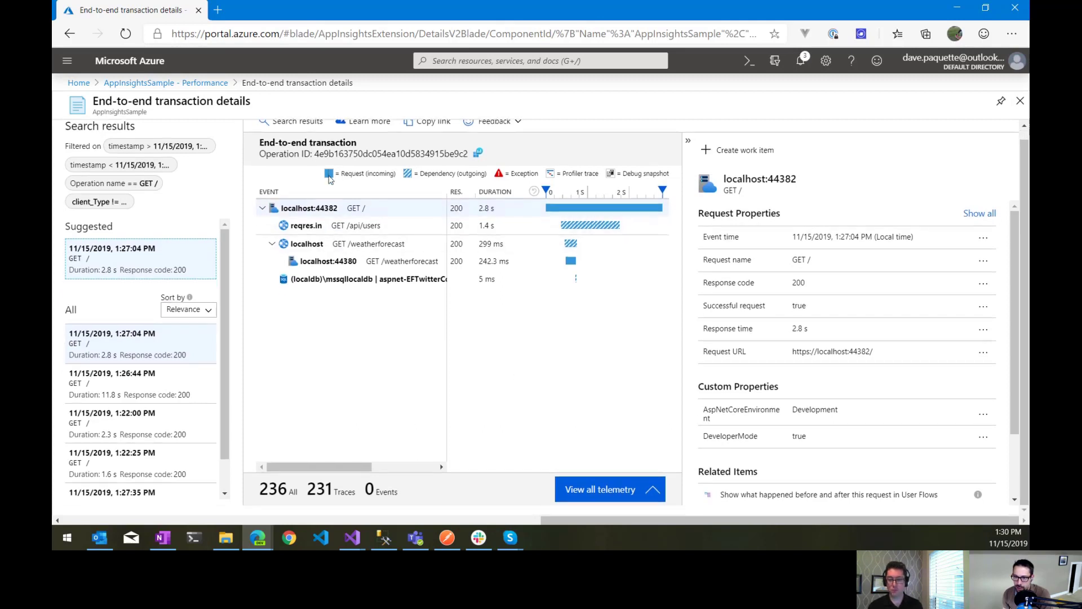
click(599, 489)
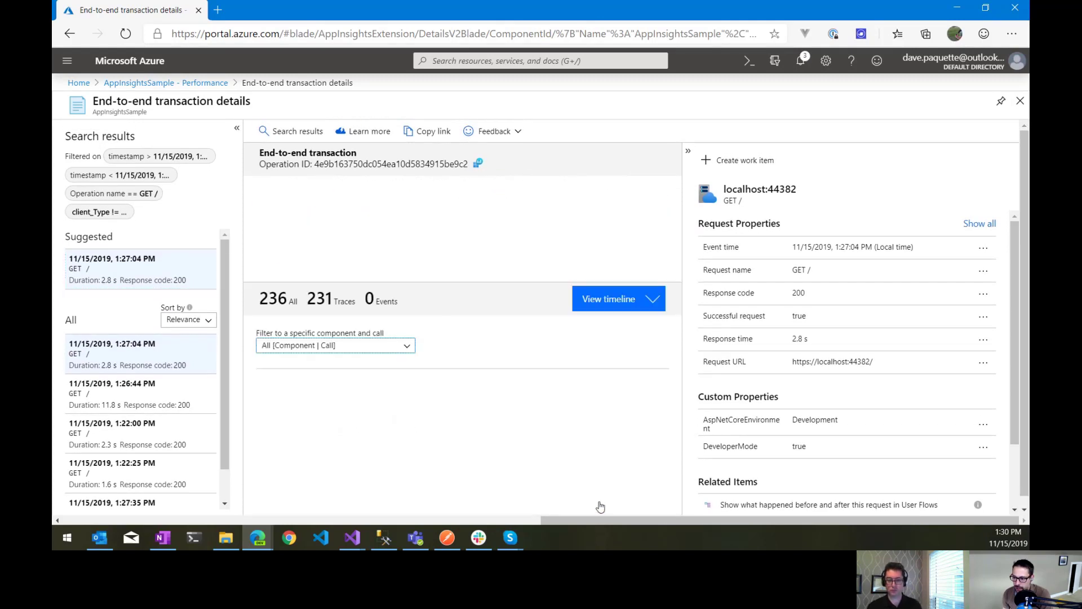
click(608, 299)
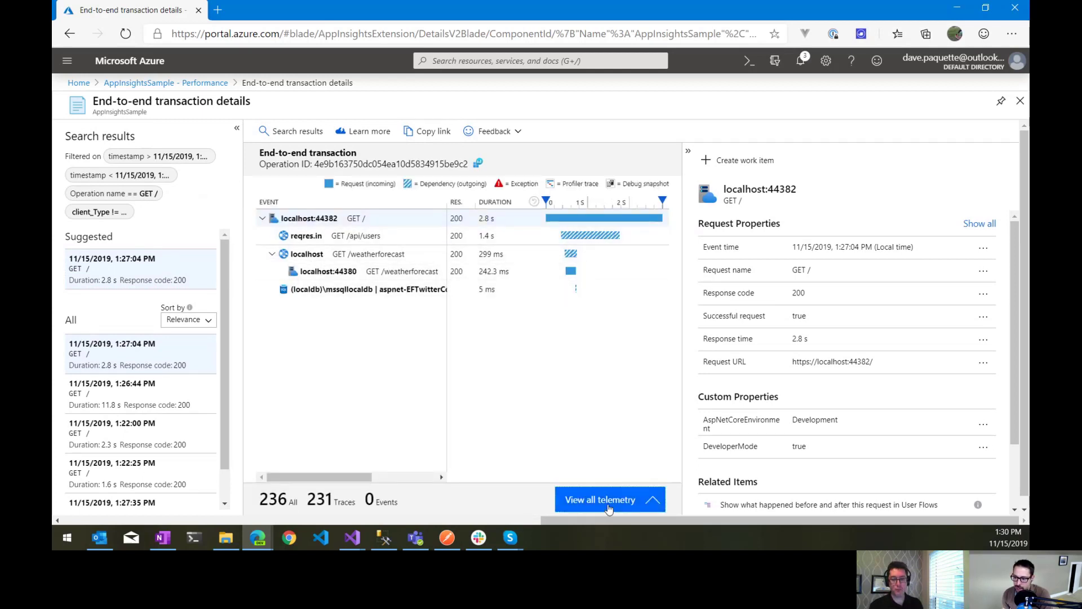
click(609, 499)
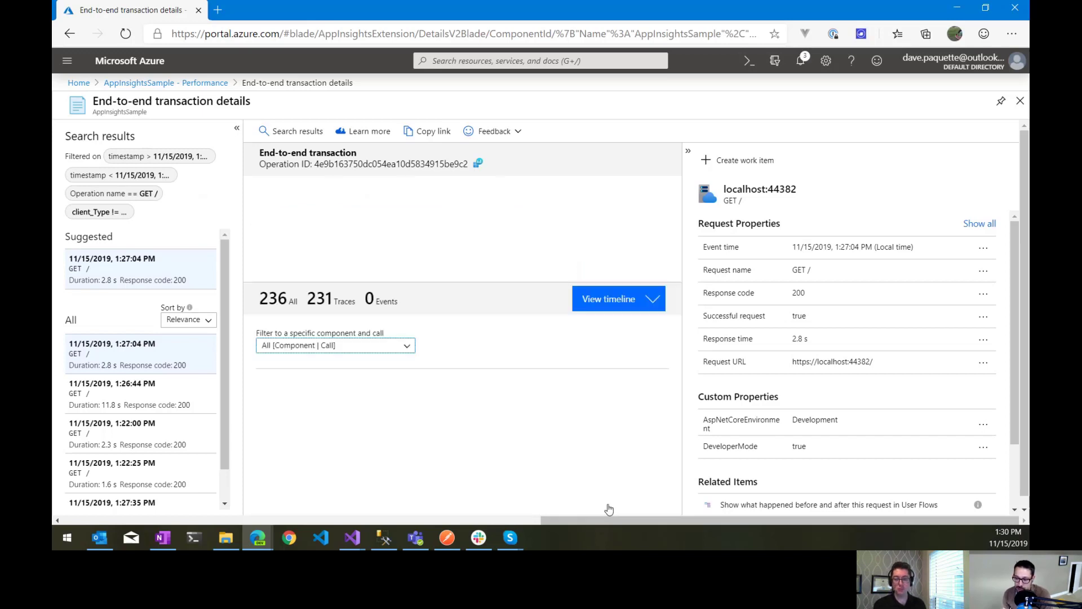
click(608, 299)
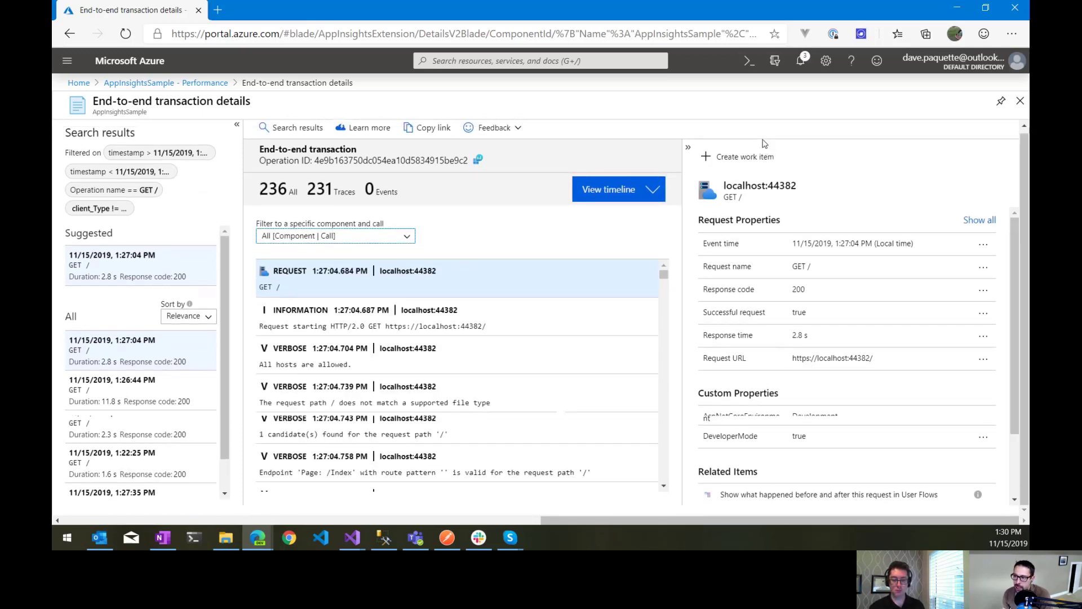
scroll(down, 3)
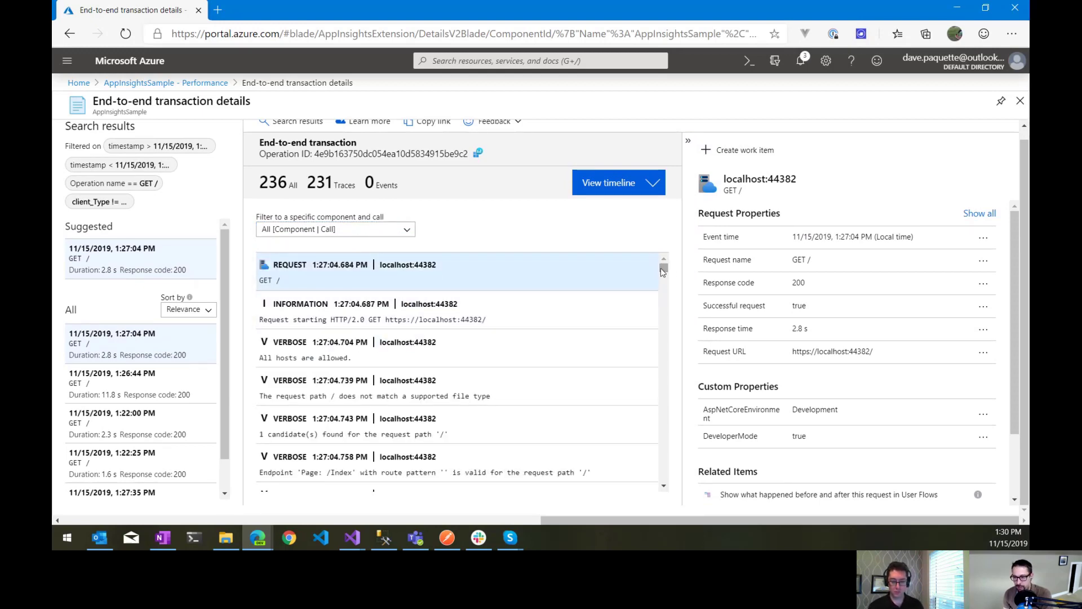
scroll(down, 3)
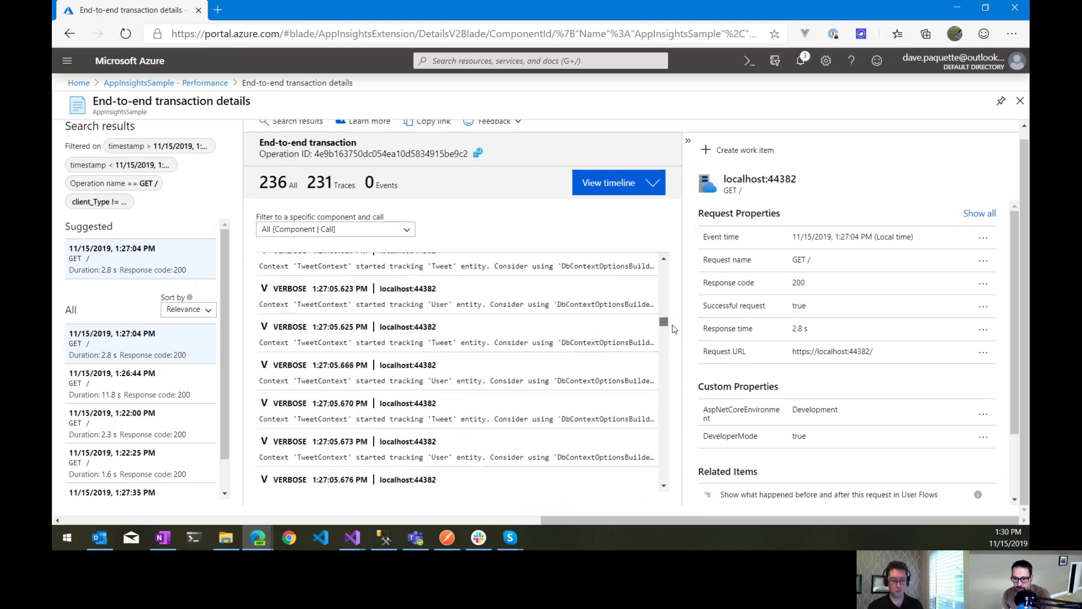
scroll(down, 3)
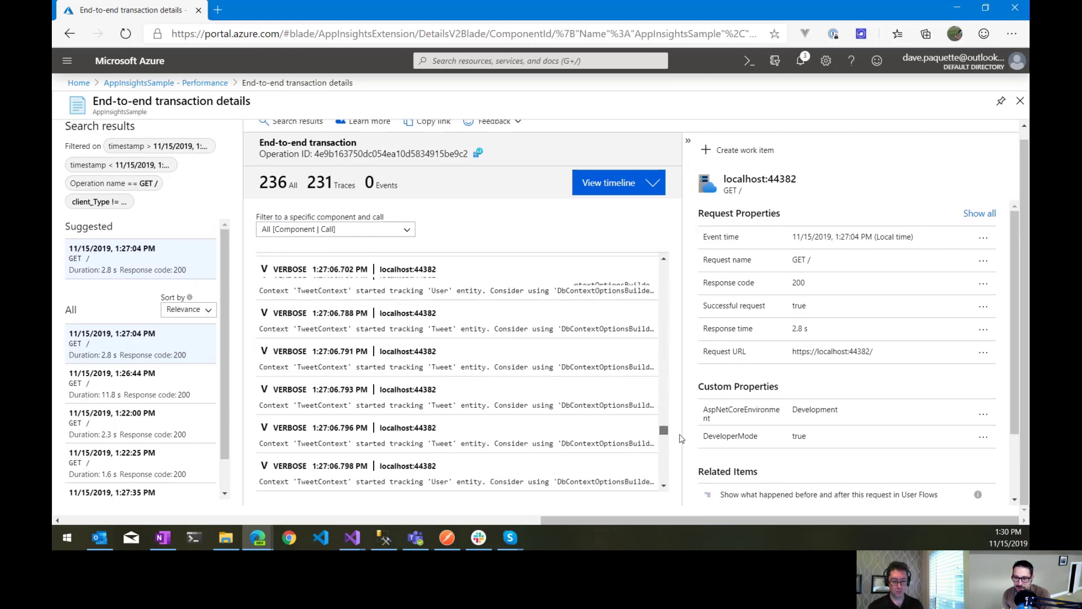
scroll(down, 3)
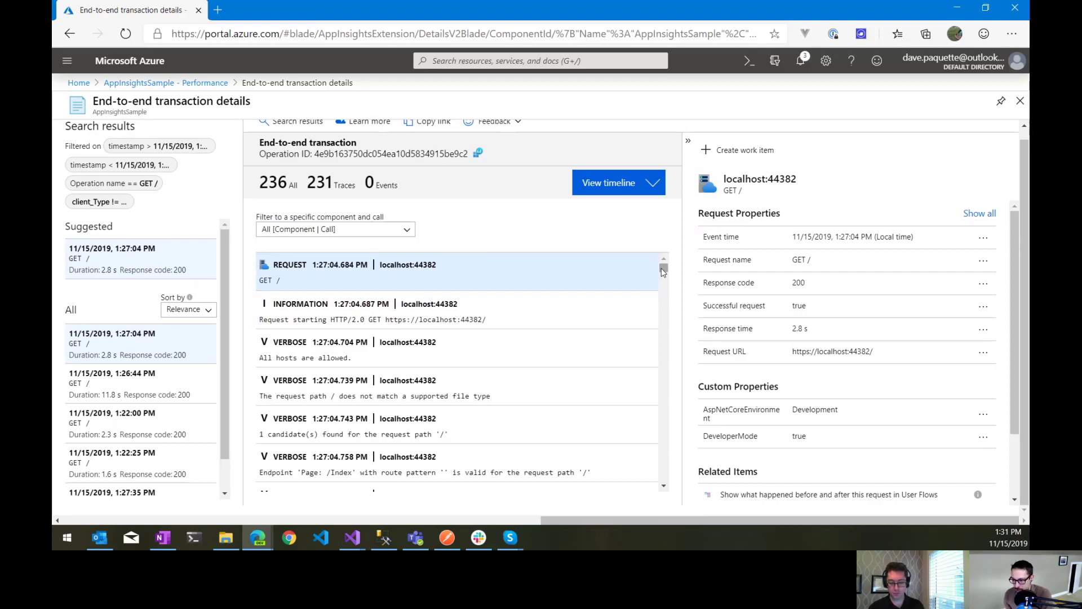
scroll(down, 3)
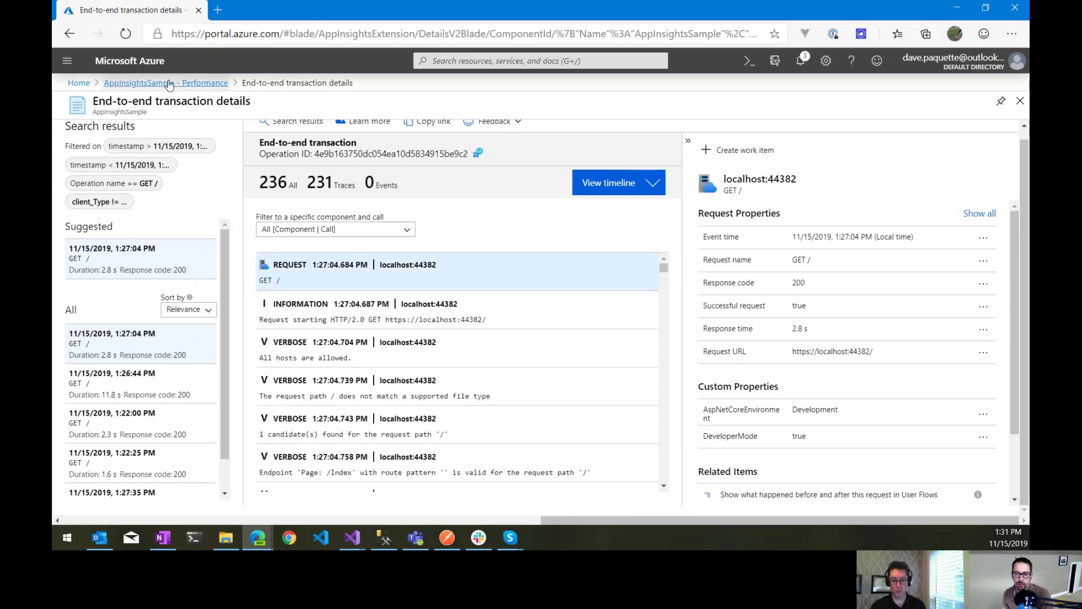
Step: Return to the AppInsightsSample Performance view and scroll the resource menu toward Logs
click(165, 83)
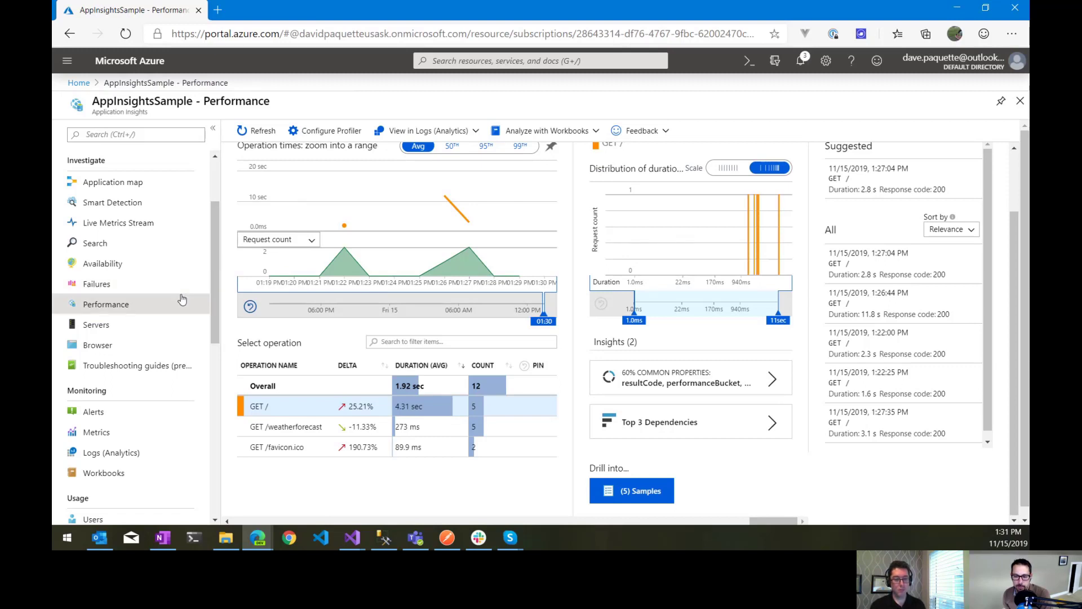
mouse_move(229, 338)
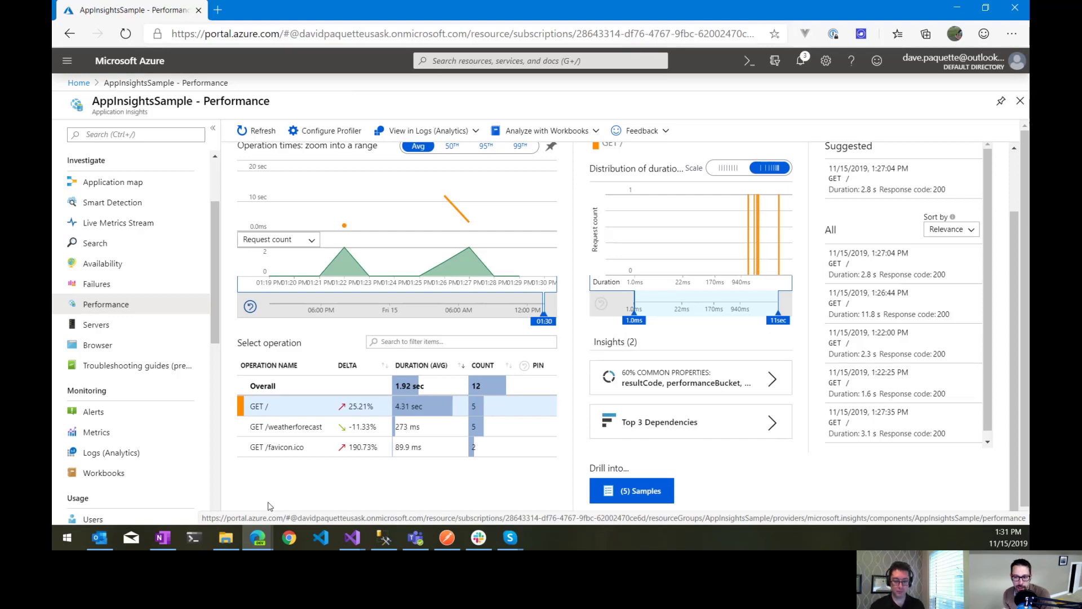
mouse_move(325, 369)
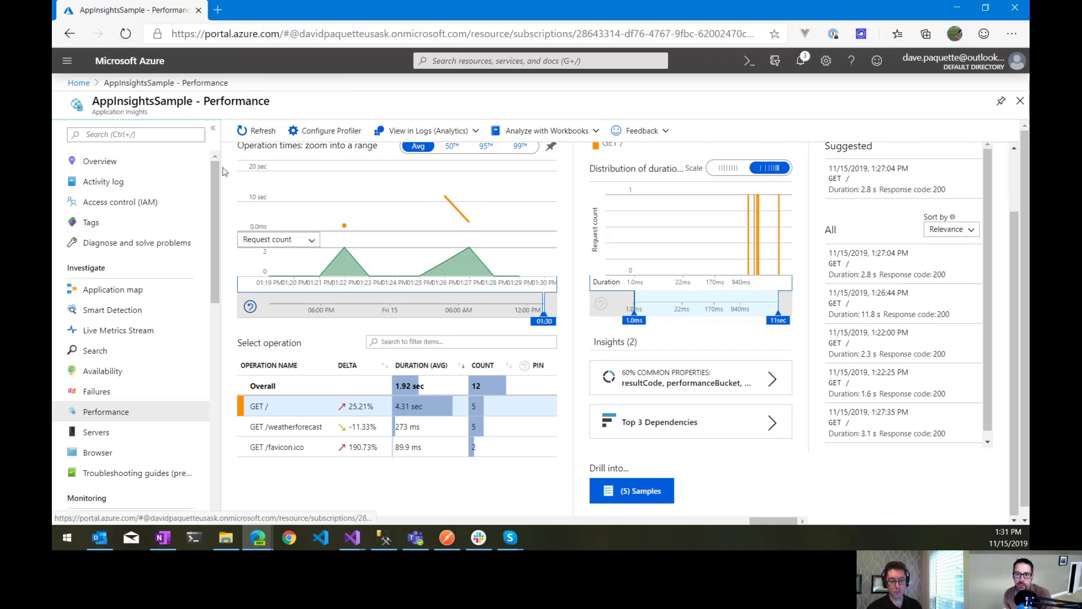
scroll(down, 3)
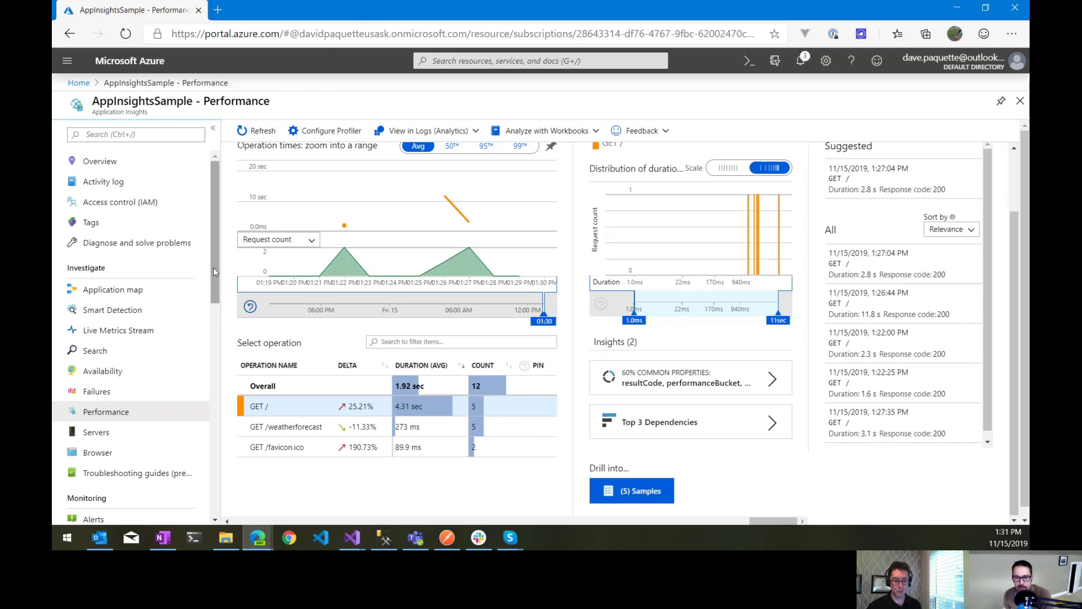
scroll(down, 3)
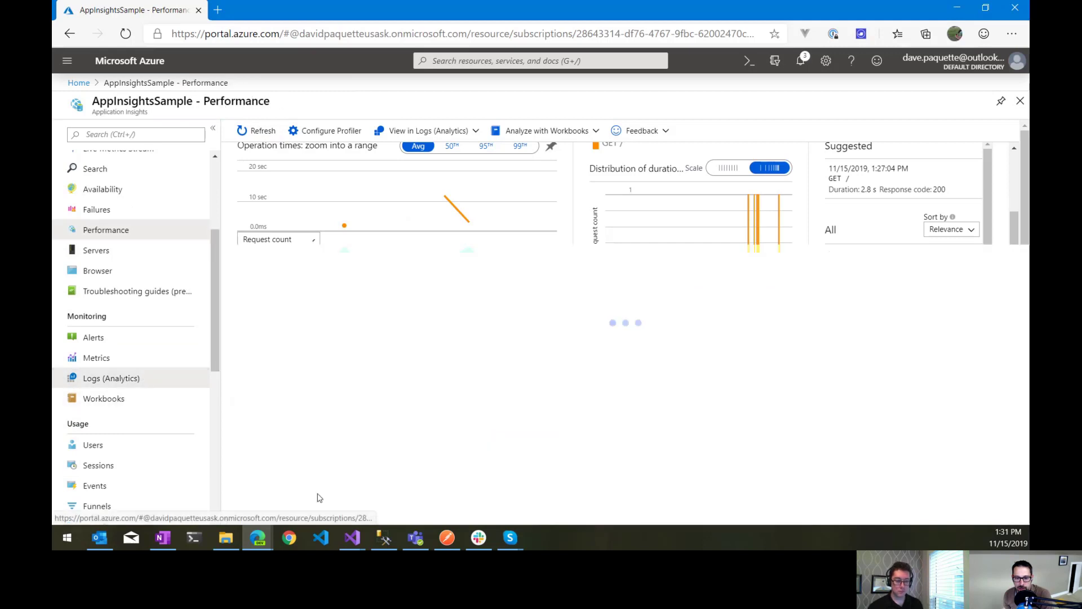
Step: Rerun the debug message traces query and expand a record's customDimensions down to its TraceId
click(111, 377)
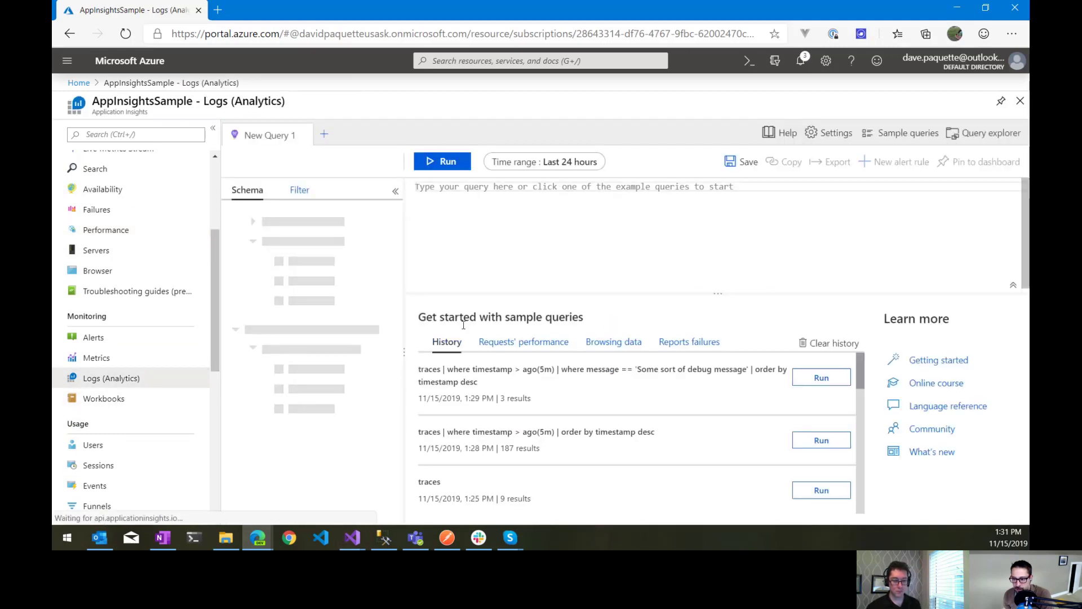
click(821, 377)
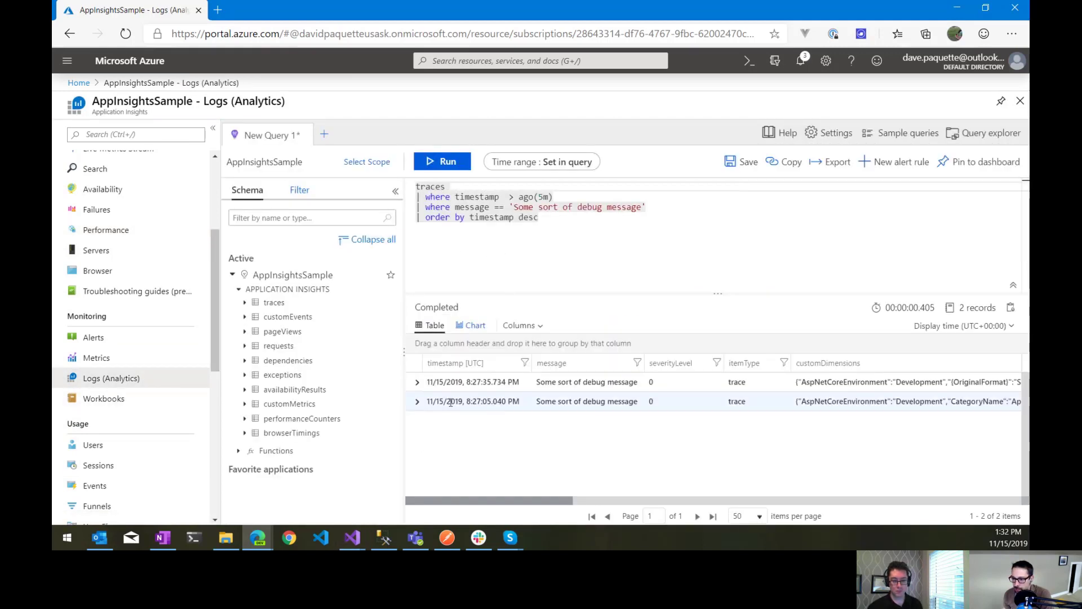
click(418, 381)
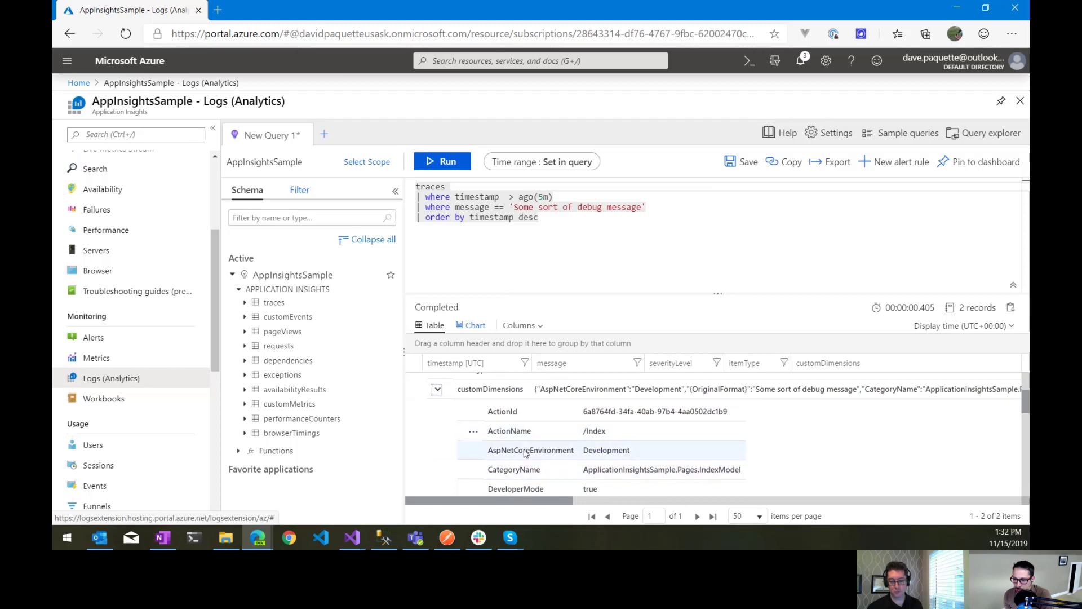
scroll(down, 3)
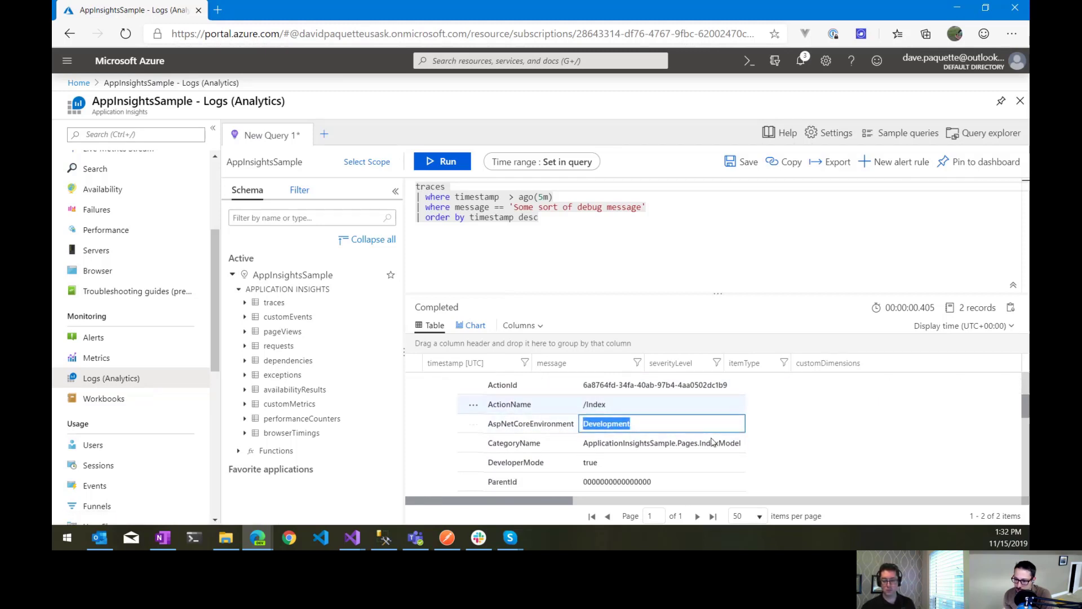
scroll(down, 3)
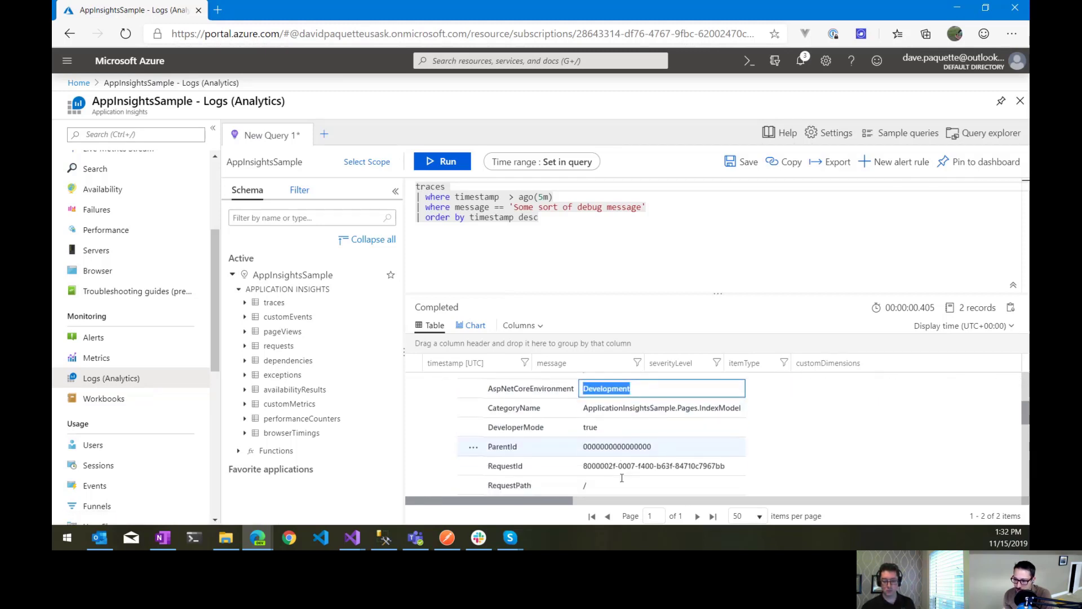
scroll(down, 3)
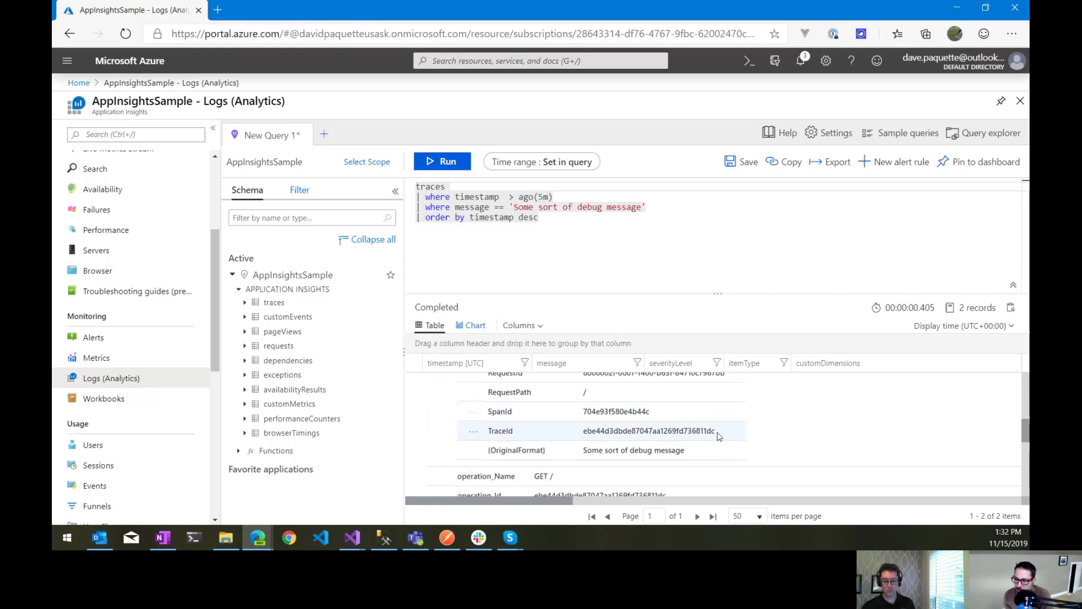